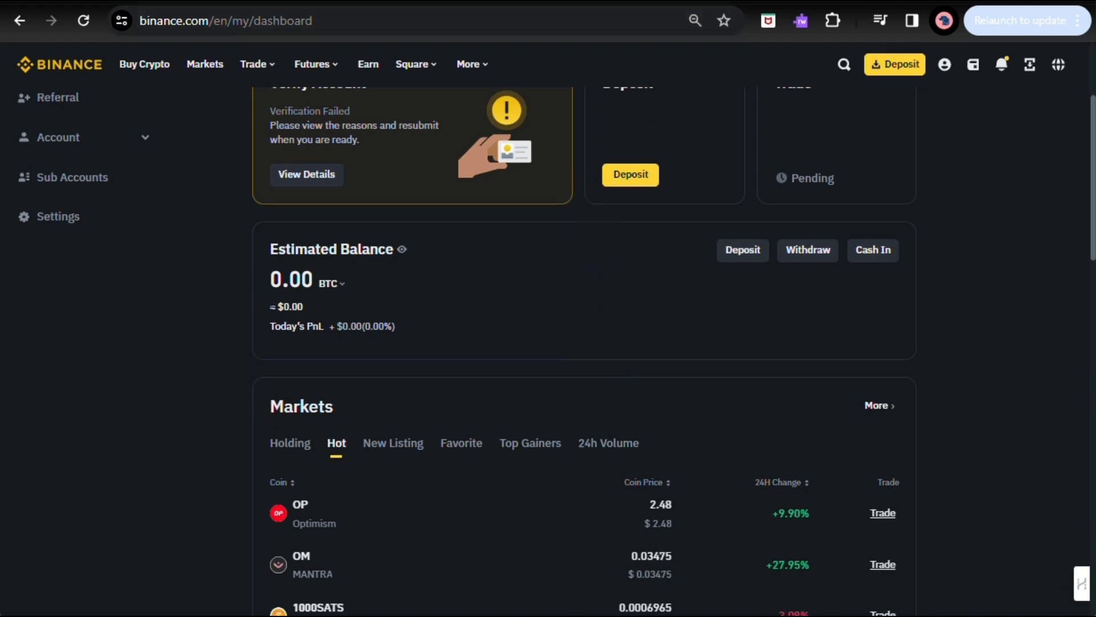
- Scroll up and down through the current Binance page to review its contents
click(412, 64)
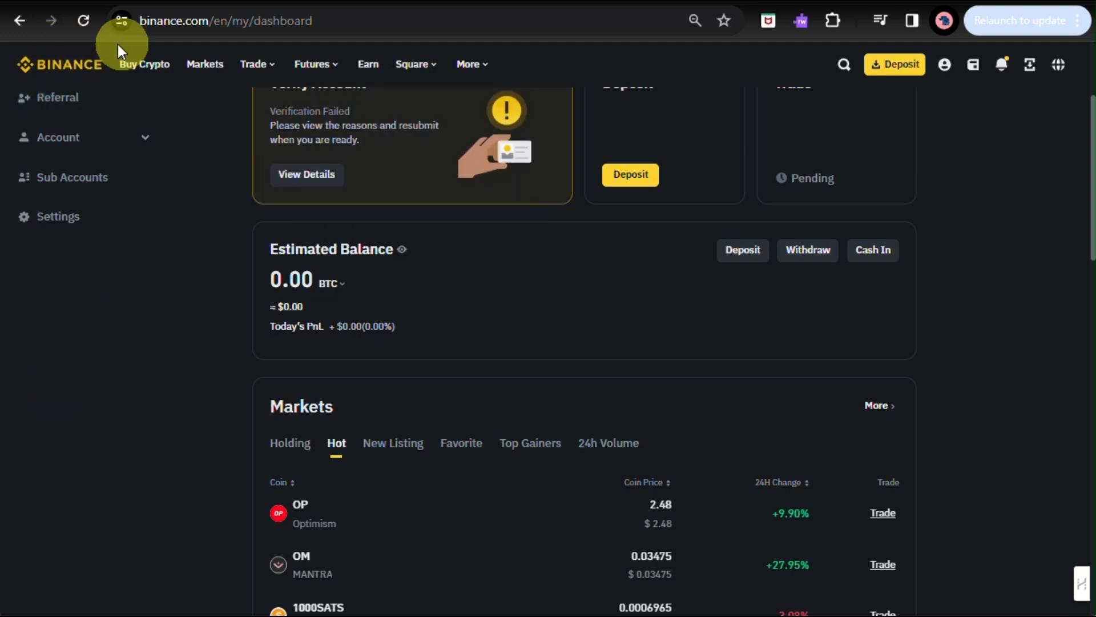
mouse_move(550, 148)
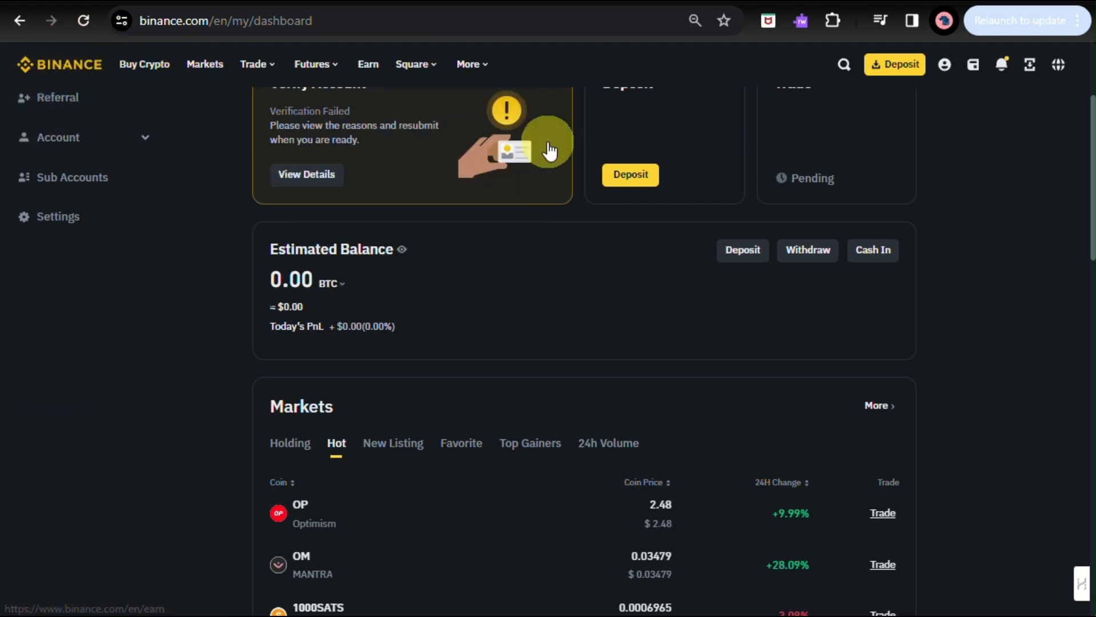
mouse_move(550, 149)
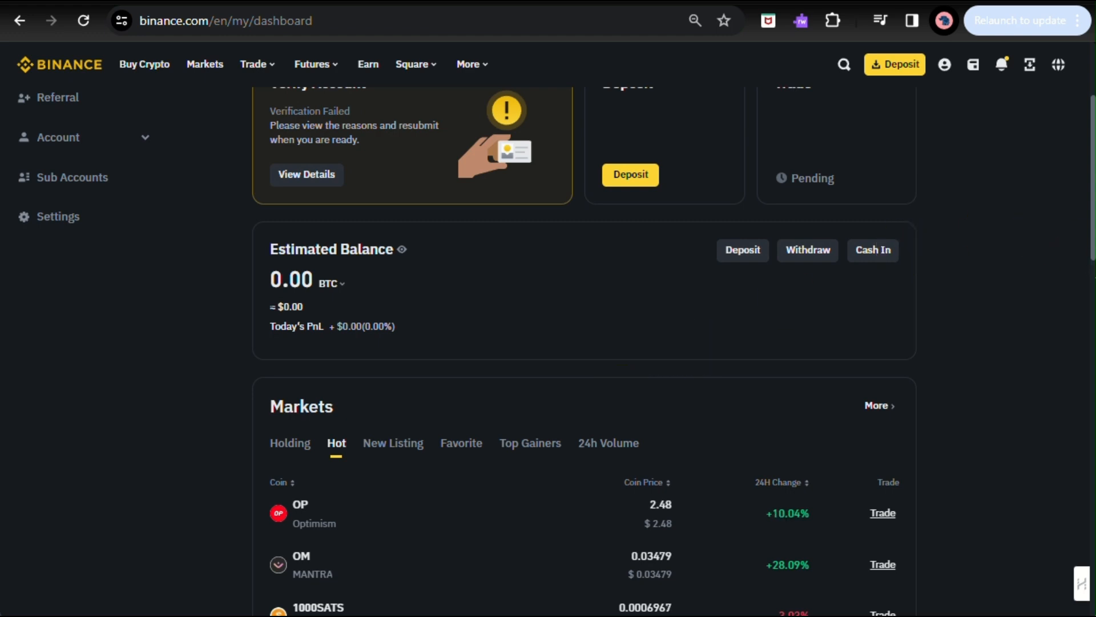
scroll(up, 3)
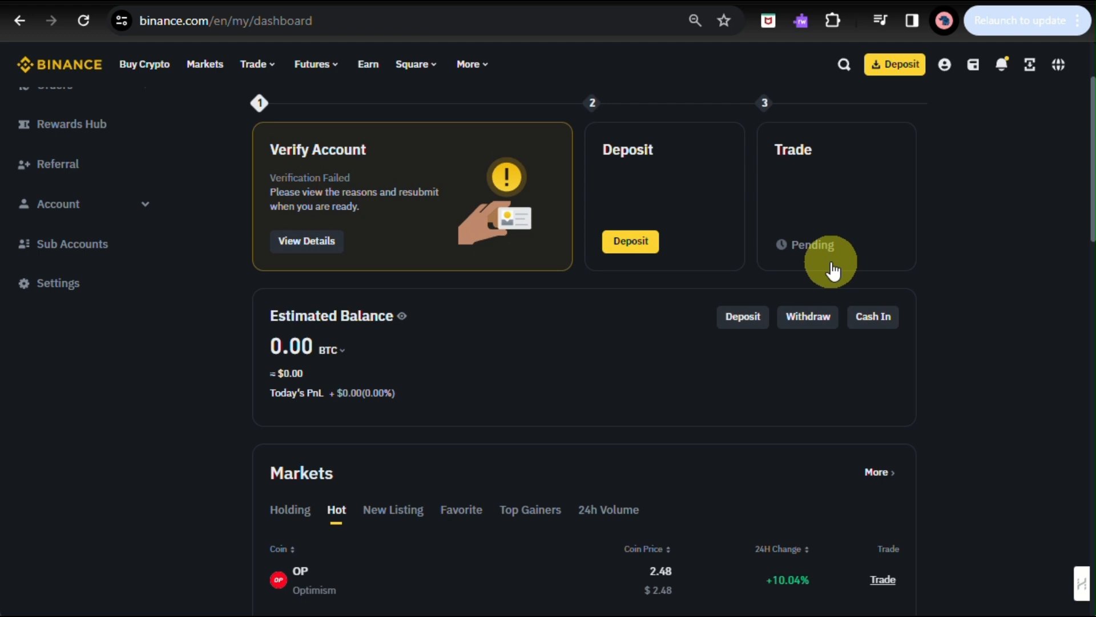
scroll(up, 3)
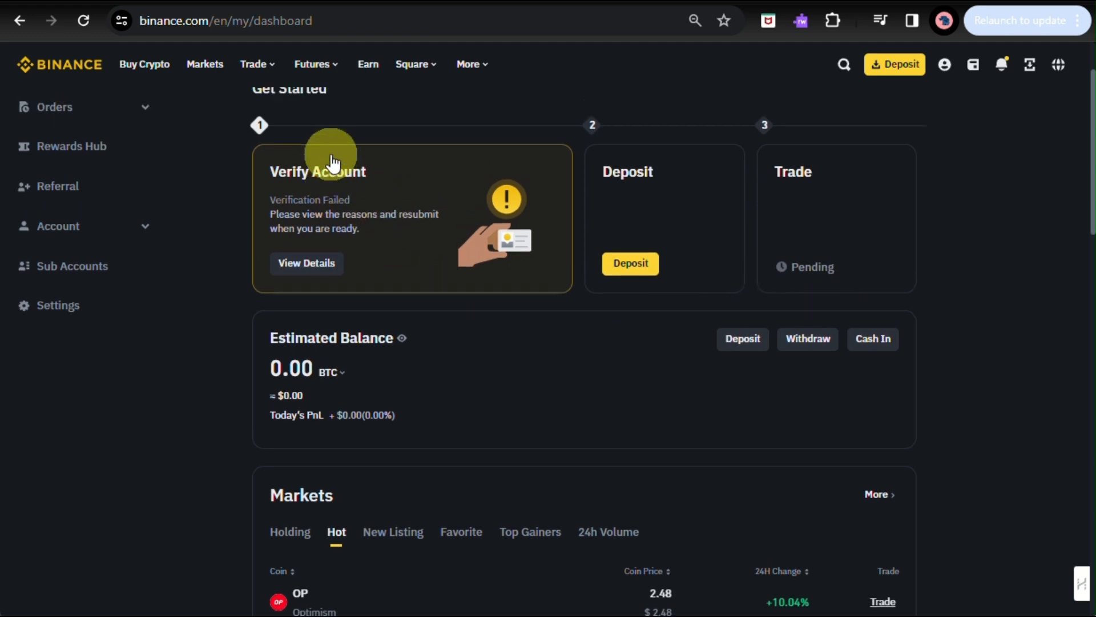
scroll(up, 3)
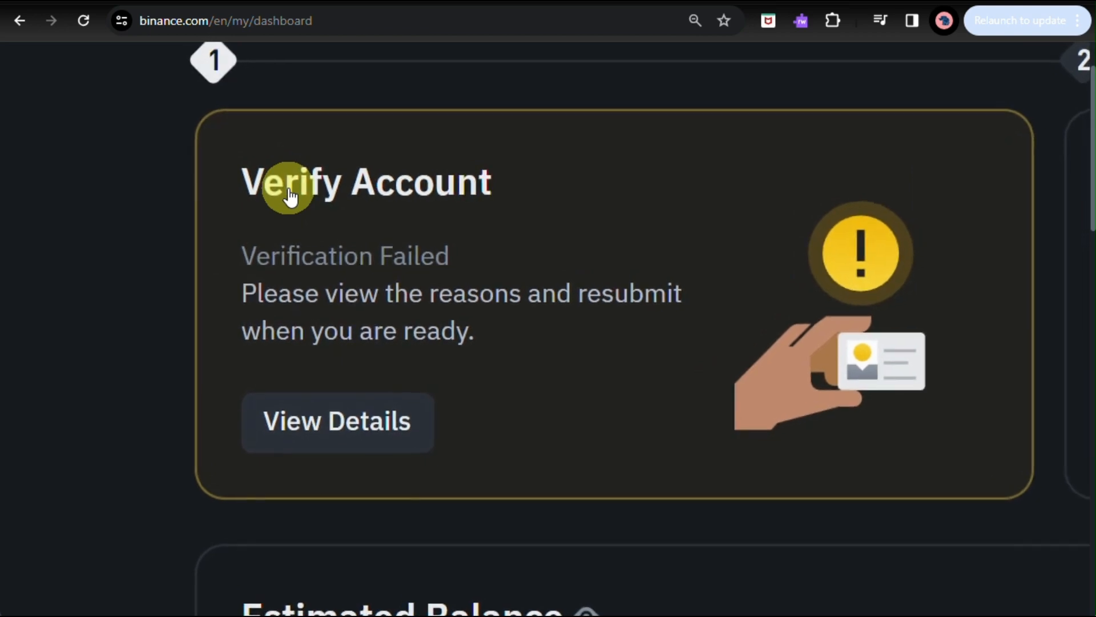
scroll(up, 3)
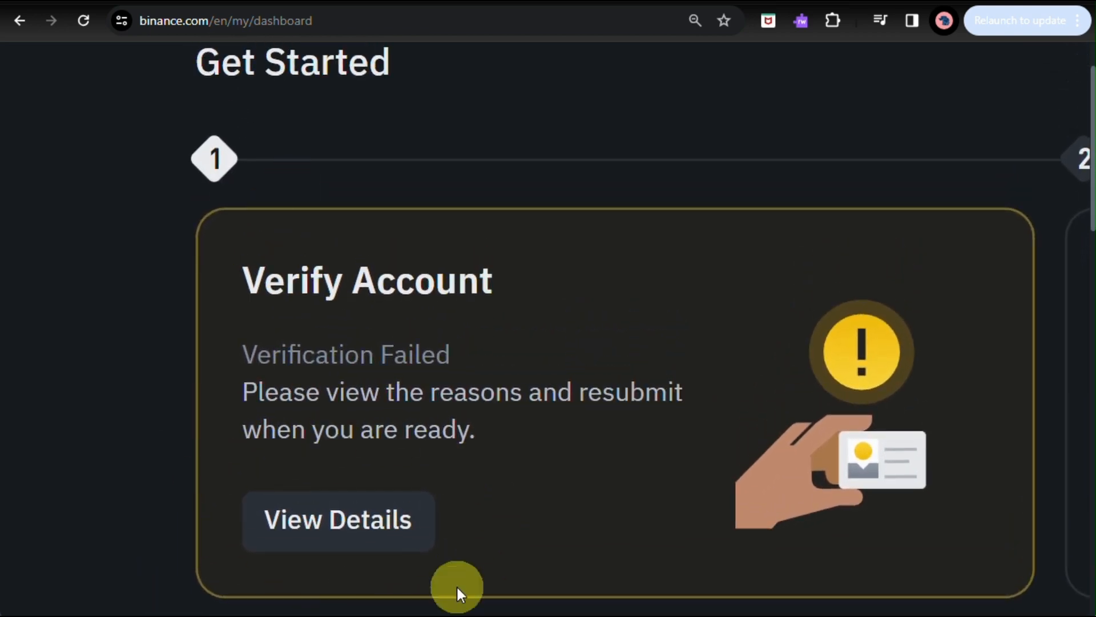
mouse_move(250, 307)
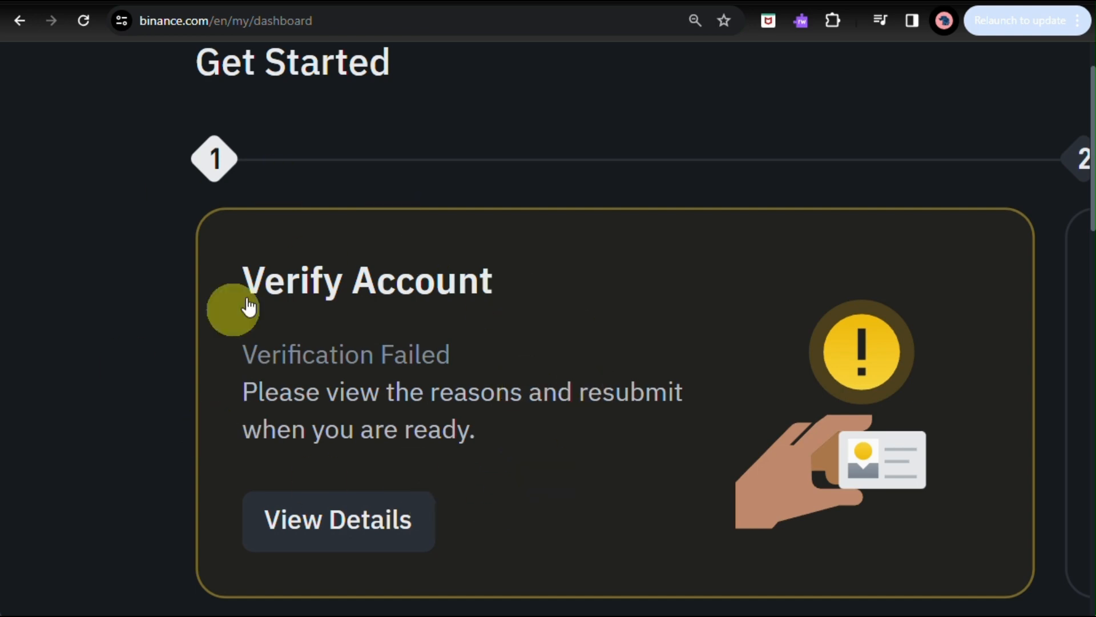
mouse_move(532, 465)
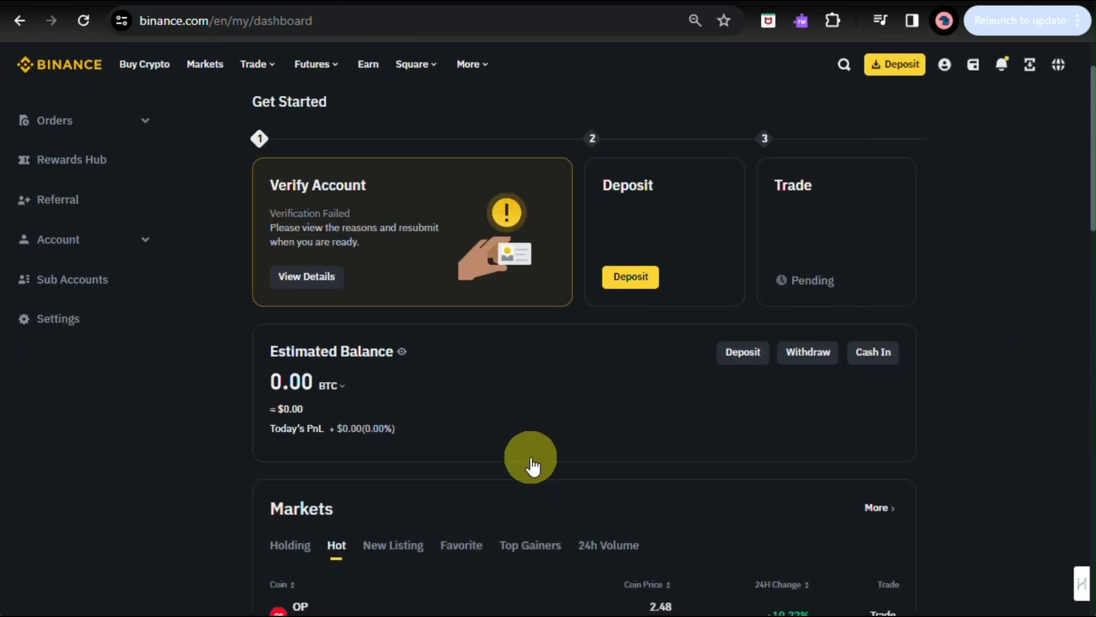
mouse_move(411, 244)
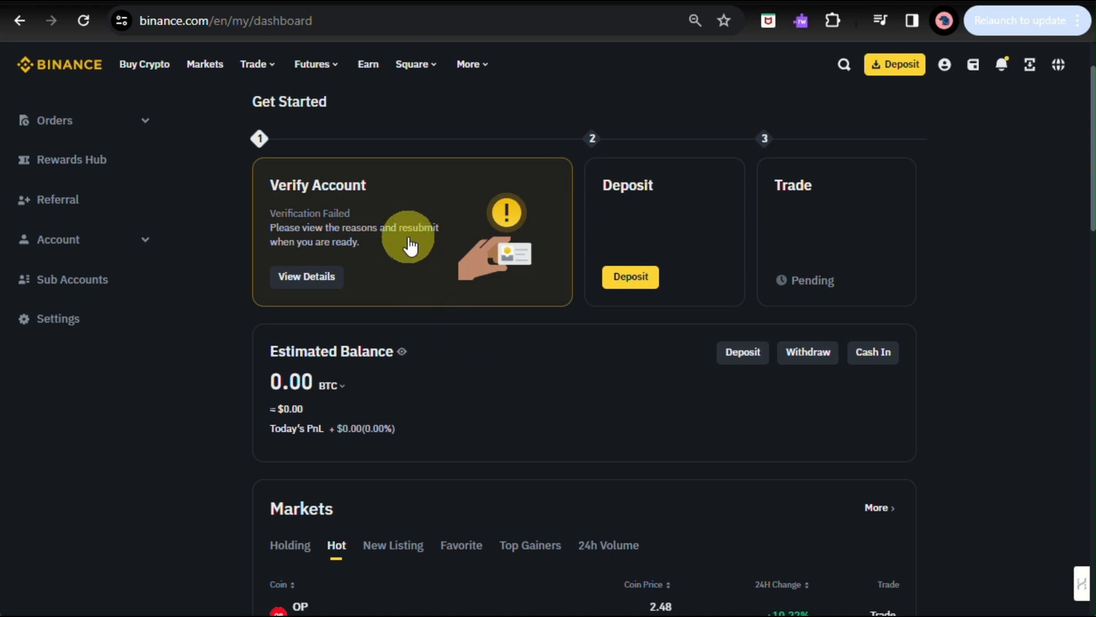
mouse_move(420, 264)
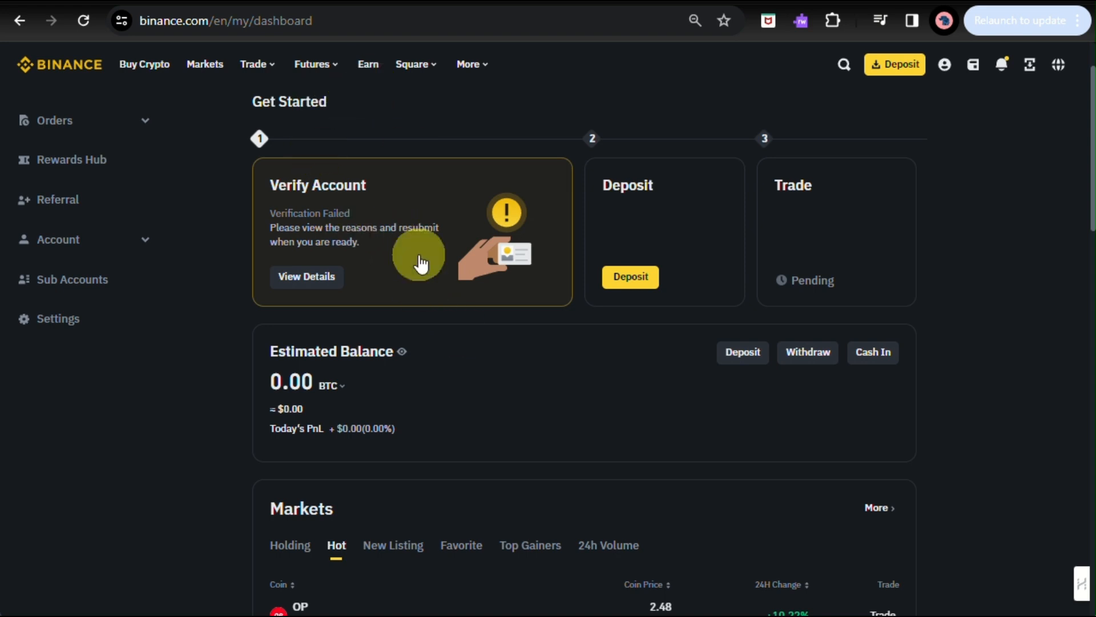
mouse_move(219, 234)
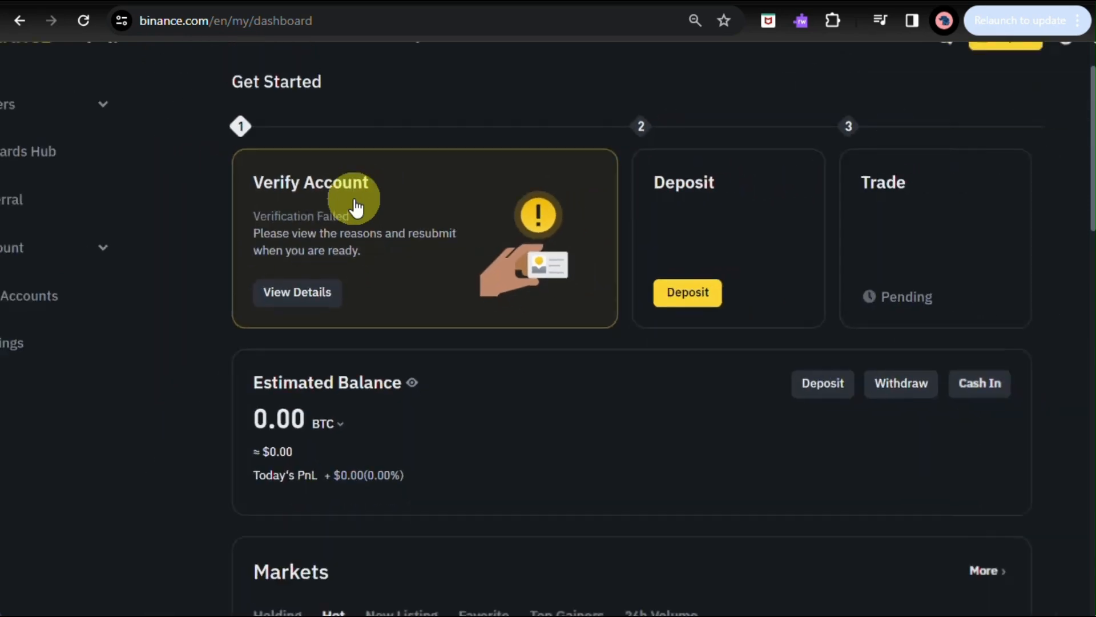
scroll(up, 3)
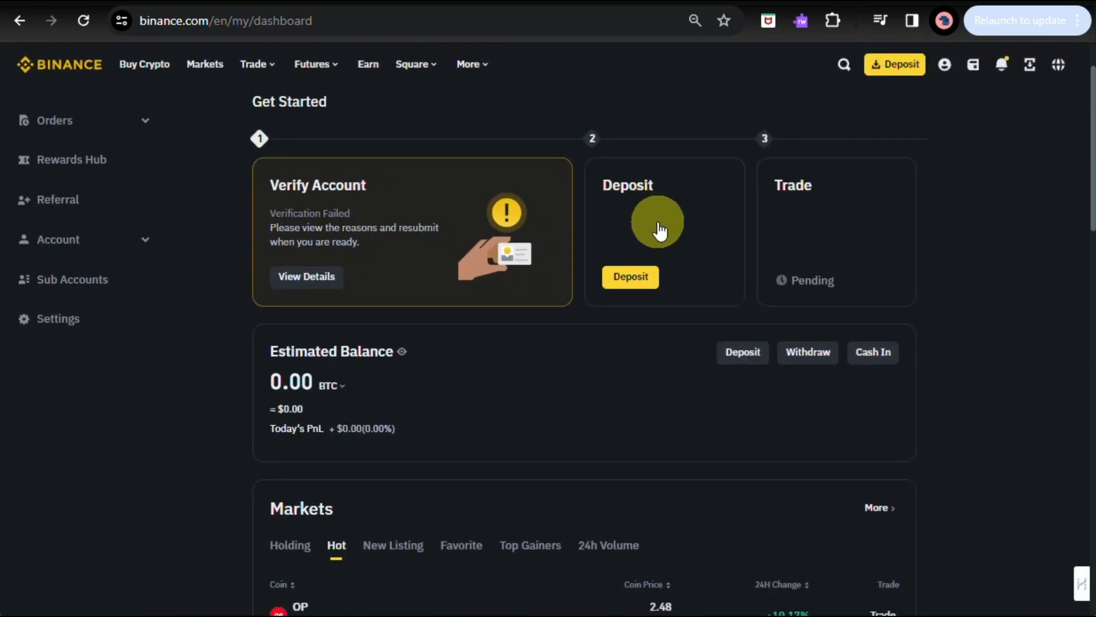
mouse_move(746, 204)
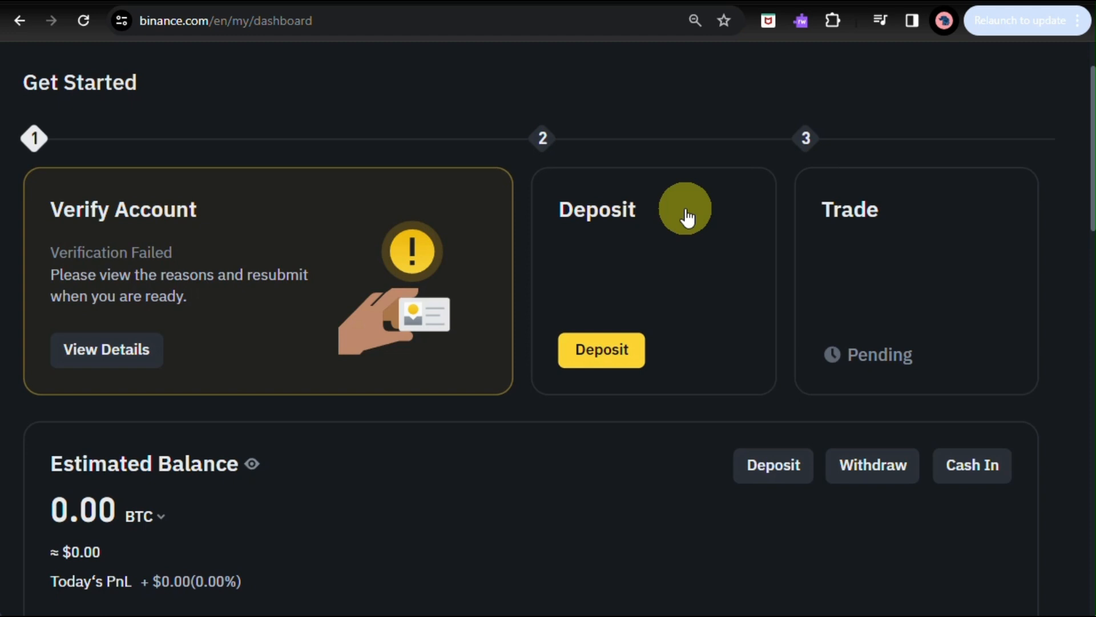
mouse_move(728, 245)
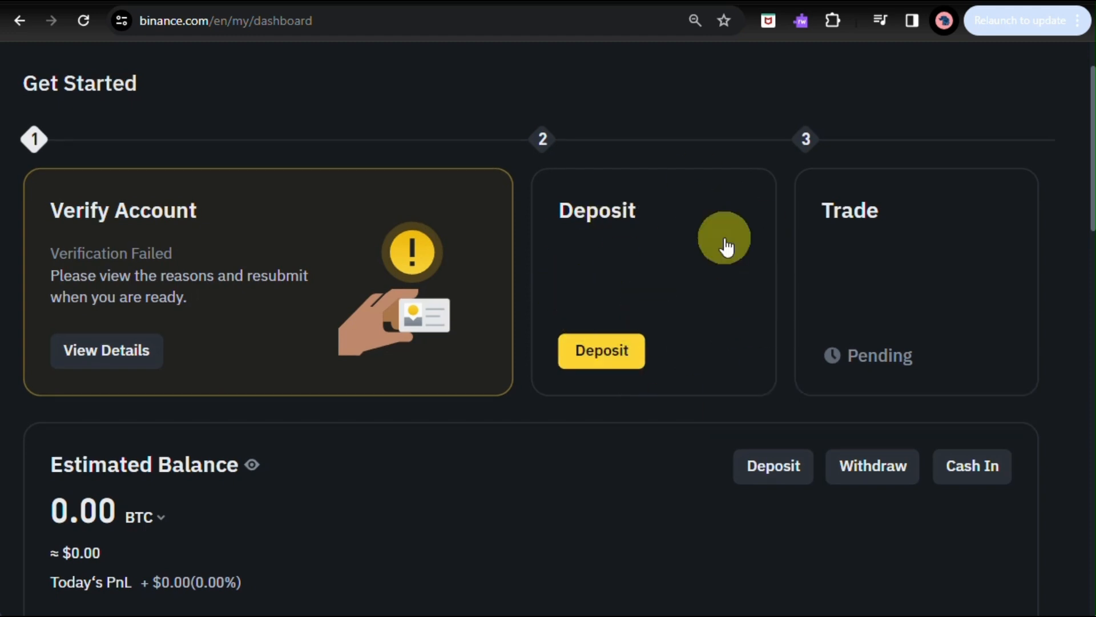
mouse_move(622, 282)
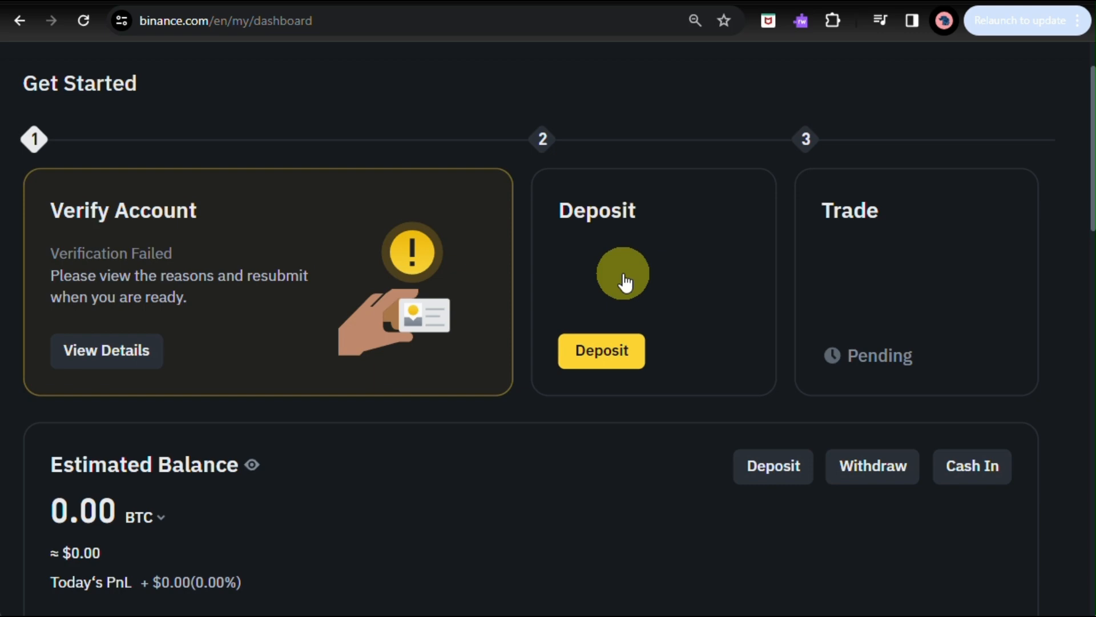
scroll(down, 3)
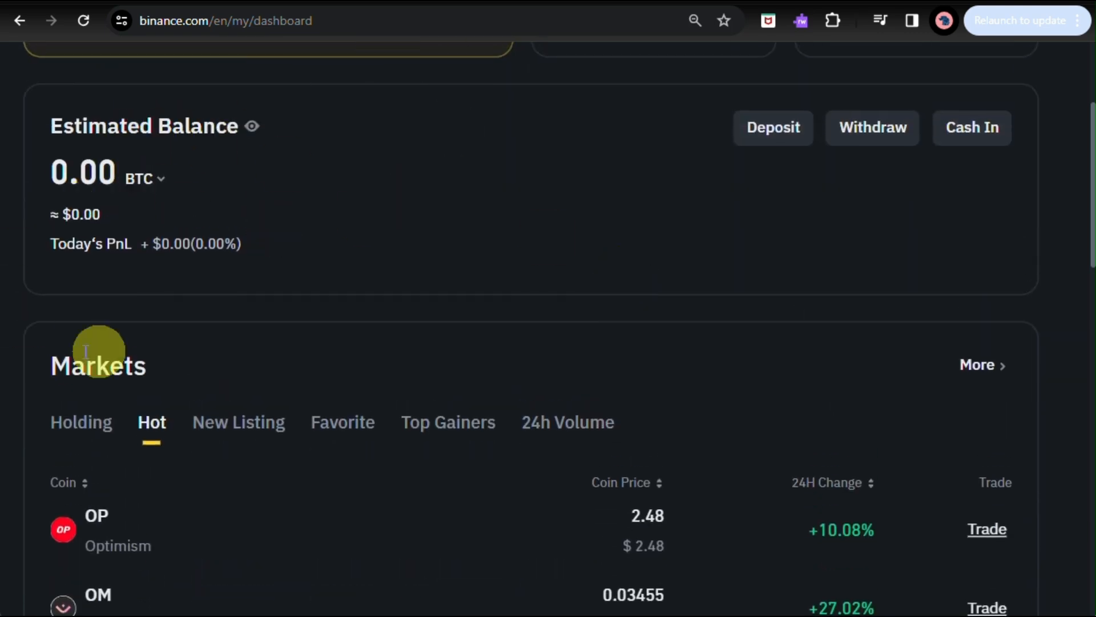
mouse_move(345, 150)
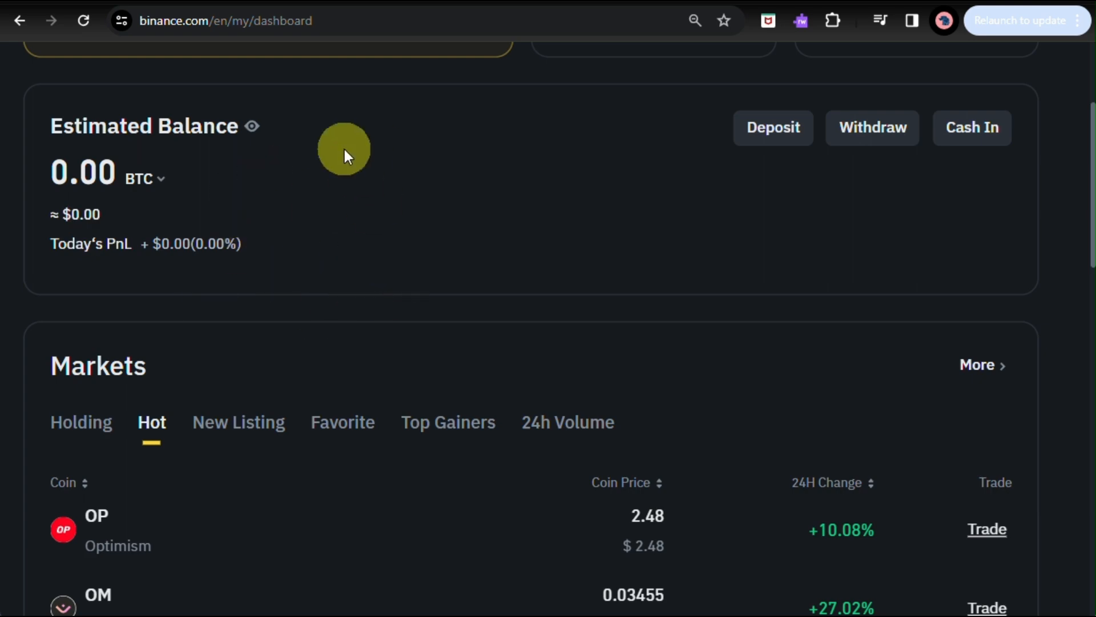
scroll(up, 3)
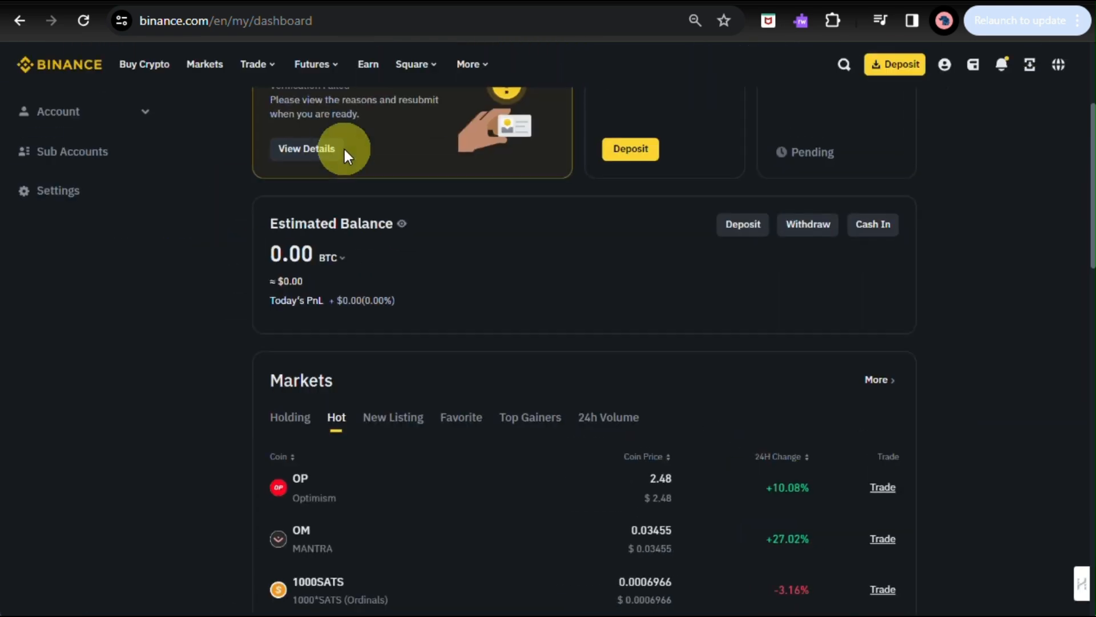
scroll(down, 3)
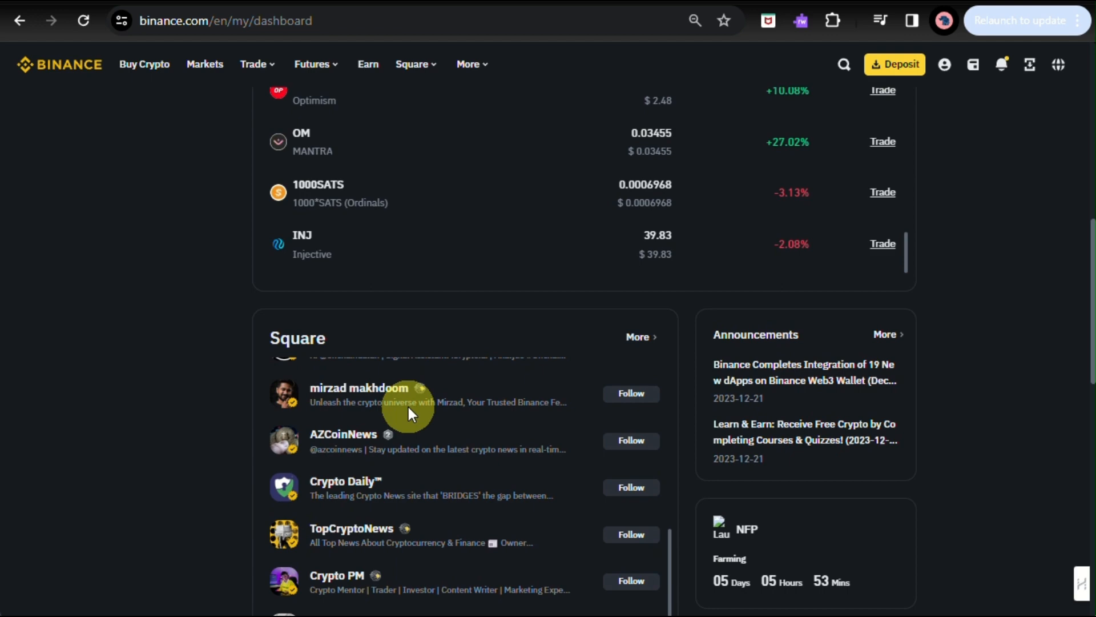
scroll(down, 3)
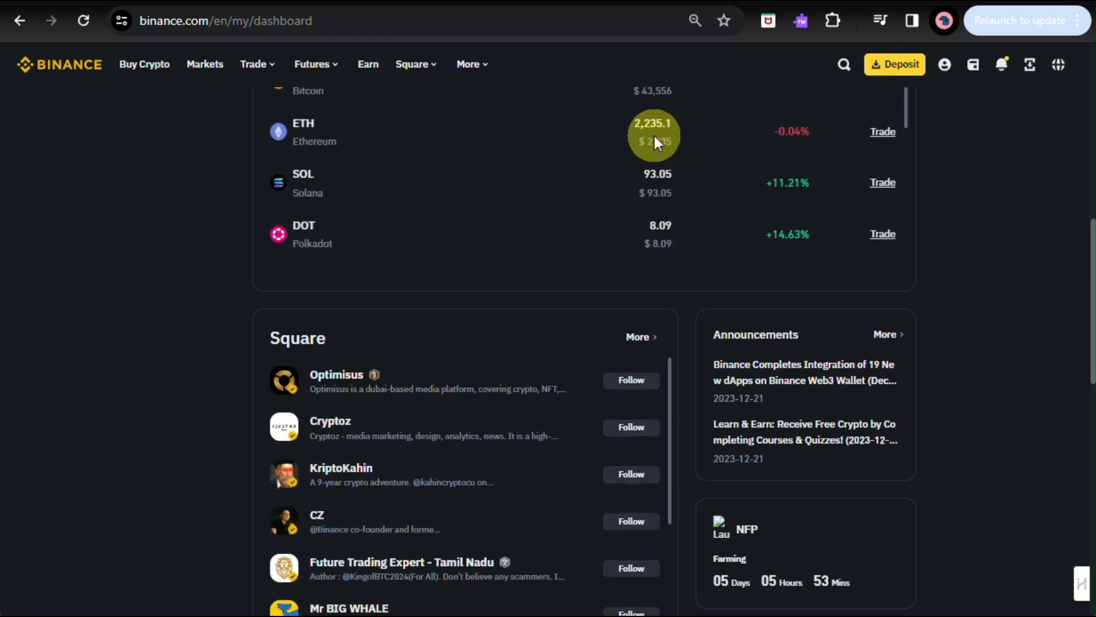
scroll(up, 3)
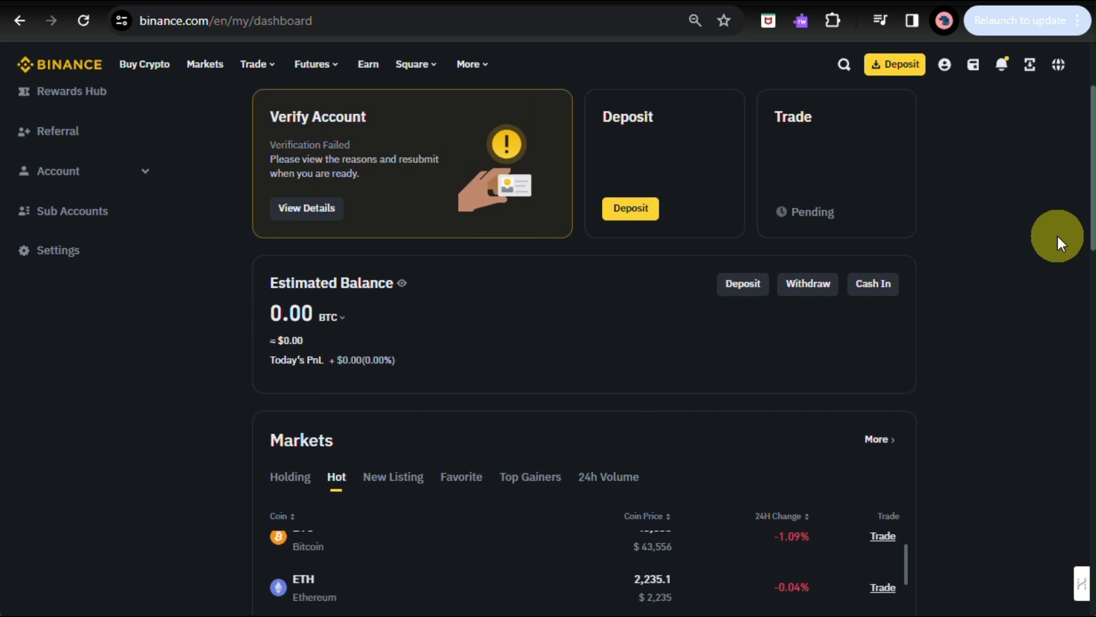
scroll(up, 3)
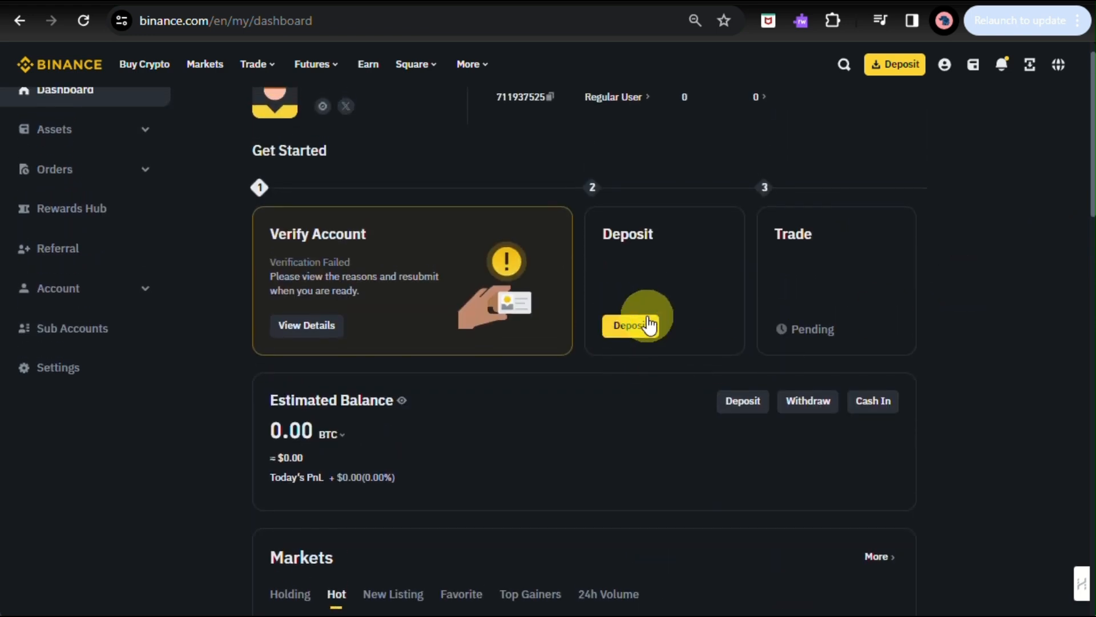
mouse_move(807, 408)
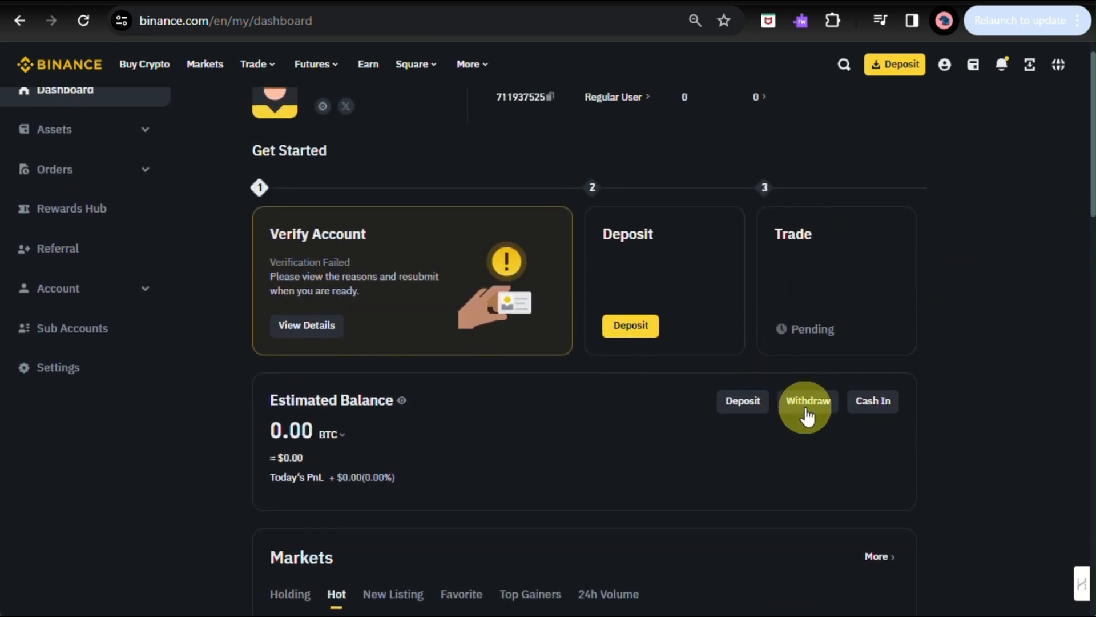
scroll(up, 3)
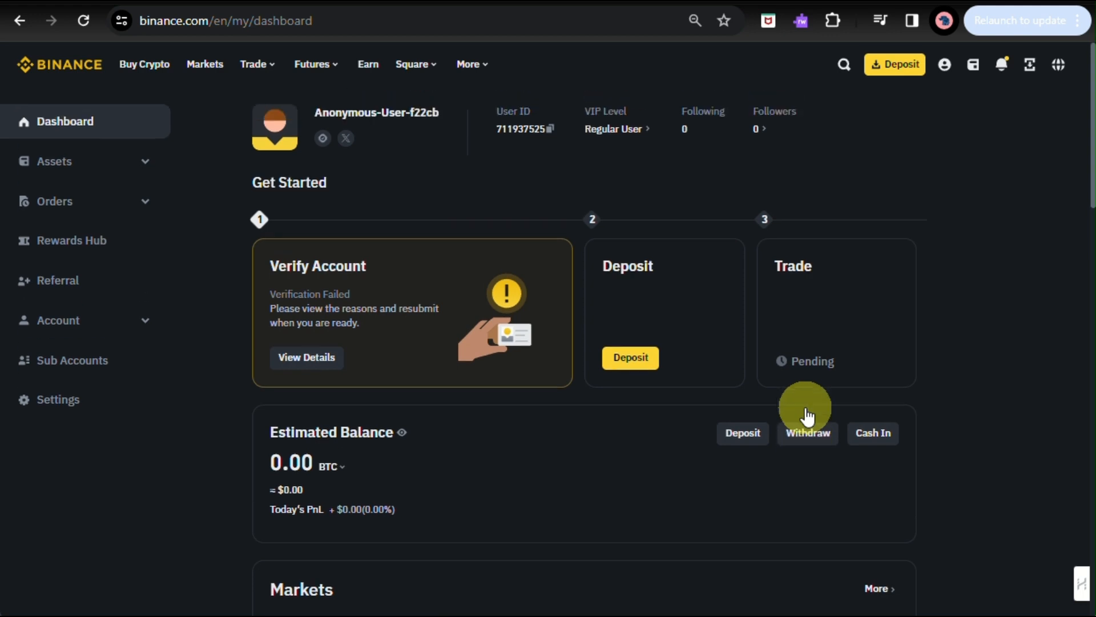
mouse_move(814, 439)
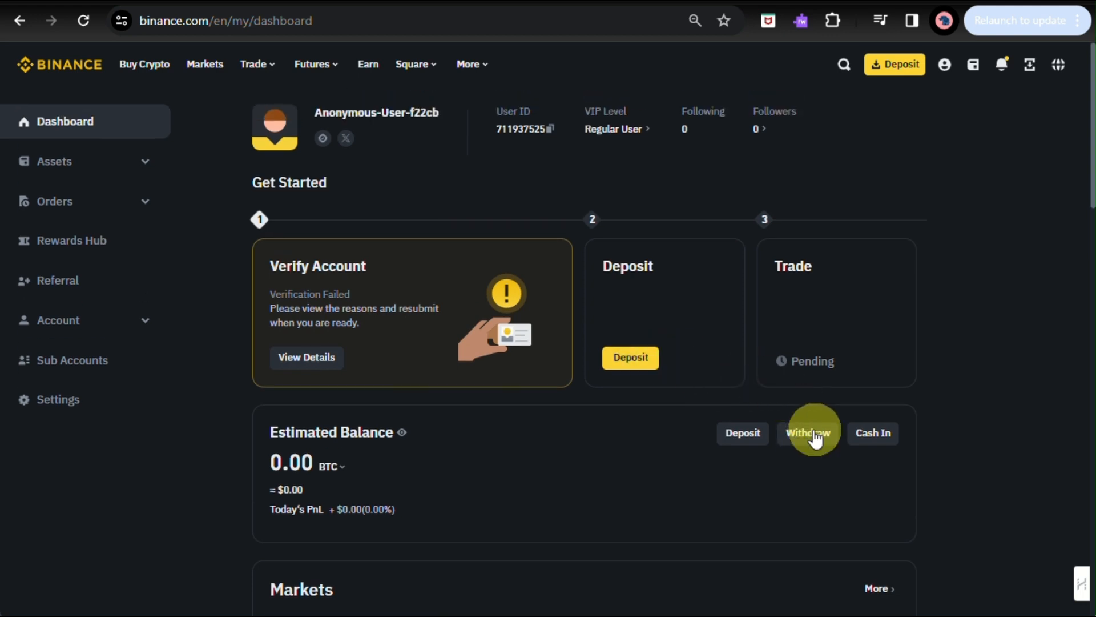
- Start a fiat withdrawal from the Estimated Balance card, landing on Withdraw Fiat for EUR
click(811, 433)
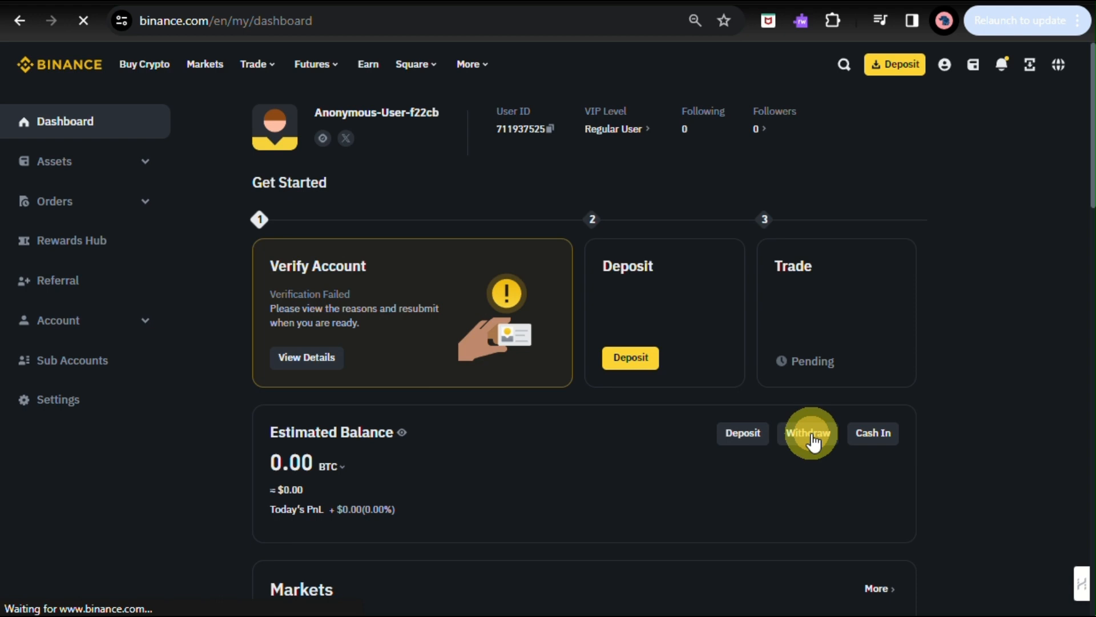
click(809, 433)
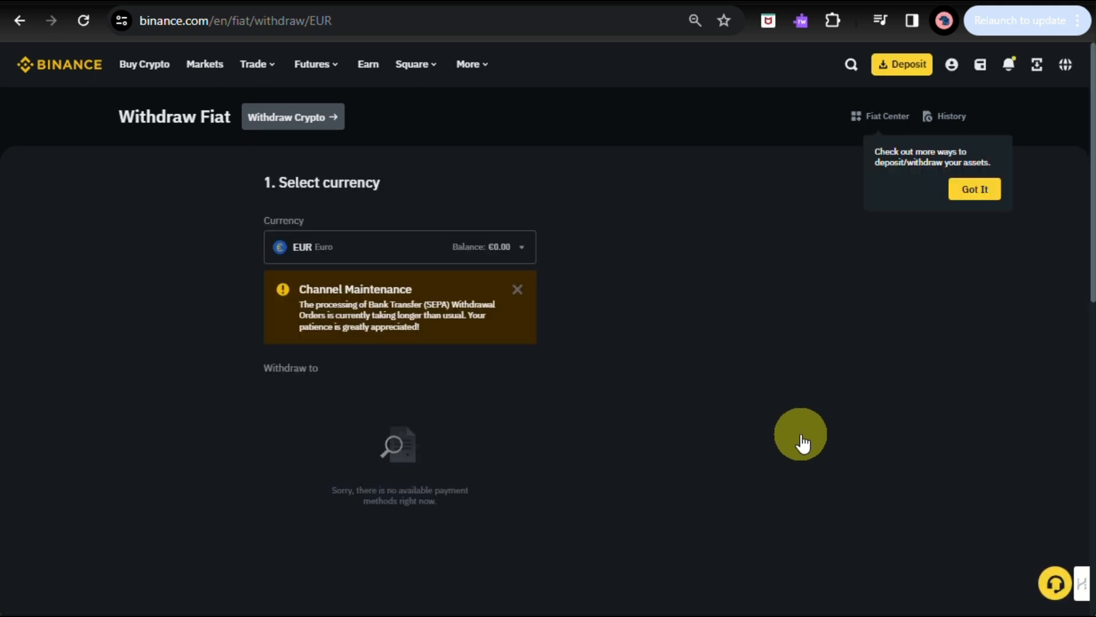
mouse_move(421, 251)
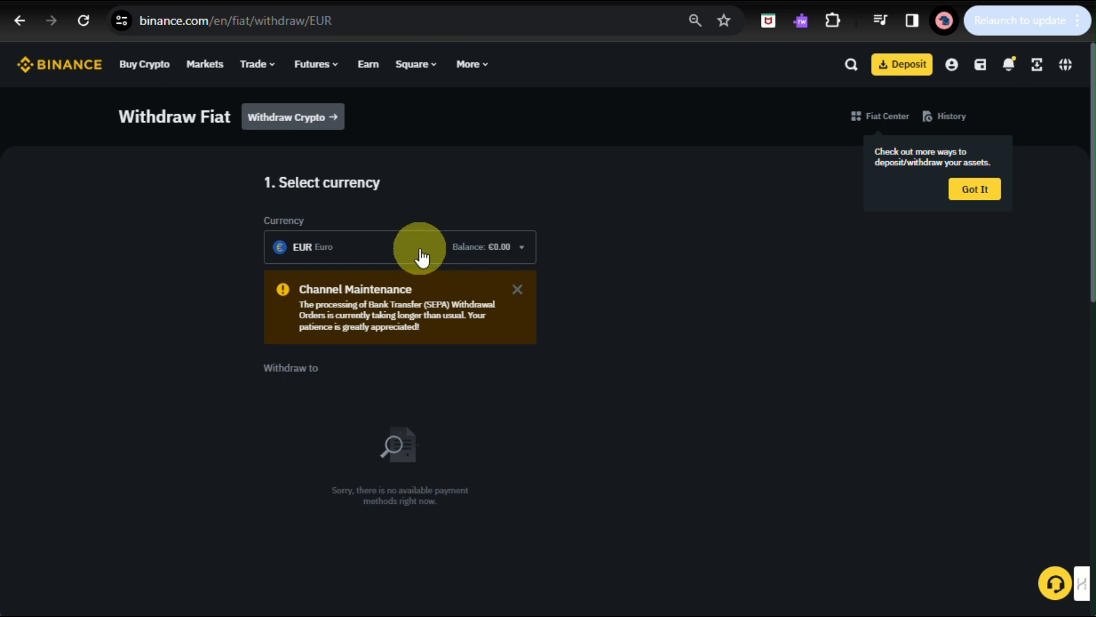
- Switch the withdrawal currency from EUR to USD in the Select Currency list
click(399, 247)
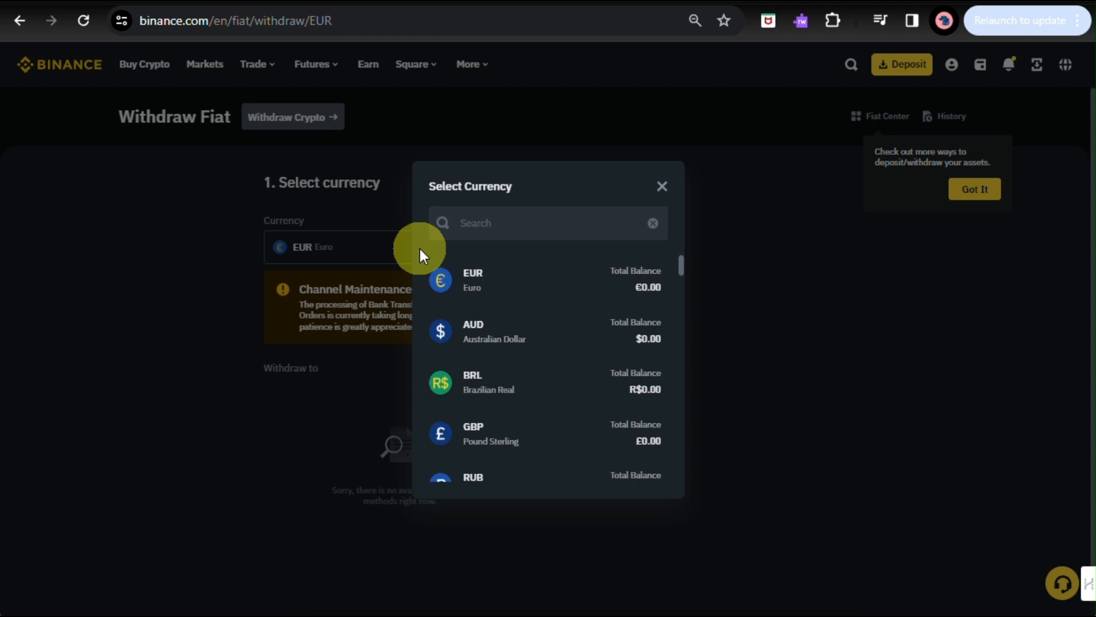
mouse_move(441, 317)
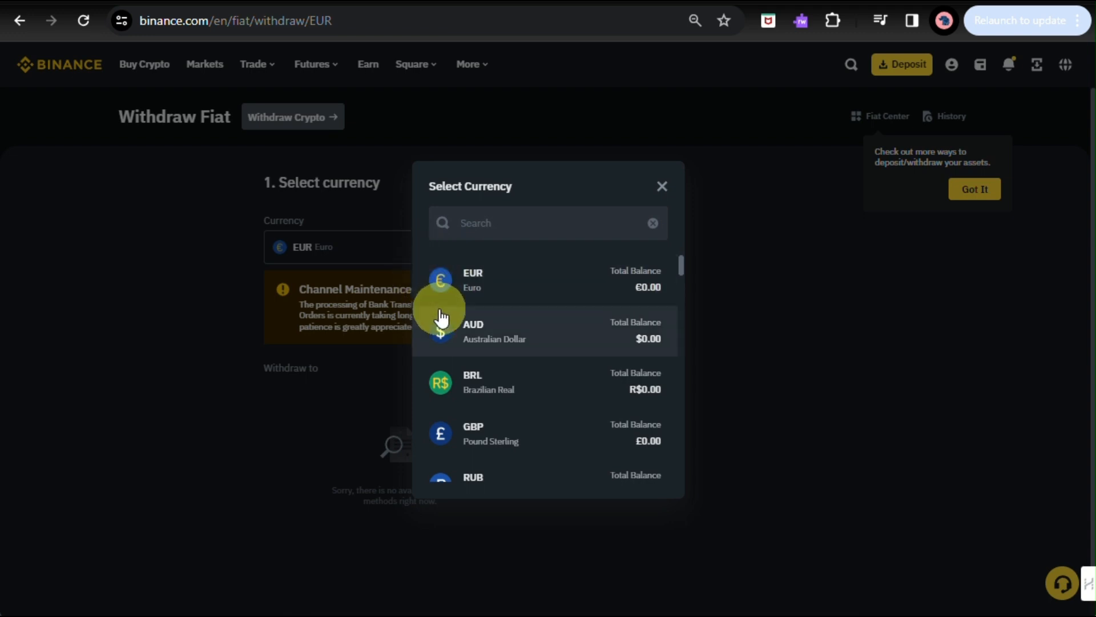
scroll(down, 3)
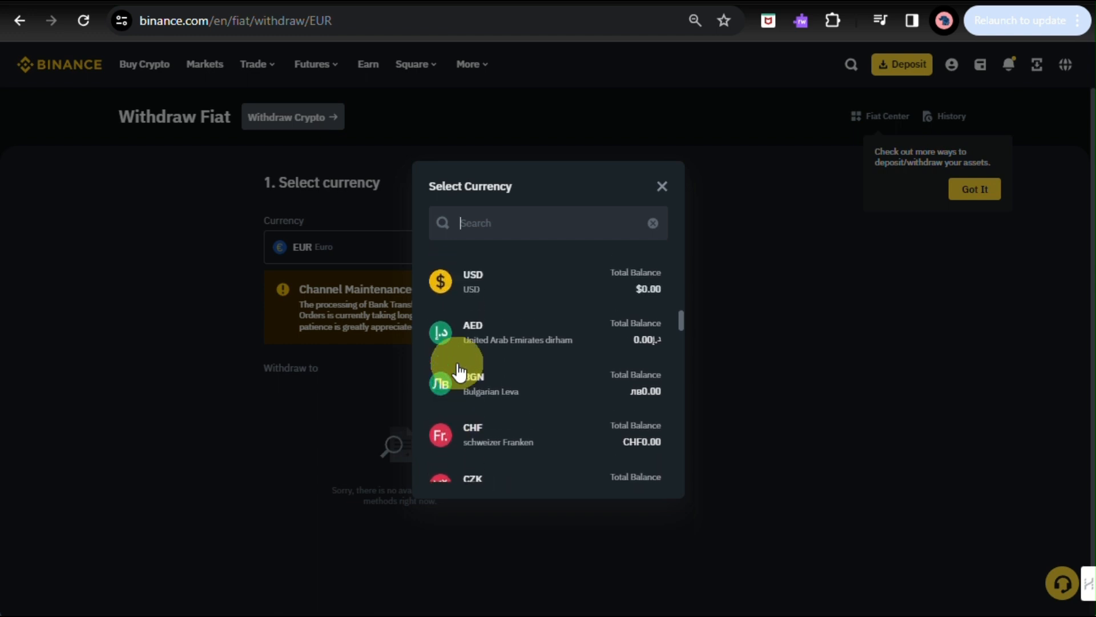
click(473, 280)
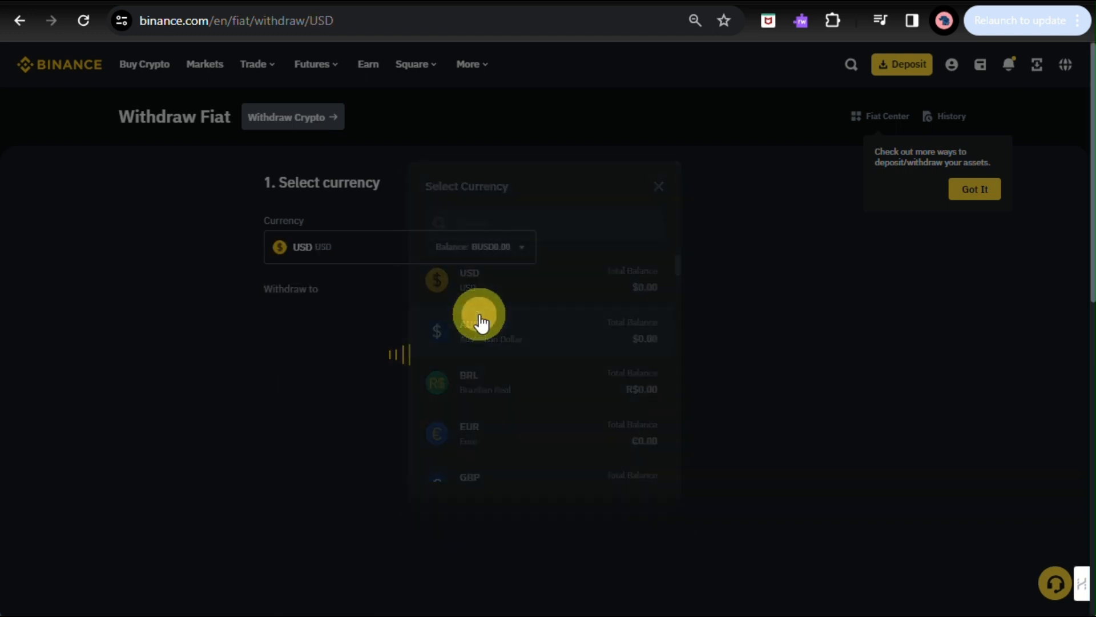
- Dismiss the tip about more deposit and withdrawal ways on the USD withdrawal page
click(469, 280)
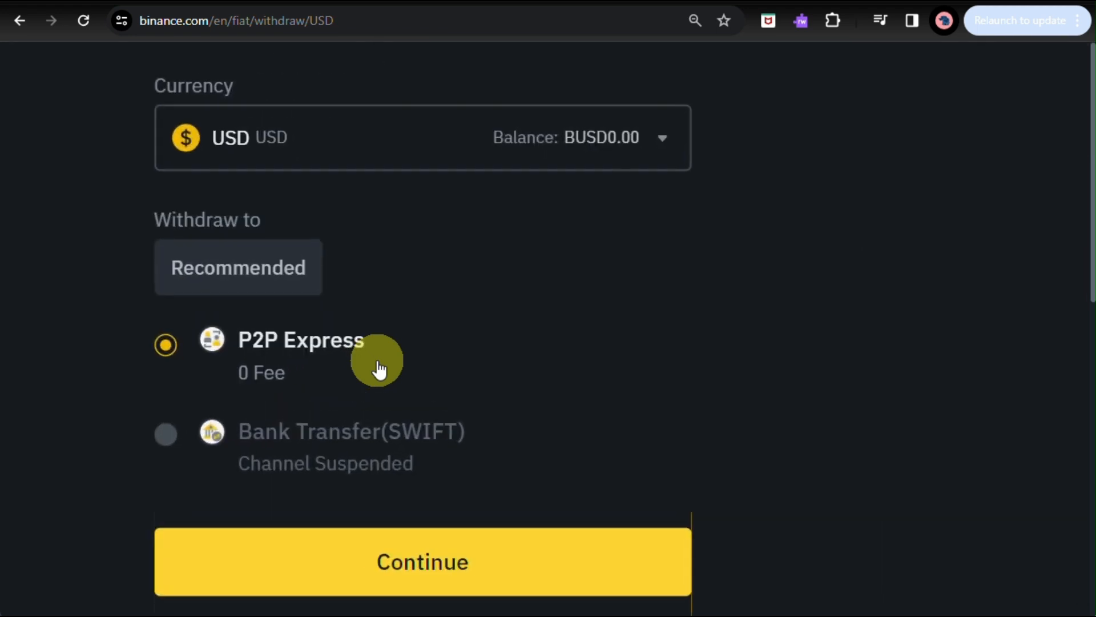
scroll(up, 3)
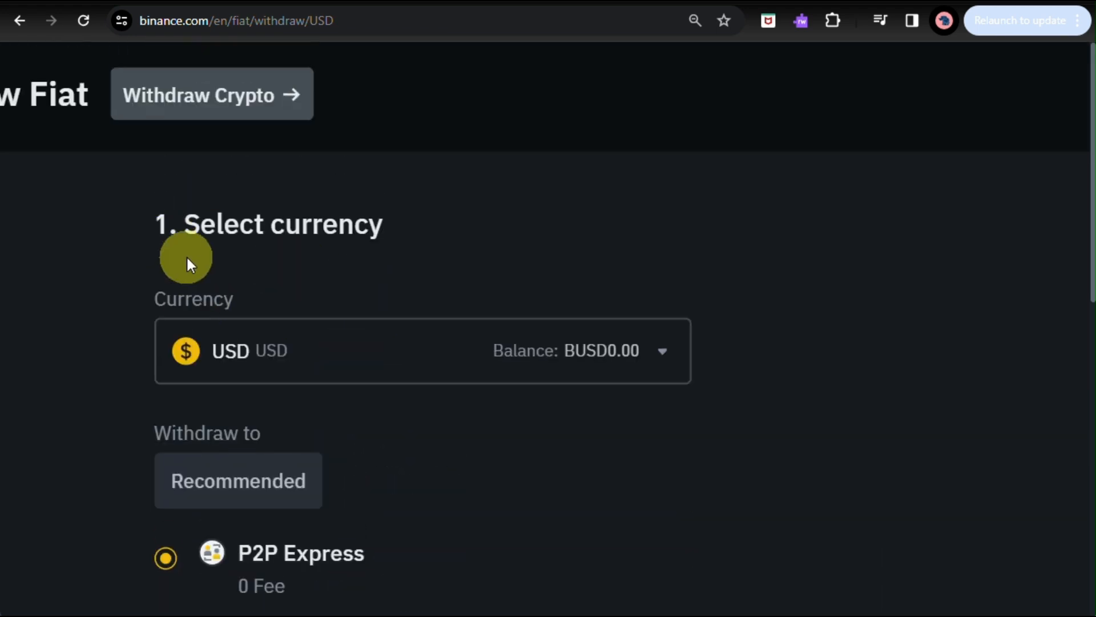
scroll(down, 3)
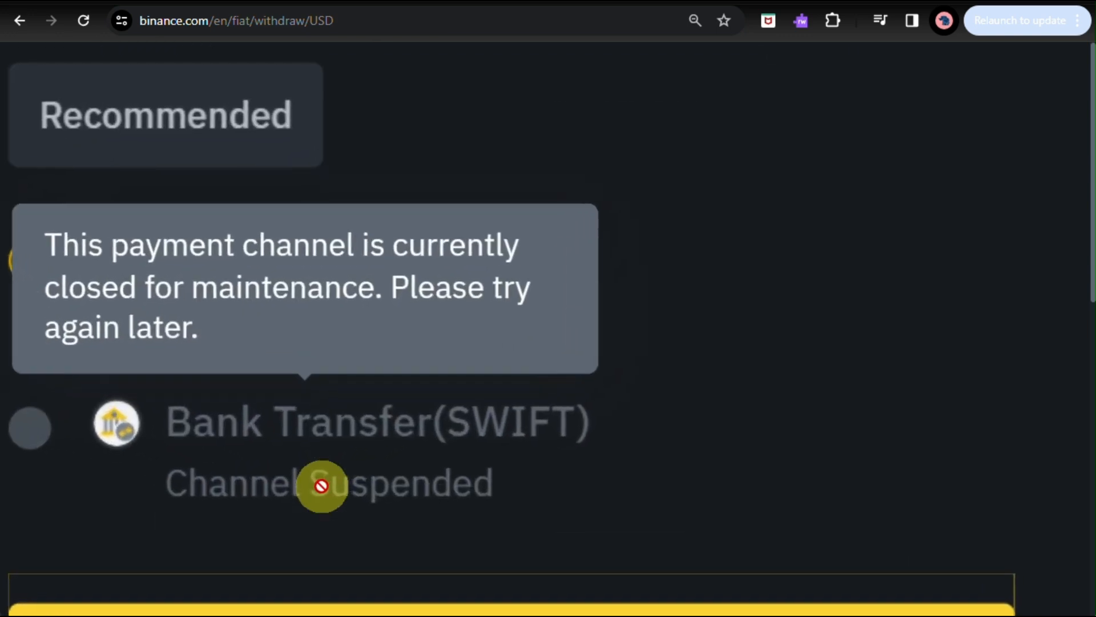
mouse_move(331, 451)
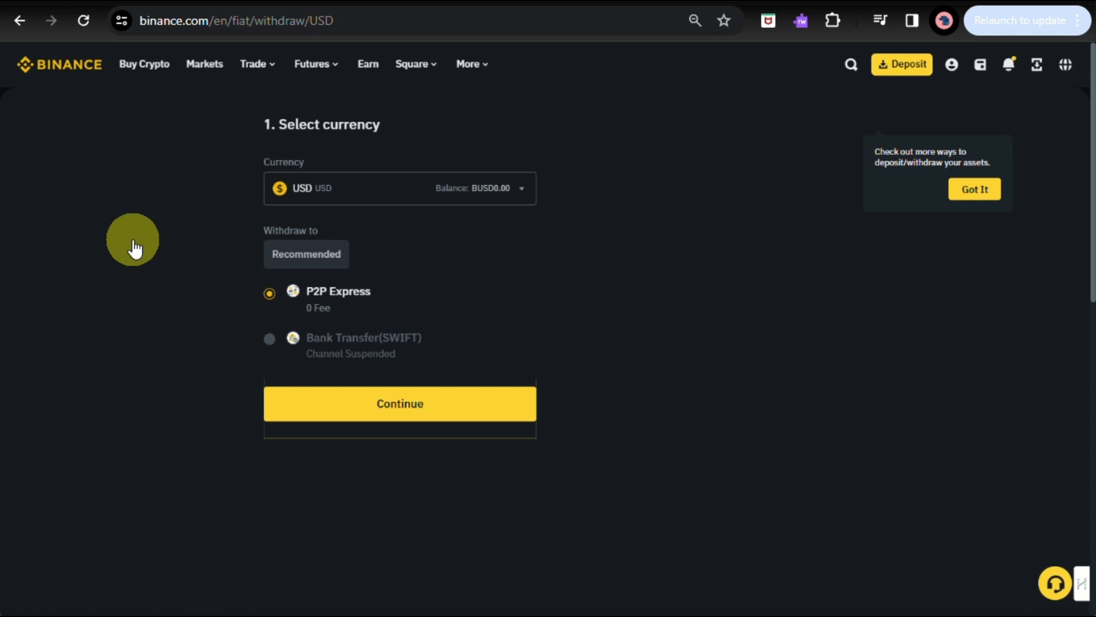
mouse_move(974, 180)
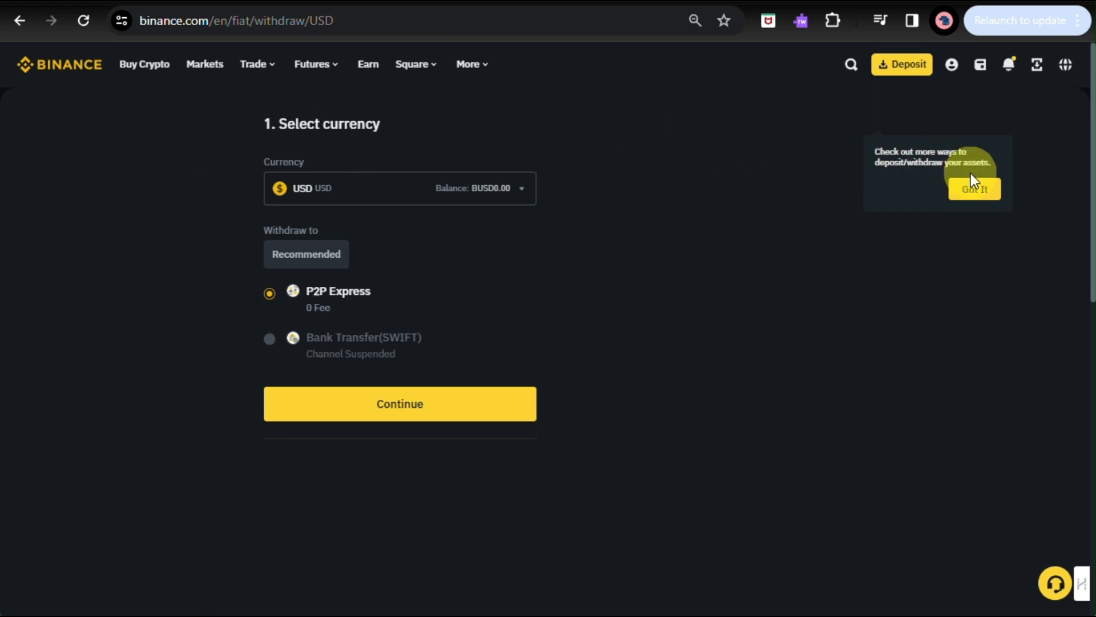
click(974, 188)
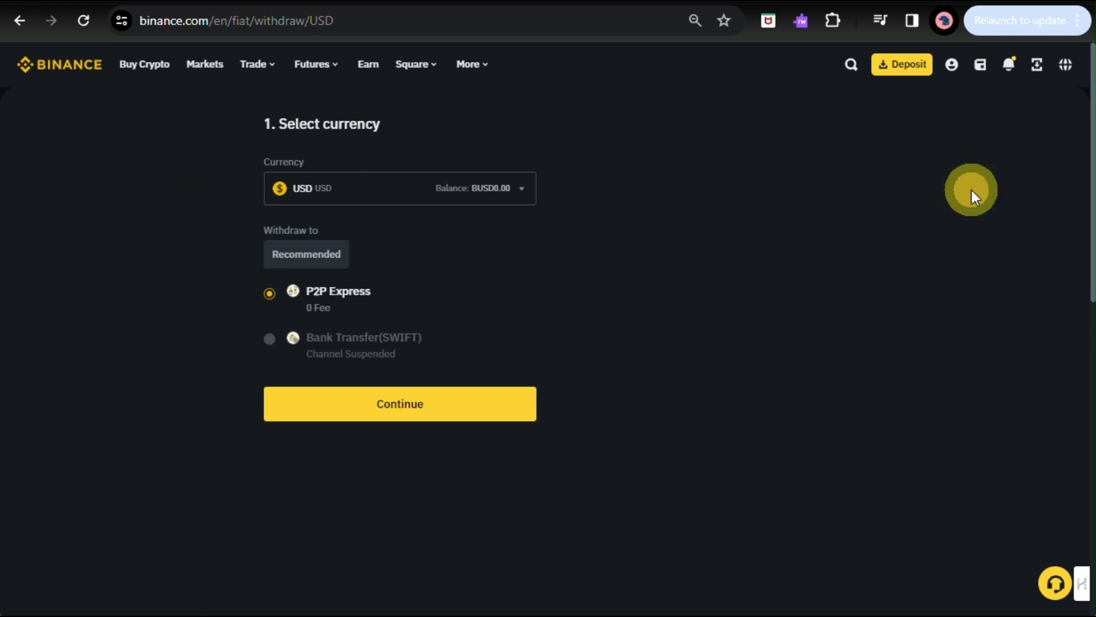
mouse_move(299, 235)
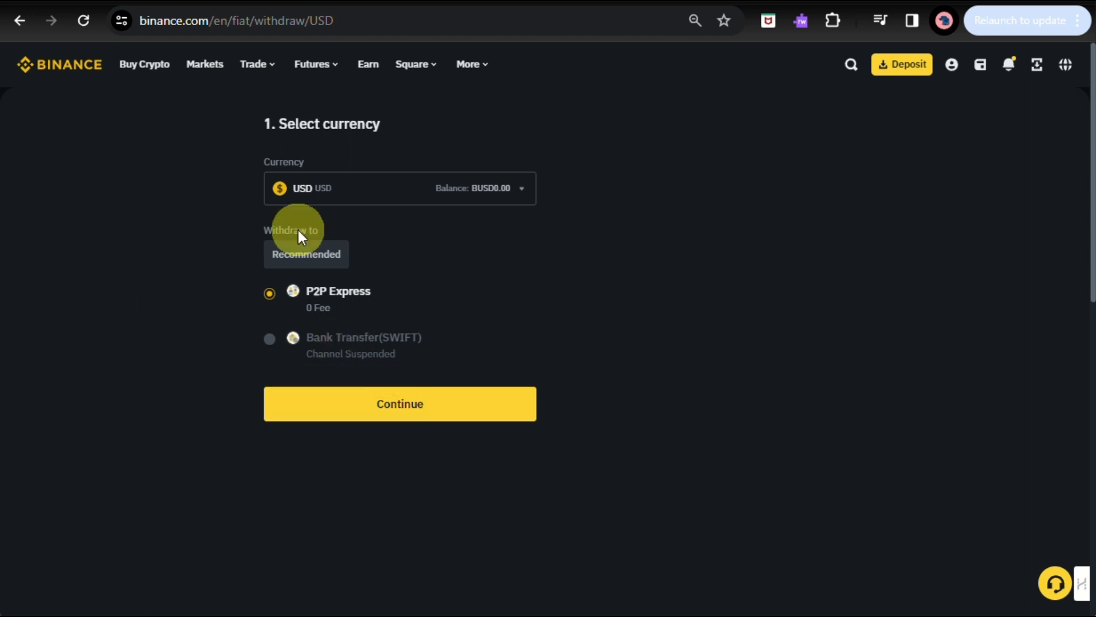
mouse_move(503, 178)
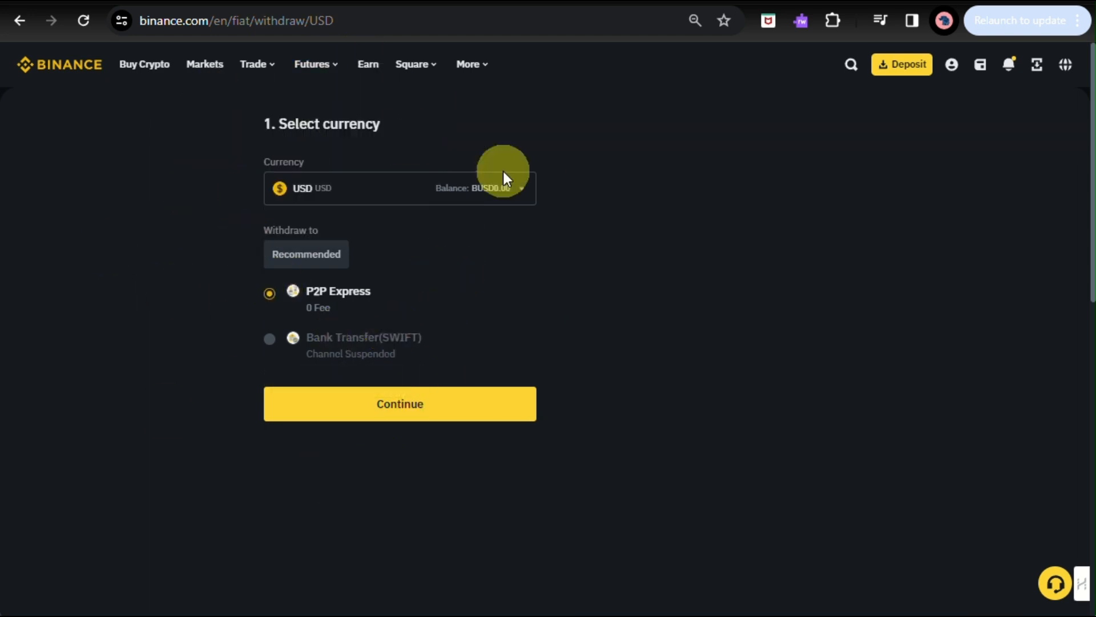
- Browse the More products menu, then head to the Markets overview
click(467, 64)
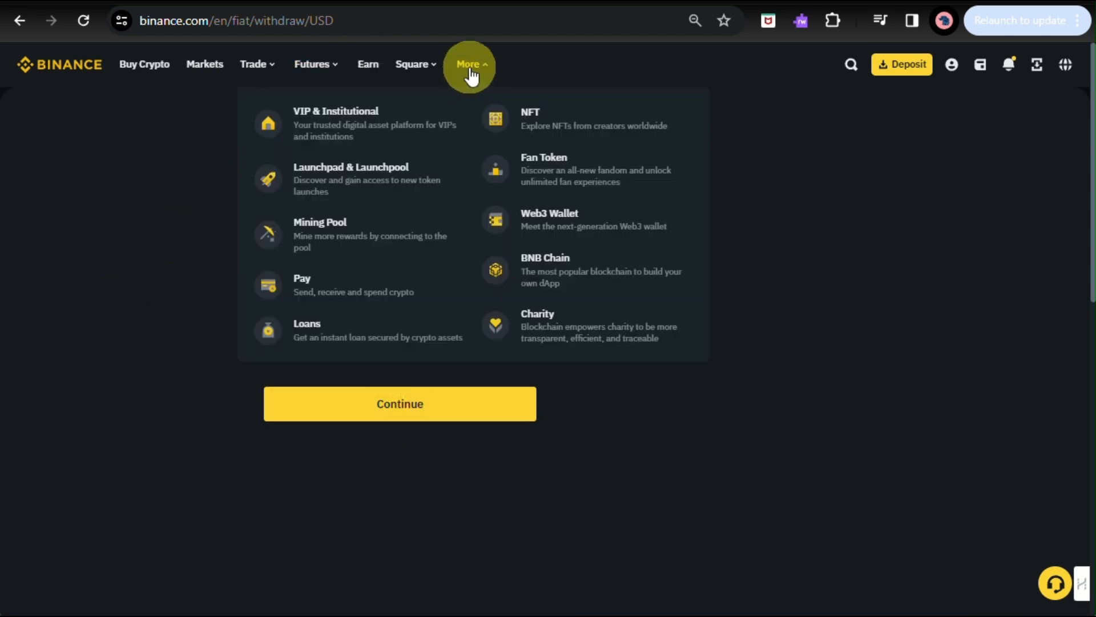
click(468, 64)
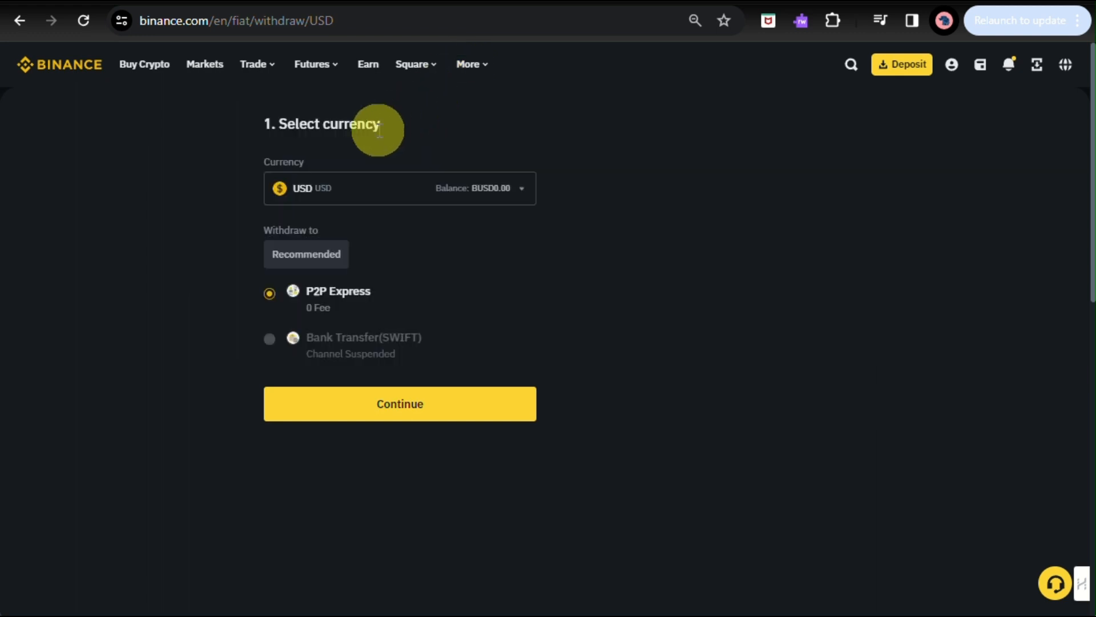
click(468, 64)
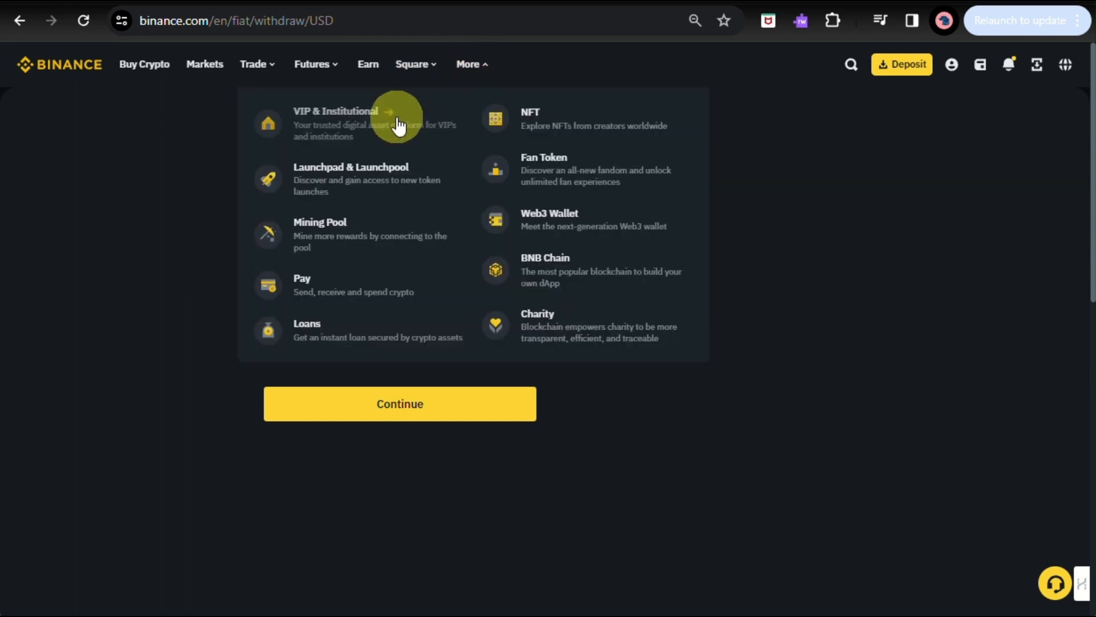
mouse_move(398, 253)
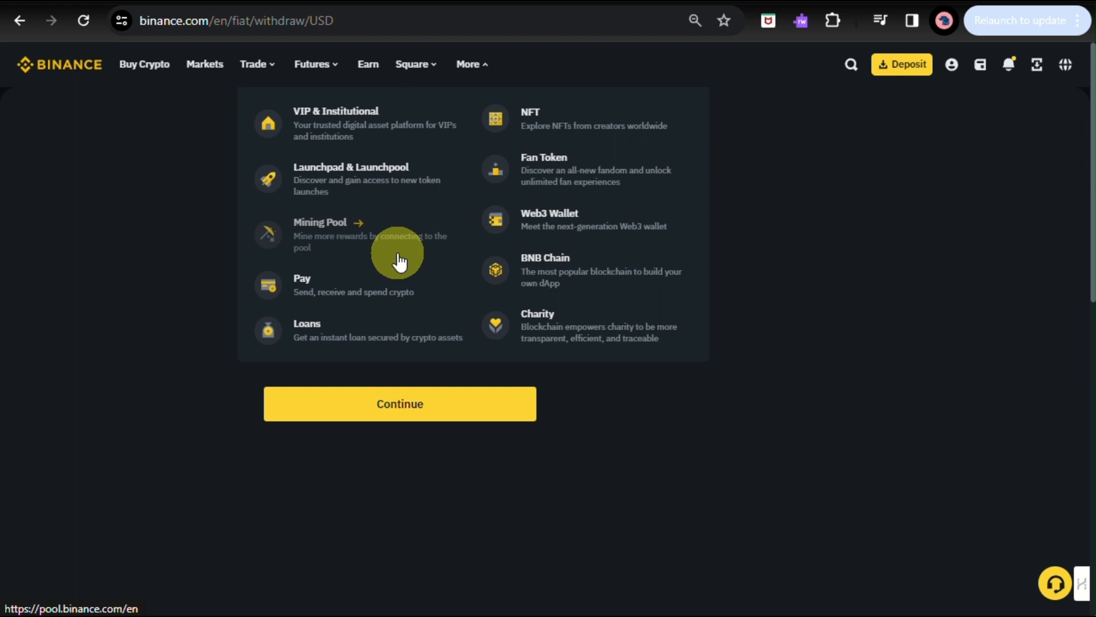
mouse_move(411, 307)
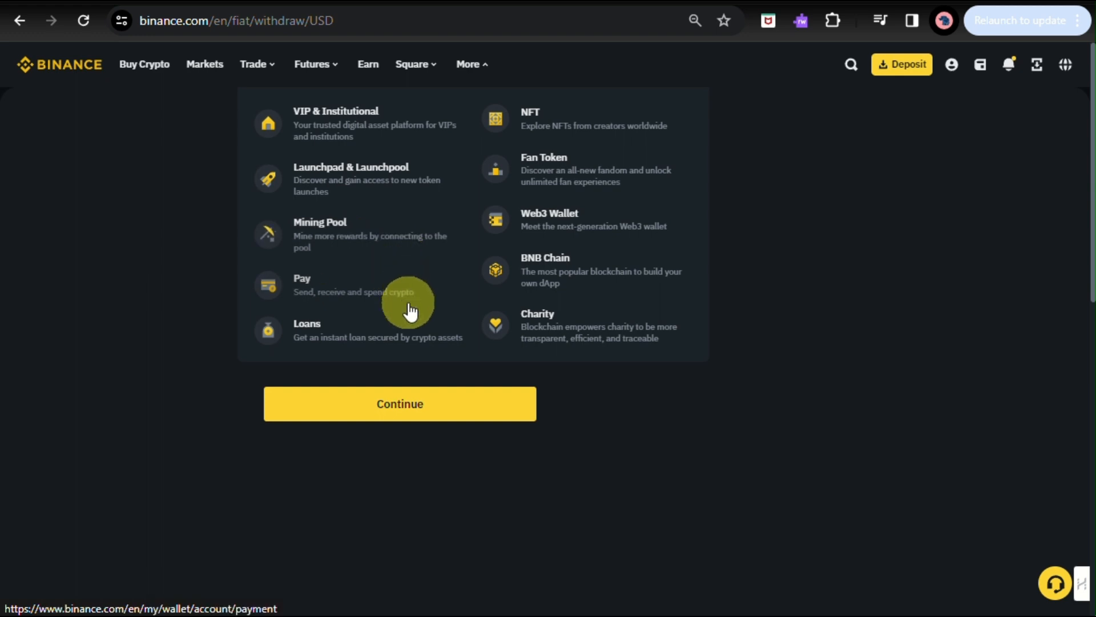
mouse_move(418, 311)
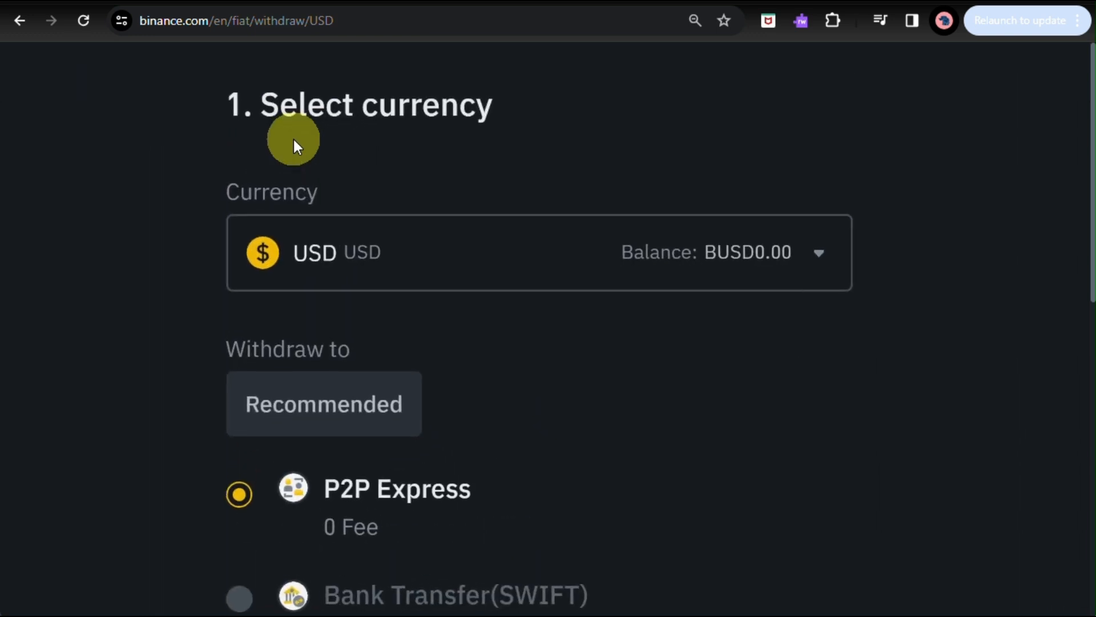
scroll(down, 3)
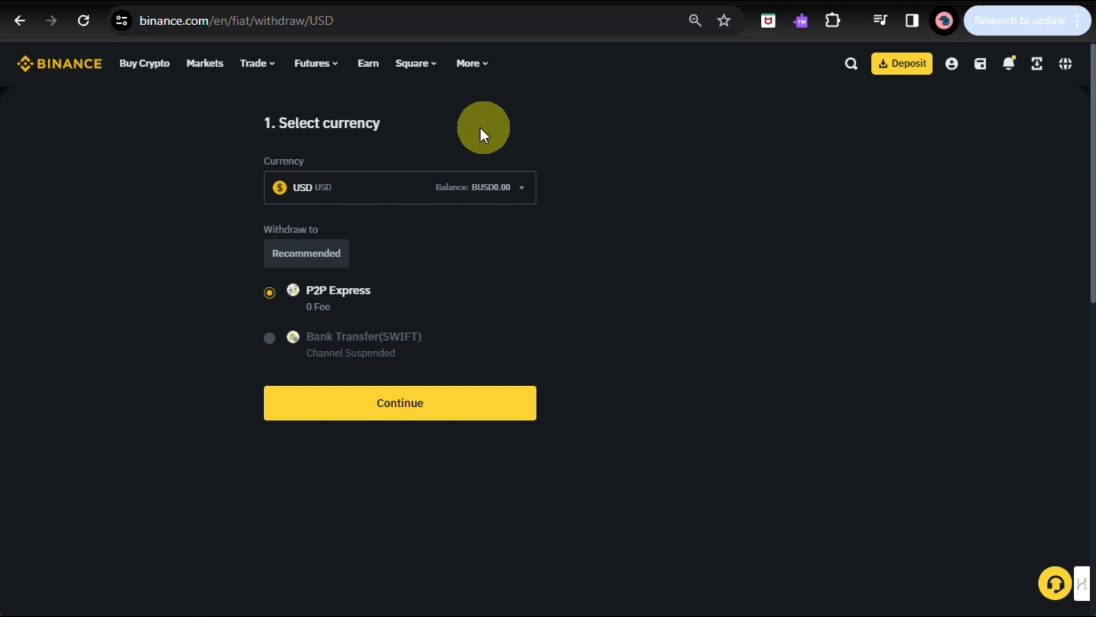
mouse_move(180, 88)
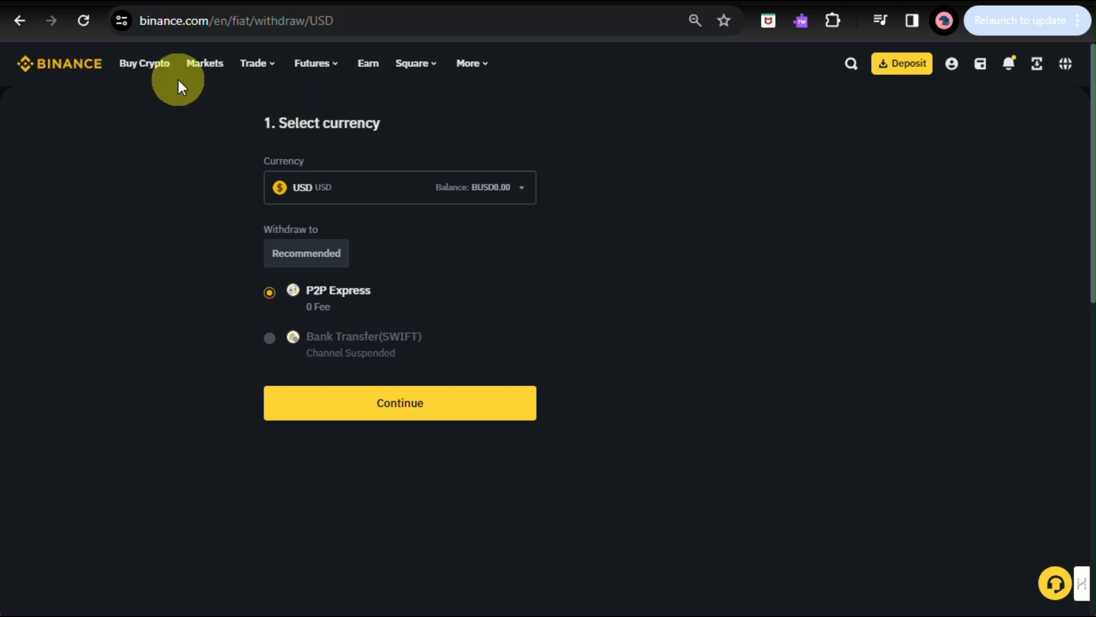
mouse_move(205, 63)
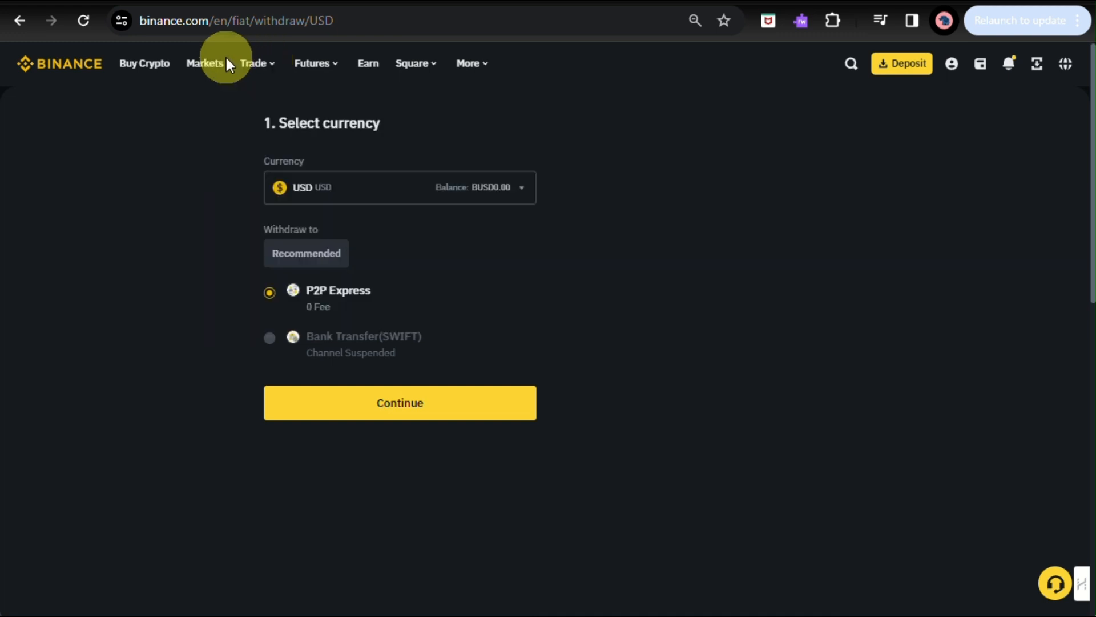
mouse_move(145, 63)
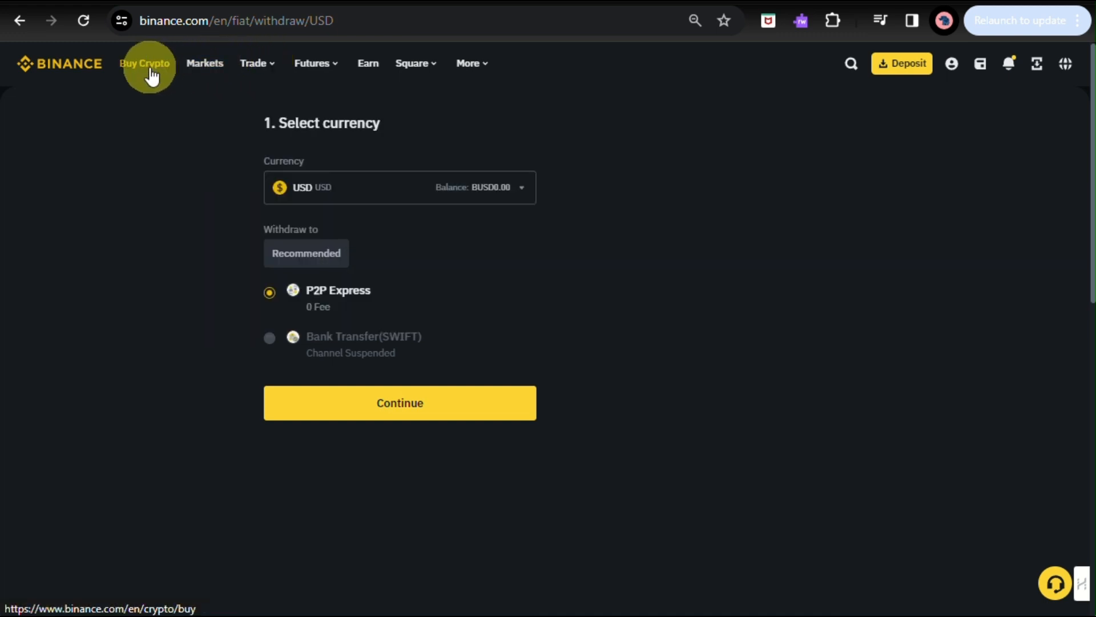
click(204, 63)
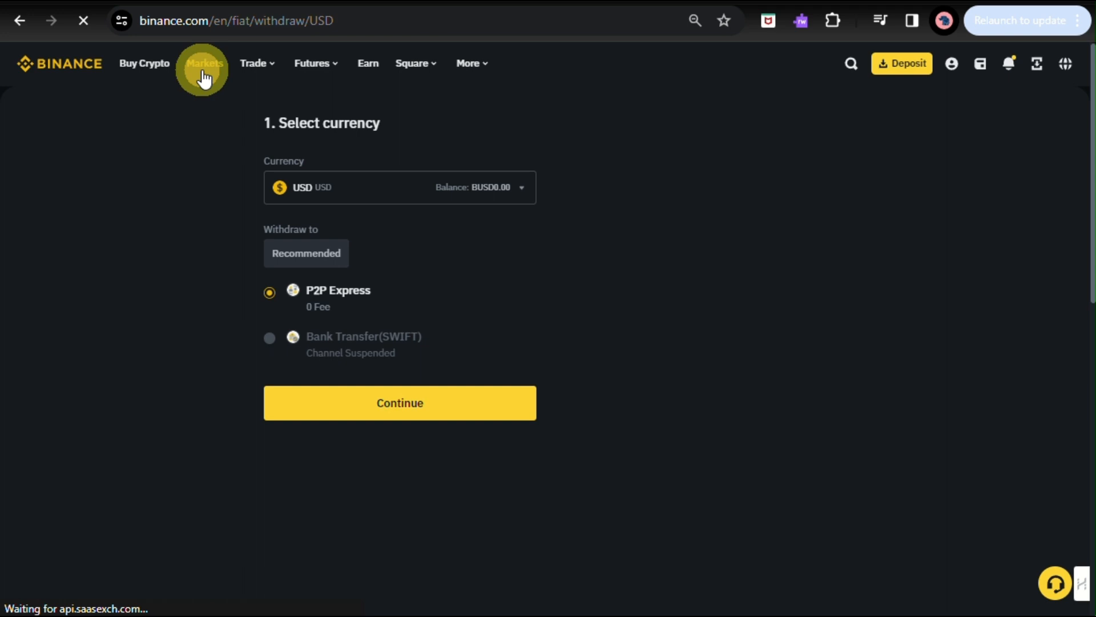
- From the header's Deposit options, choose Buy Crypto in the Fund Your Wallet panel
click(203, 64)
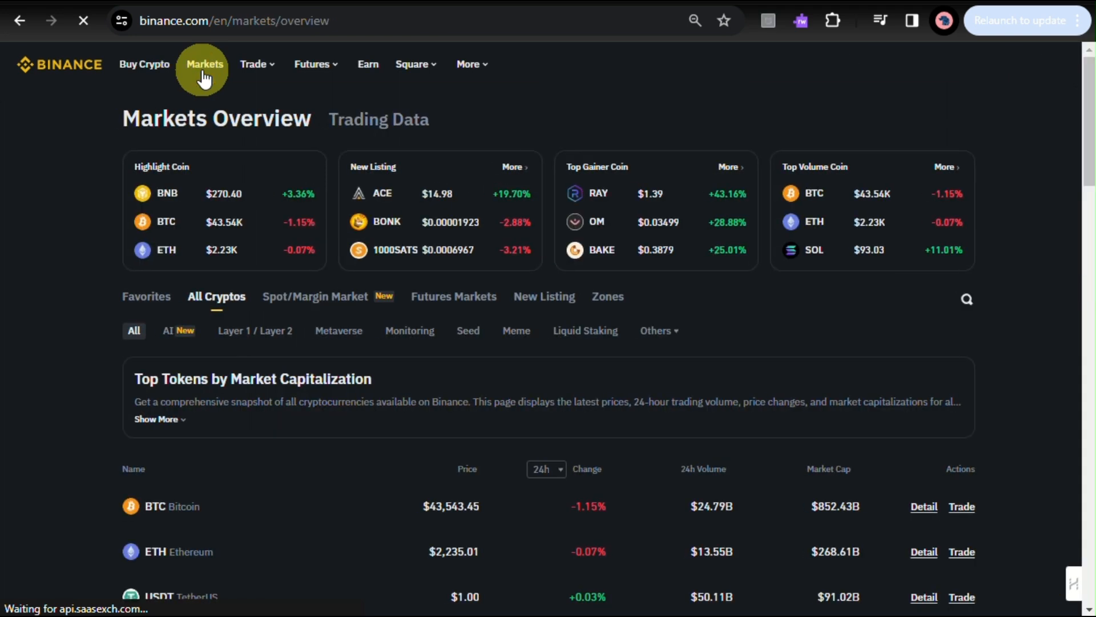
scroll(down, 3)
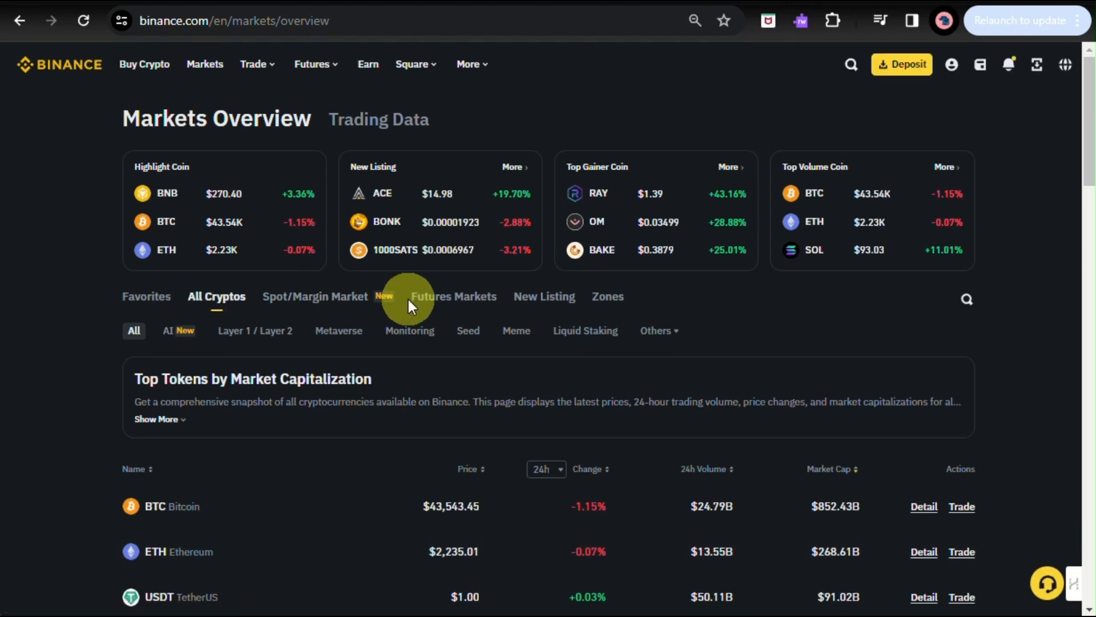
mouse_move(901, 63)
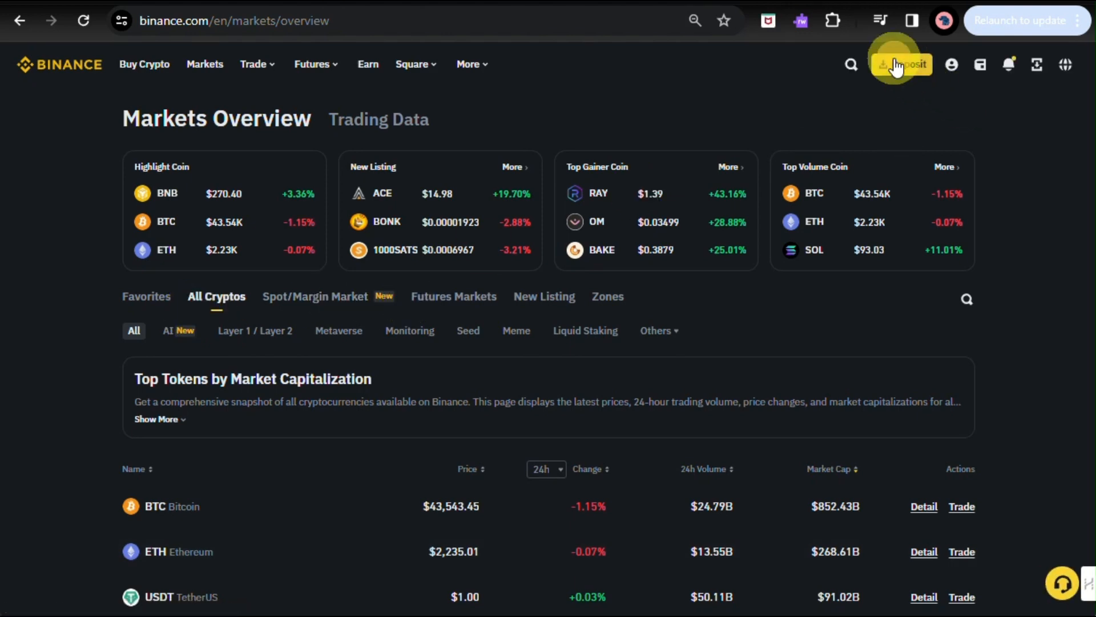
click(901, 64)
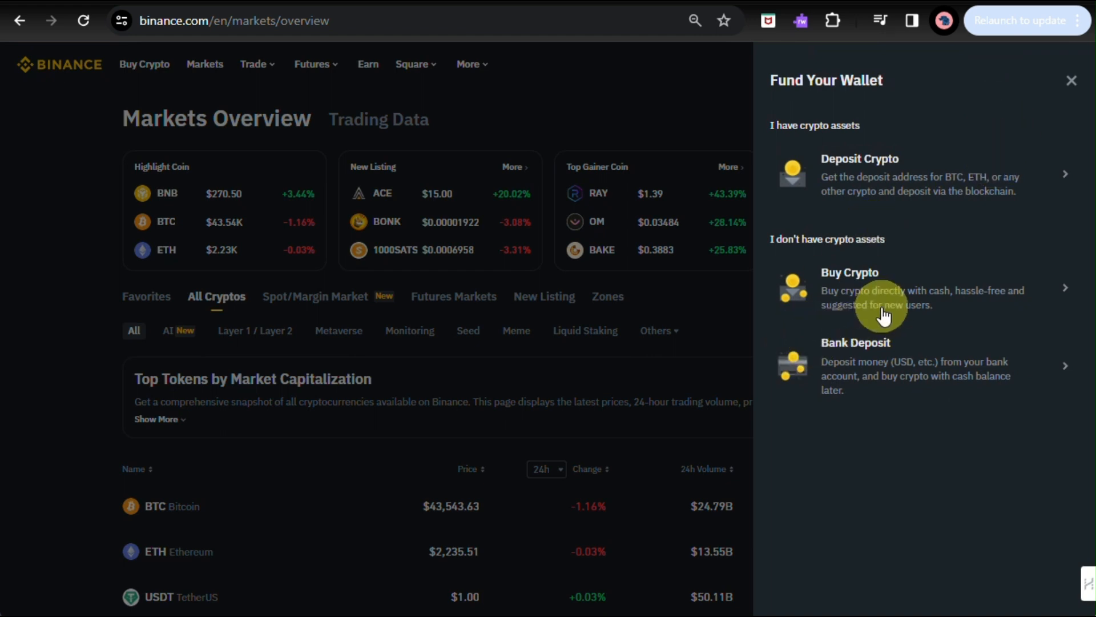
mouse_move(1037, 308)
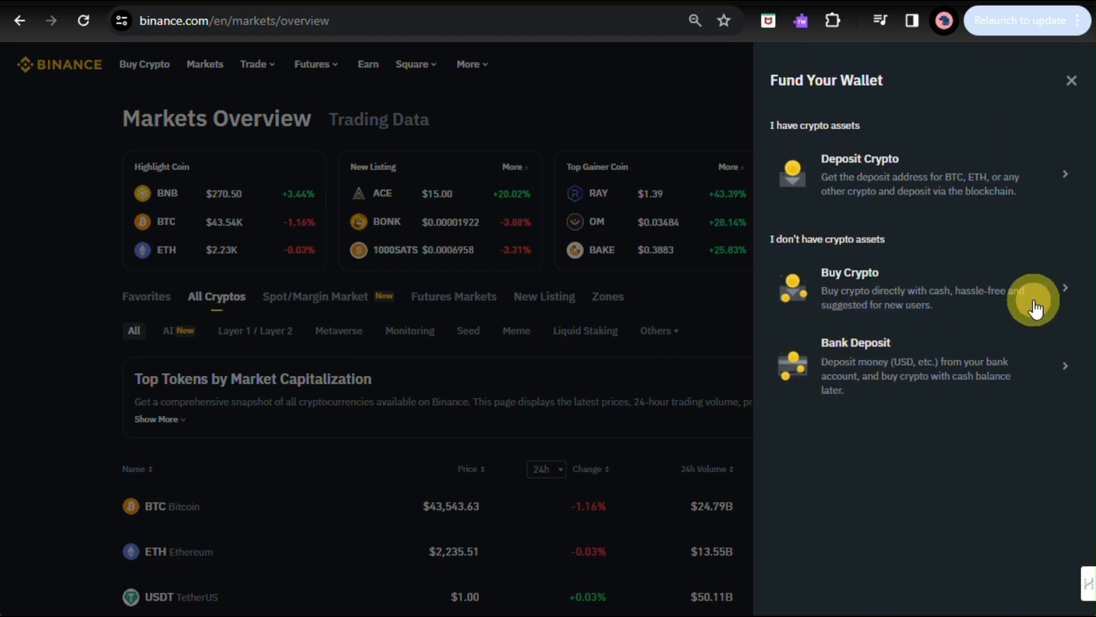
click(909, 287)
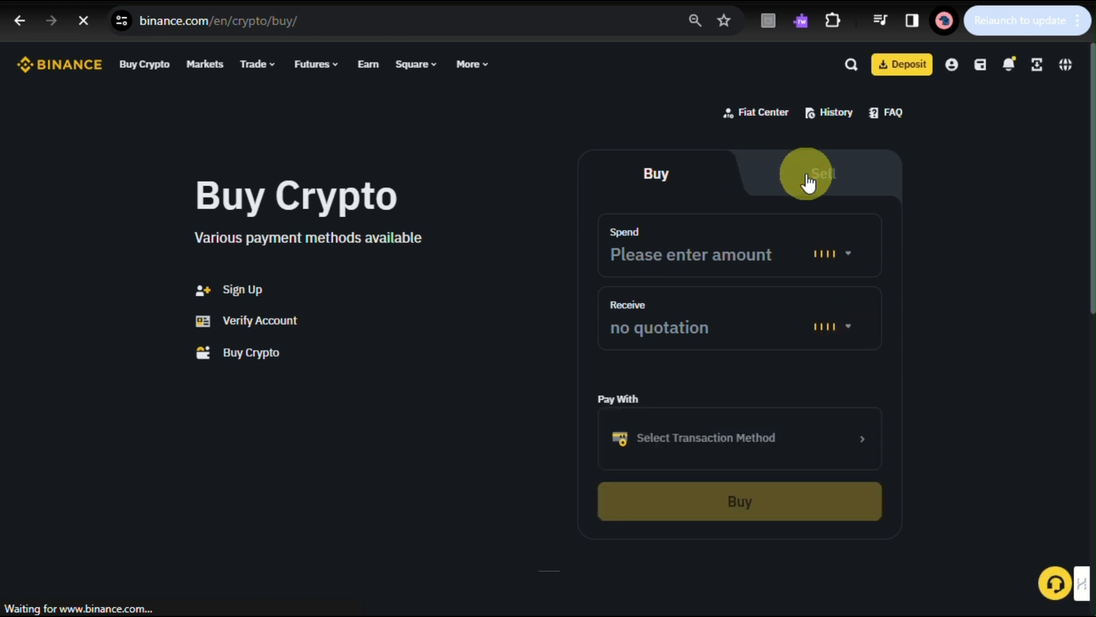
click(822, 174)
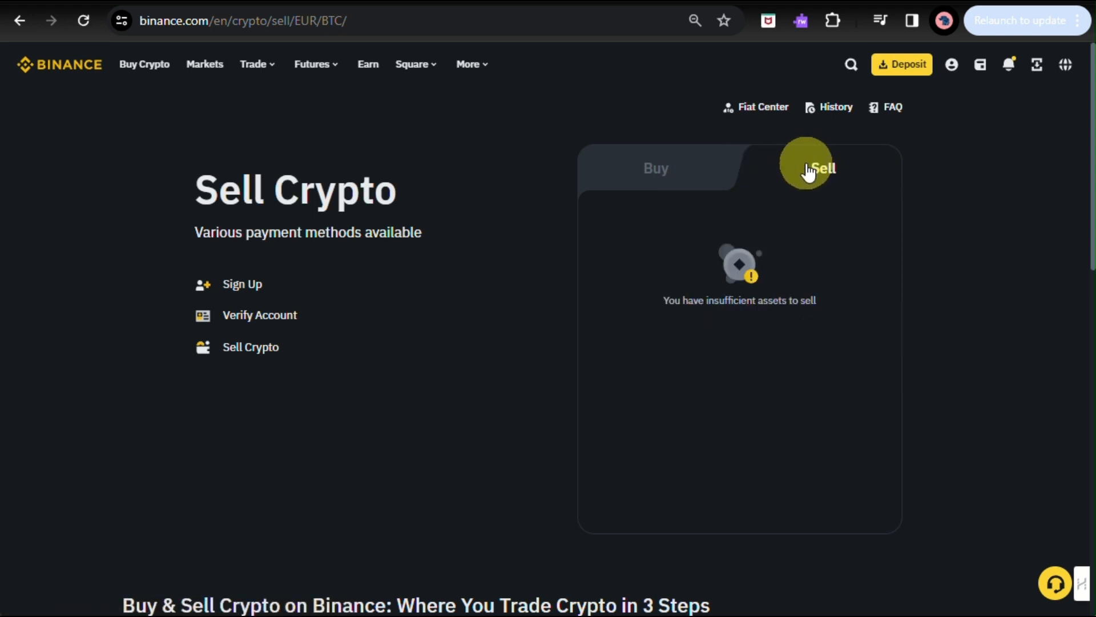
mouse_move(250, 273)
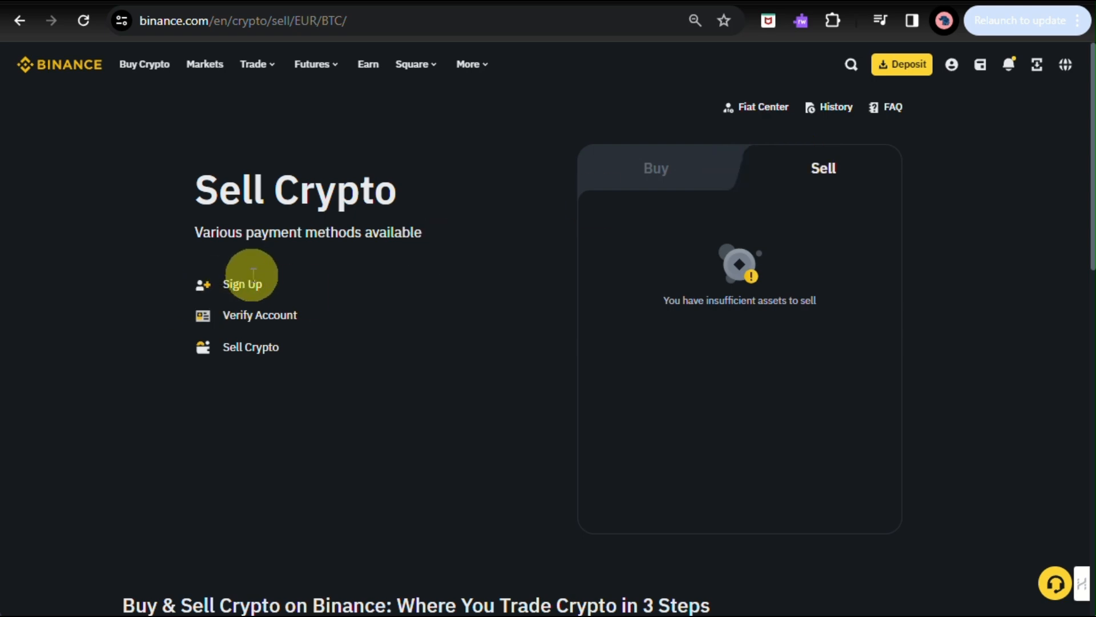
scroll(down, 3)
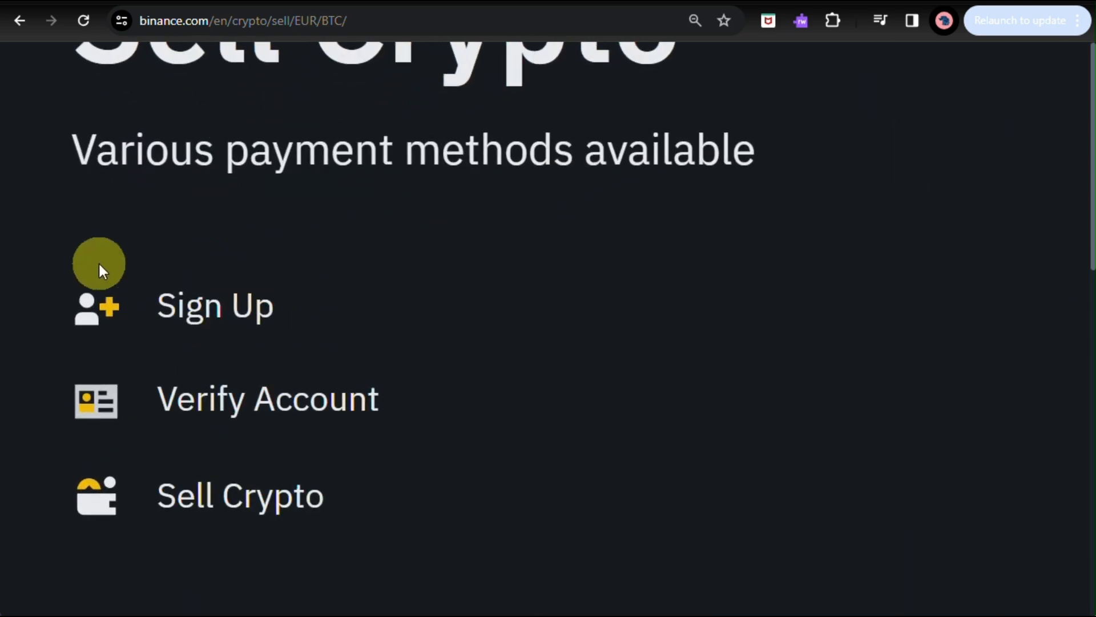
mouse_move(98, 381)
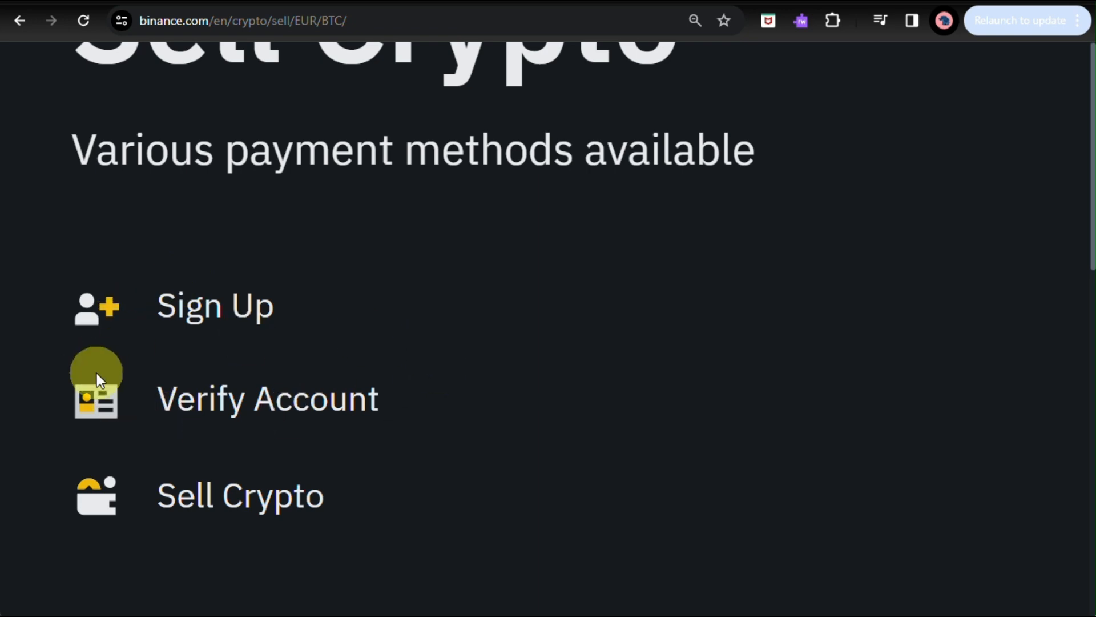
mouse_move(307, 510)
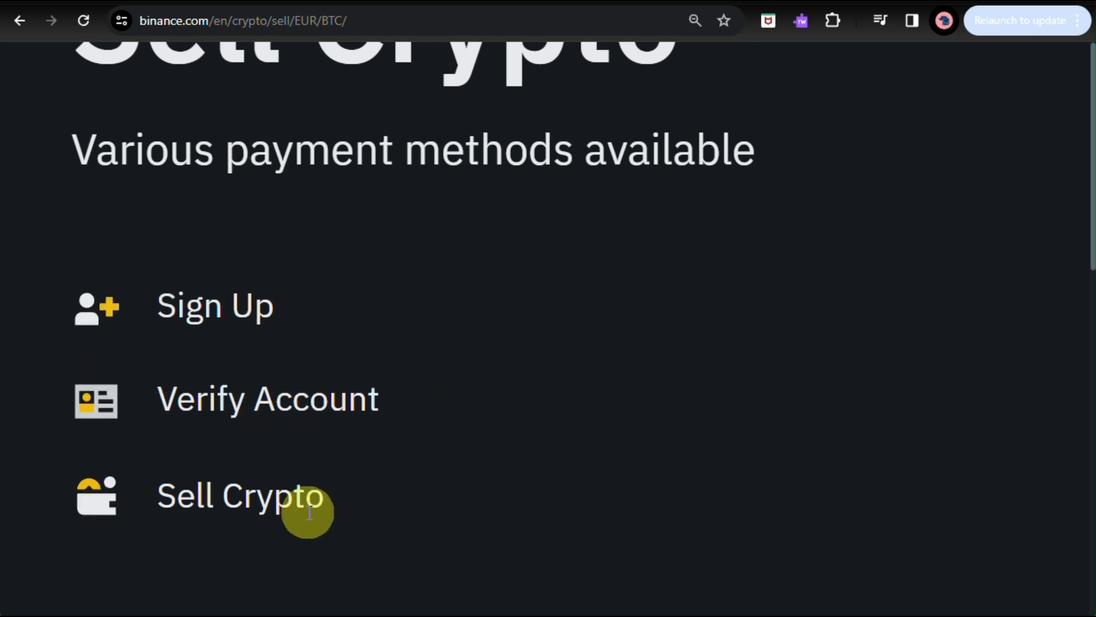
scroll(up, 3)
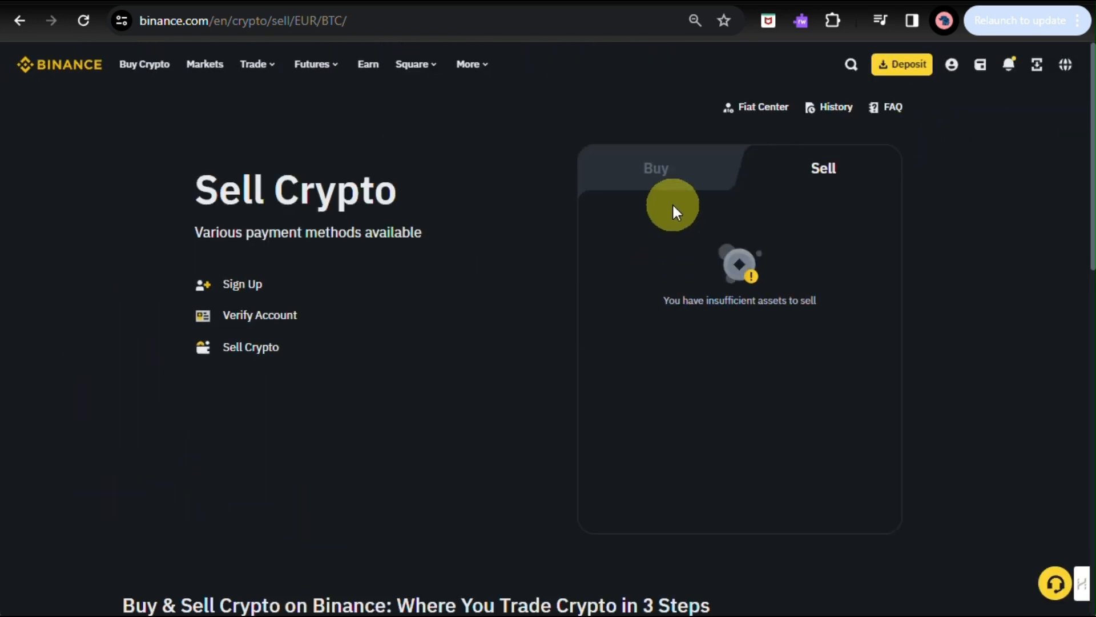
- Glance at the Buy form's receive-BTC field, then return to selling BTC for USD
click(655, 168)
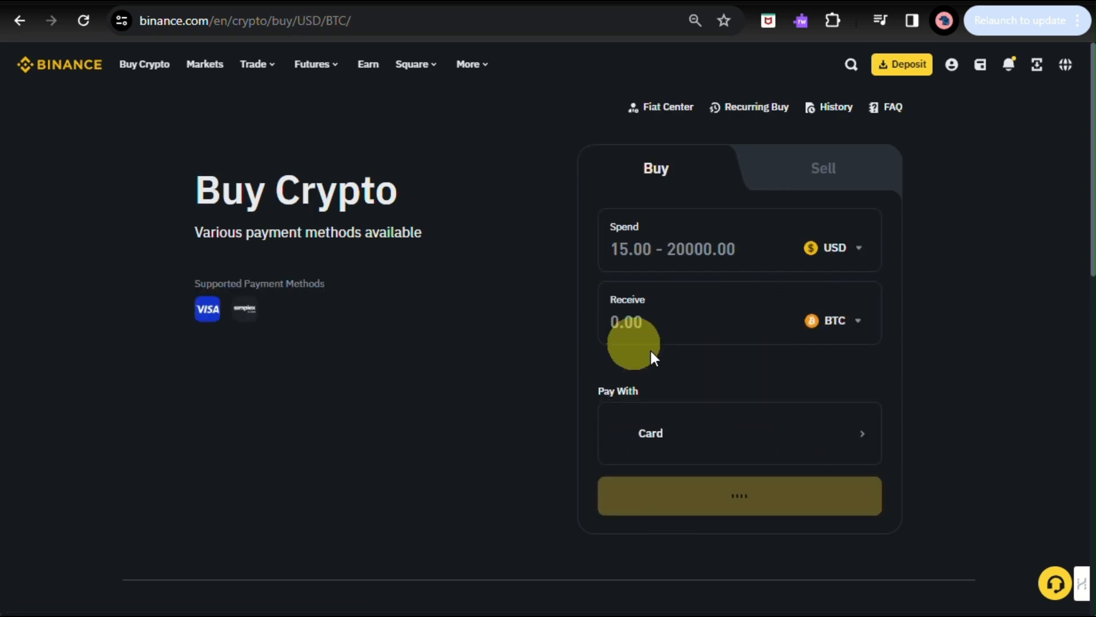
click(738, 322)
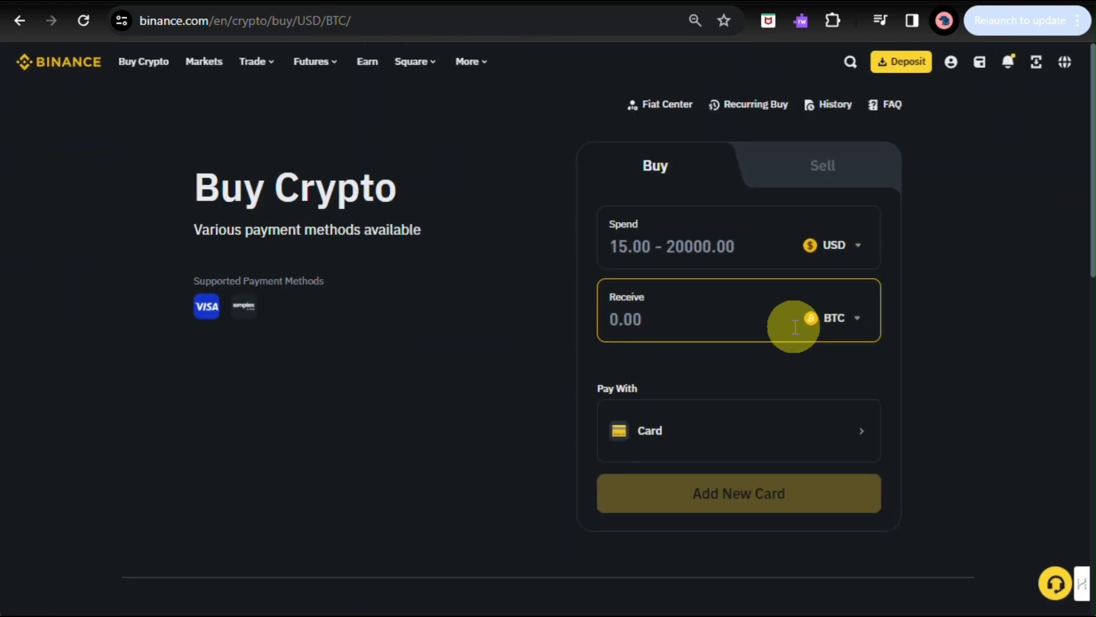
mouse_move(837, 170)
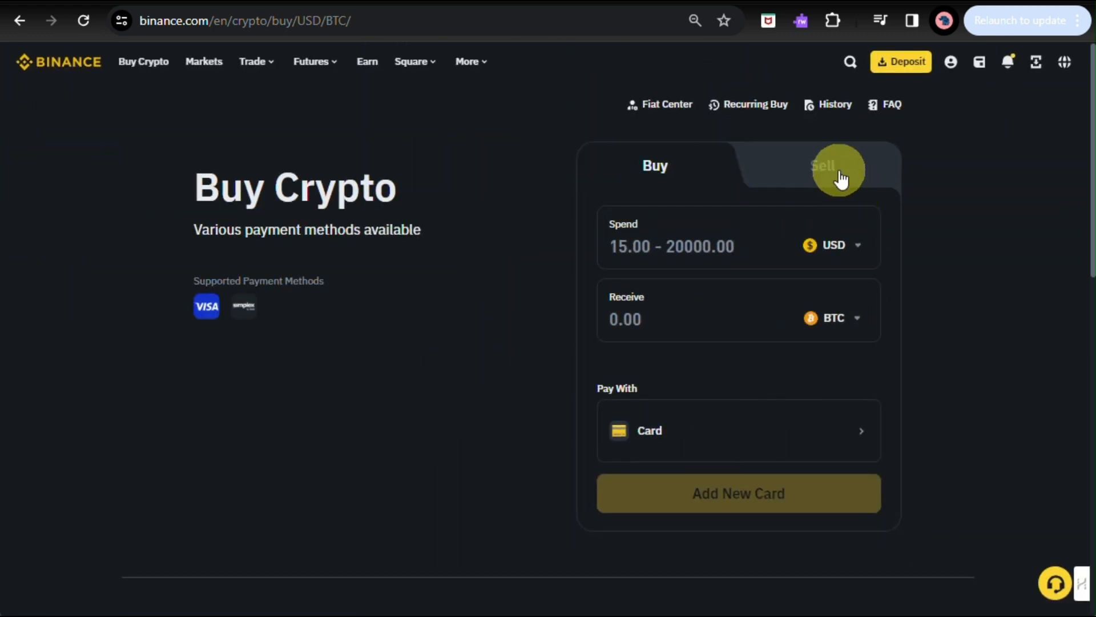
click(823, 166)
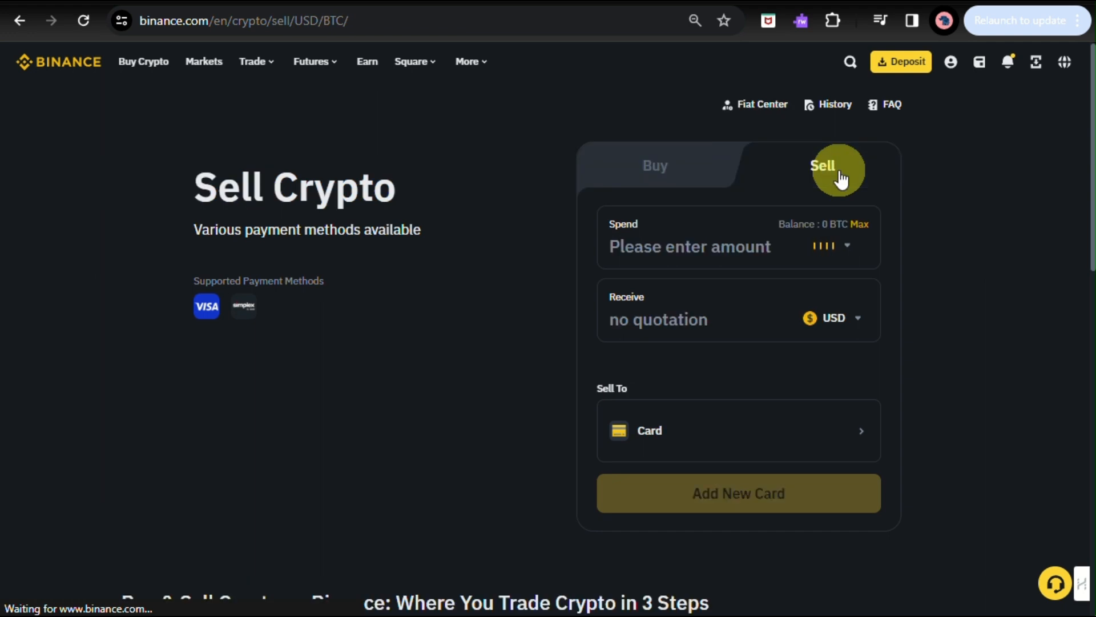
click(822, 166)
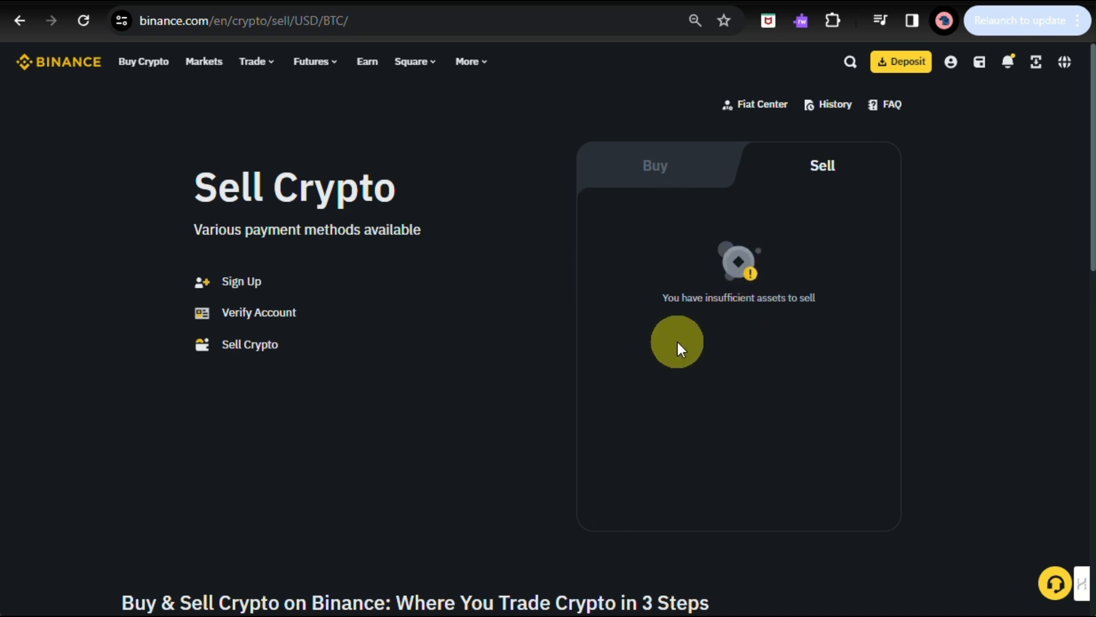
scroll(down, 3)
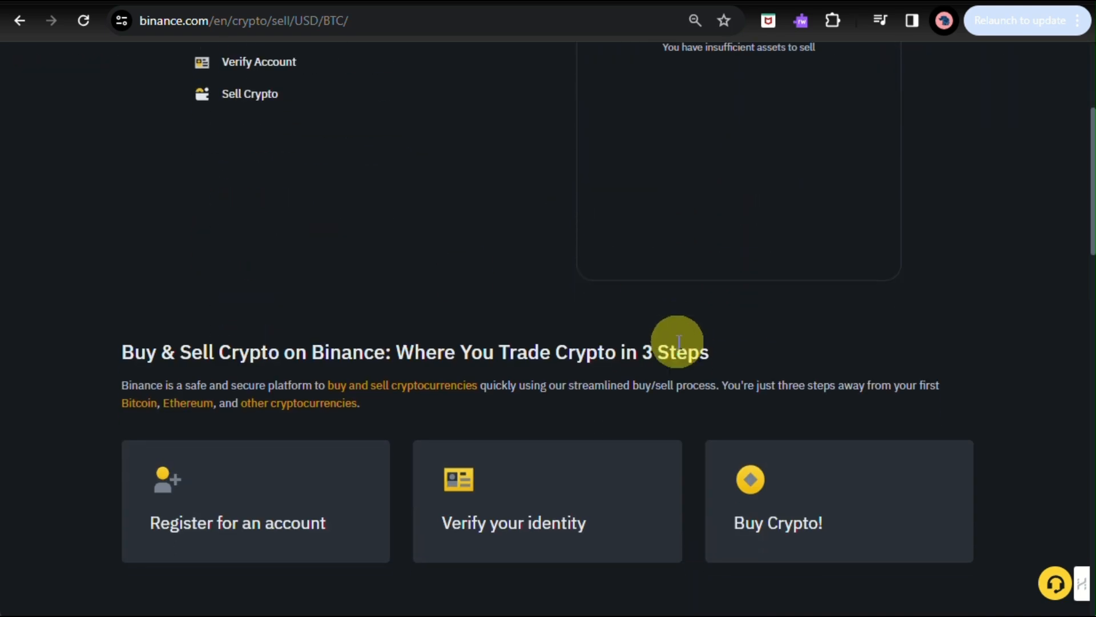
scroll(down, 3)
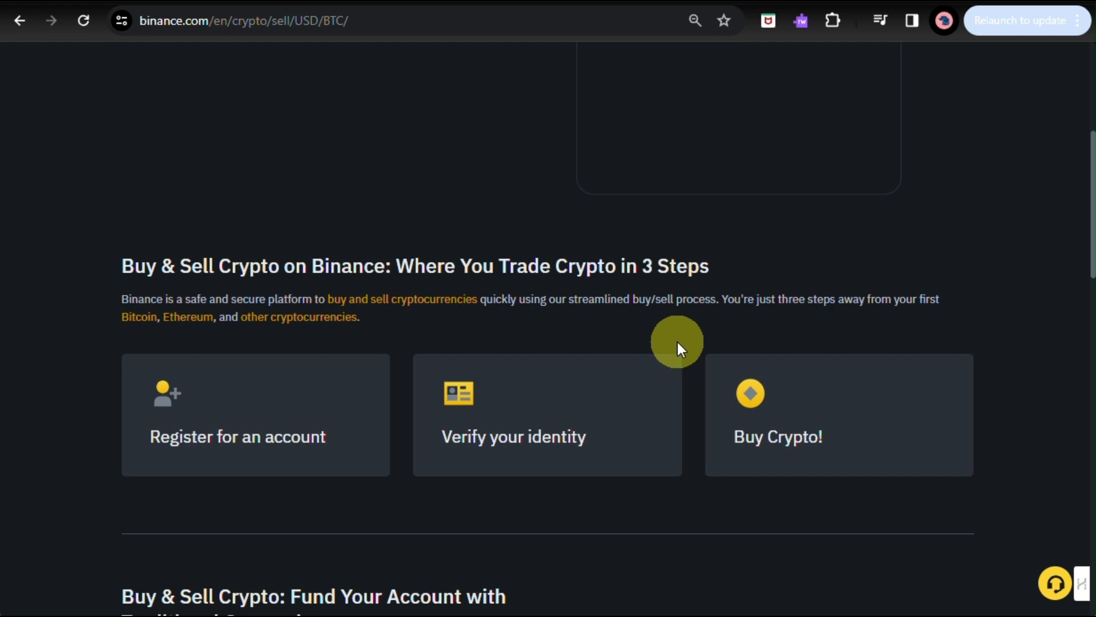
mouse_move(175, 451)
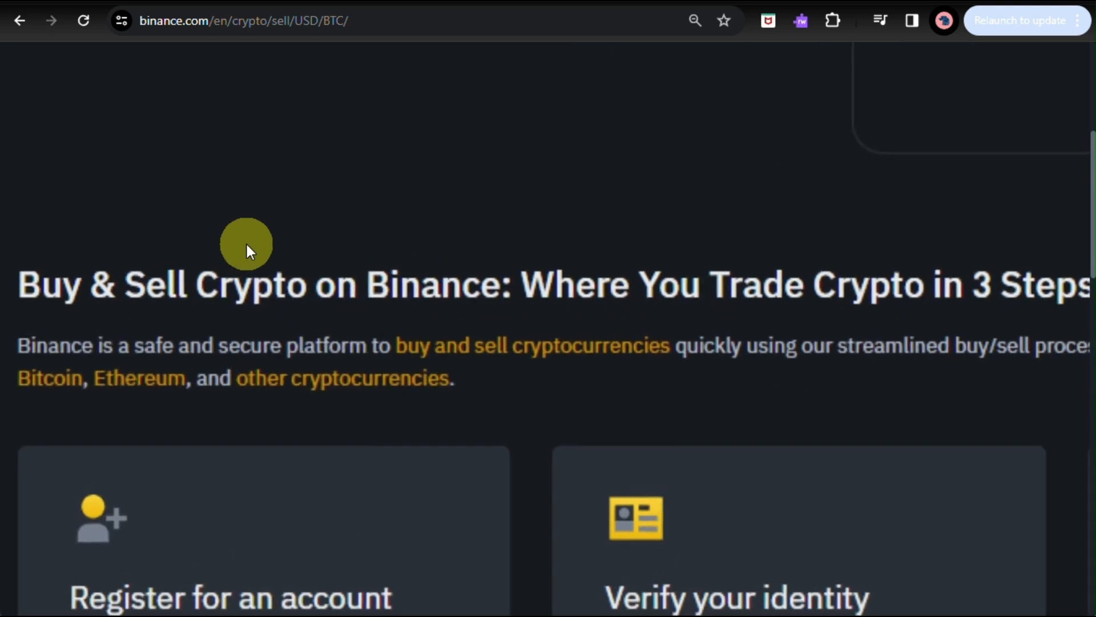
scroll(down, 3)
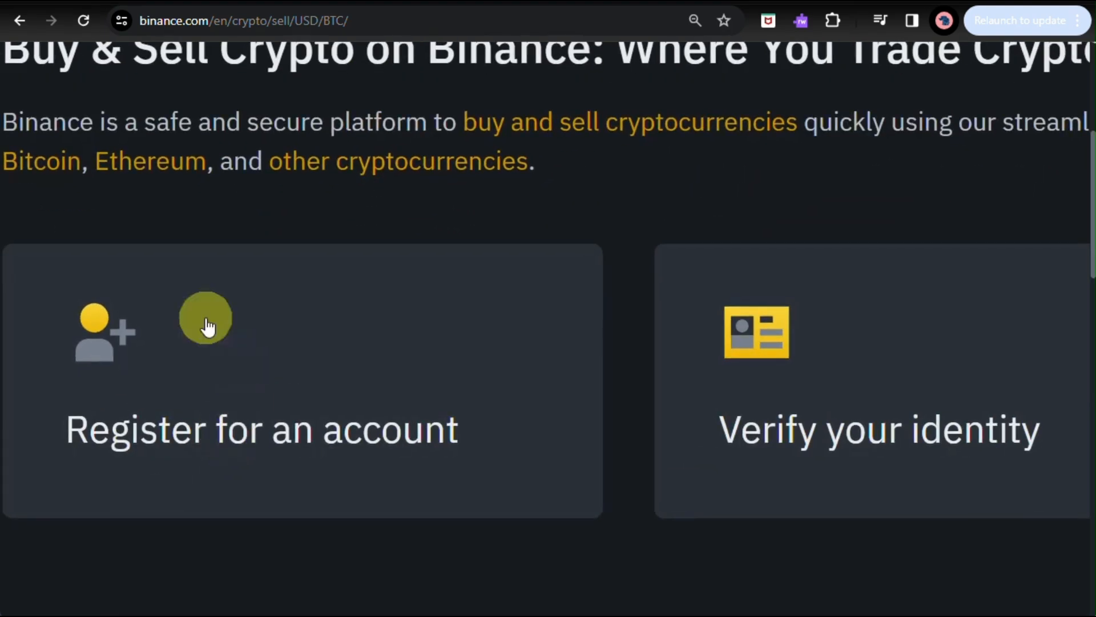
mouse_move(235, 487)
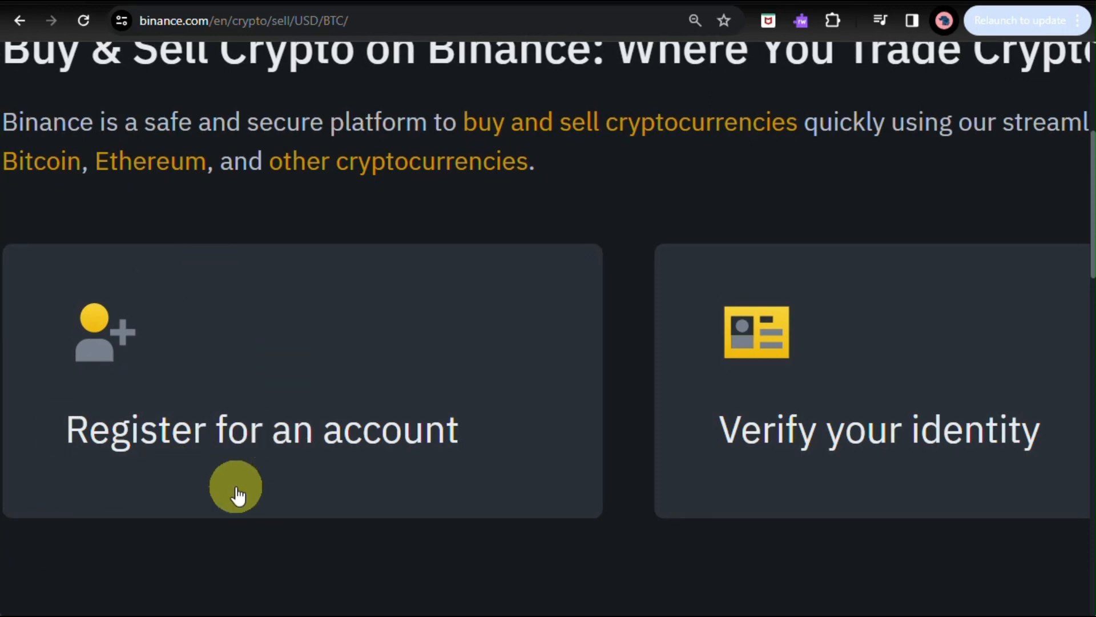
mouse_move(804, 454)
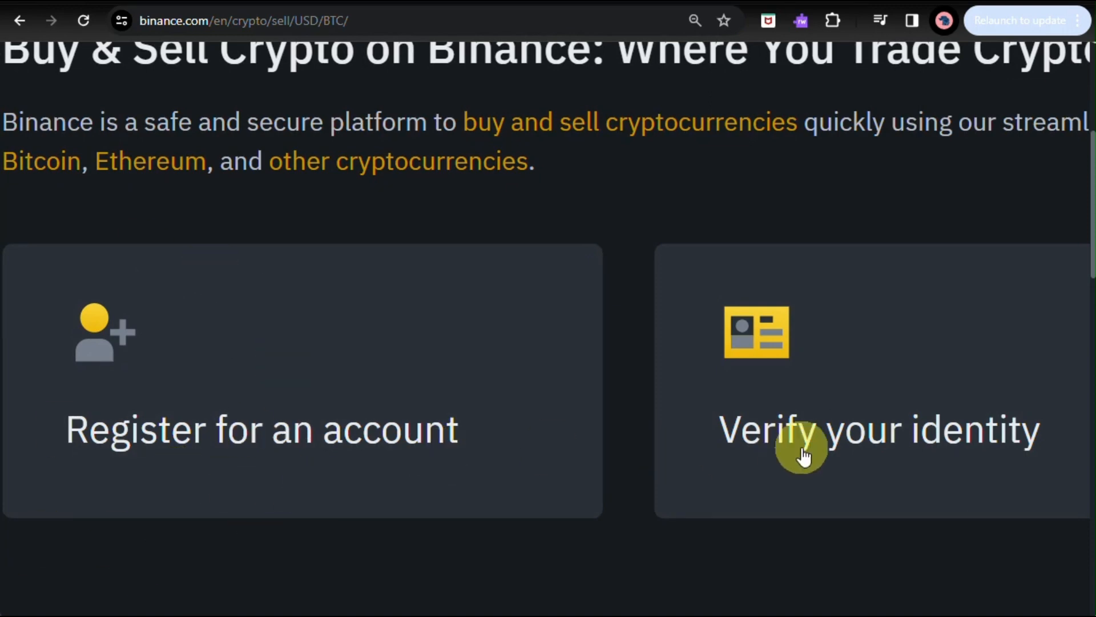
scroll(right, 3)
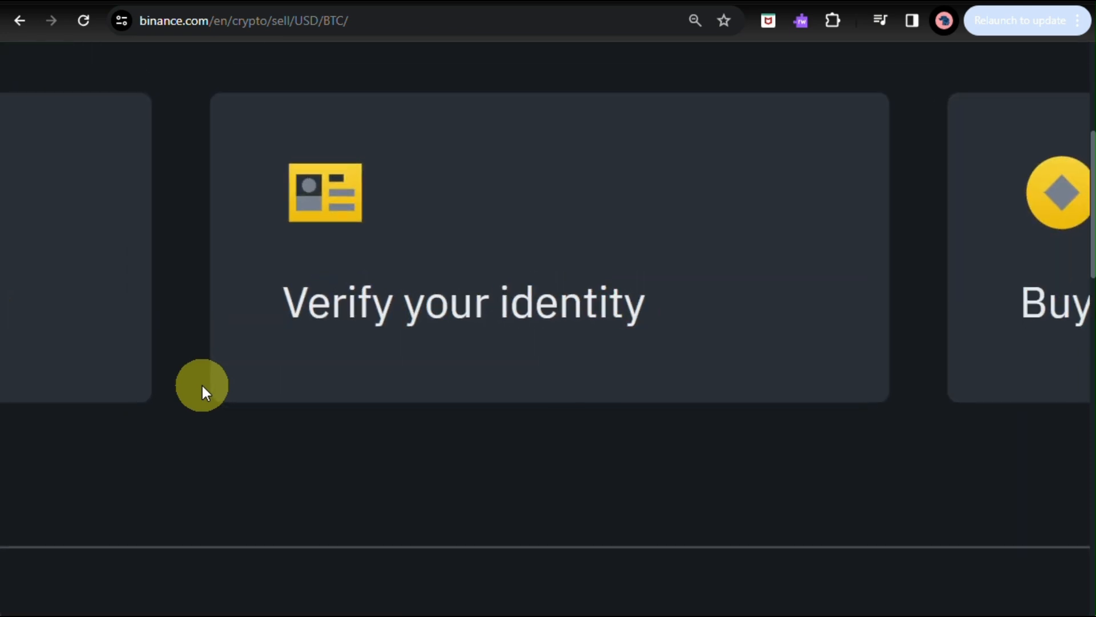
mouse_move(677, 323)
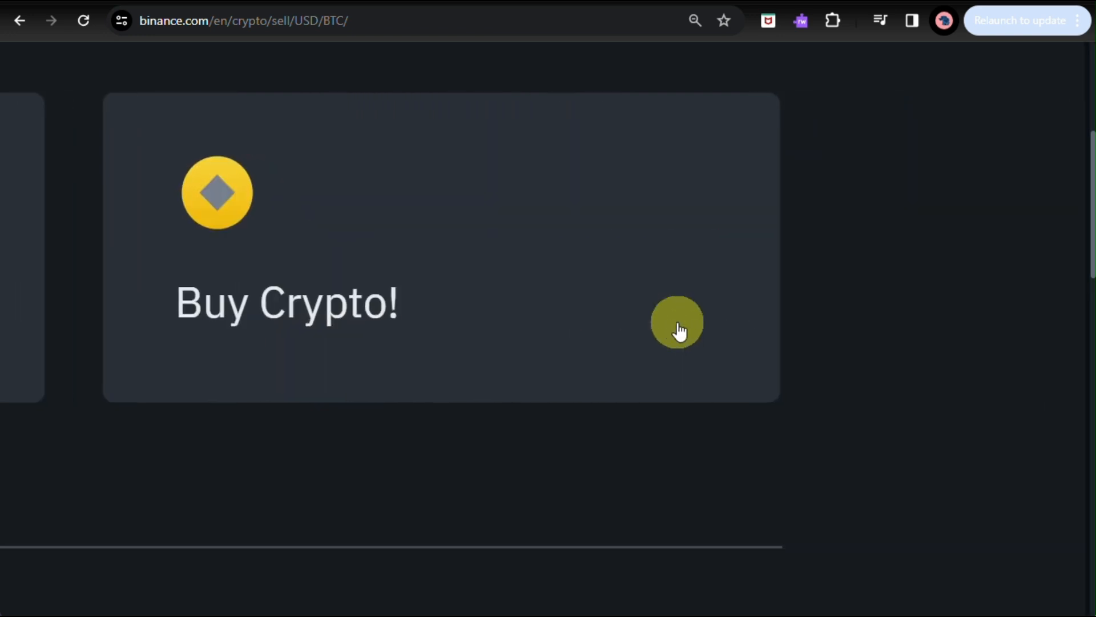
scroll(up, 3)
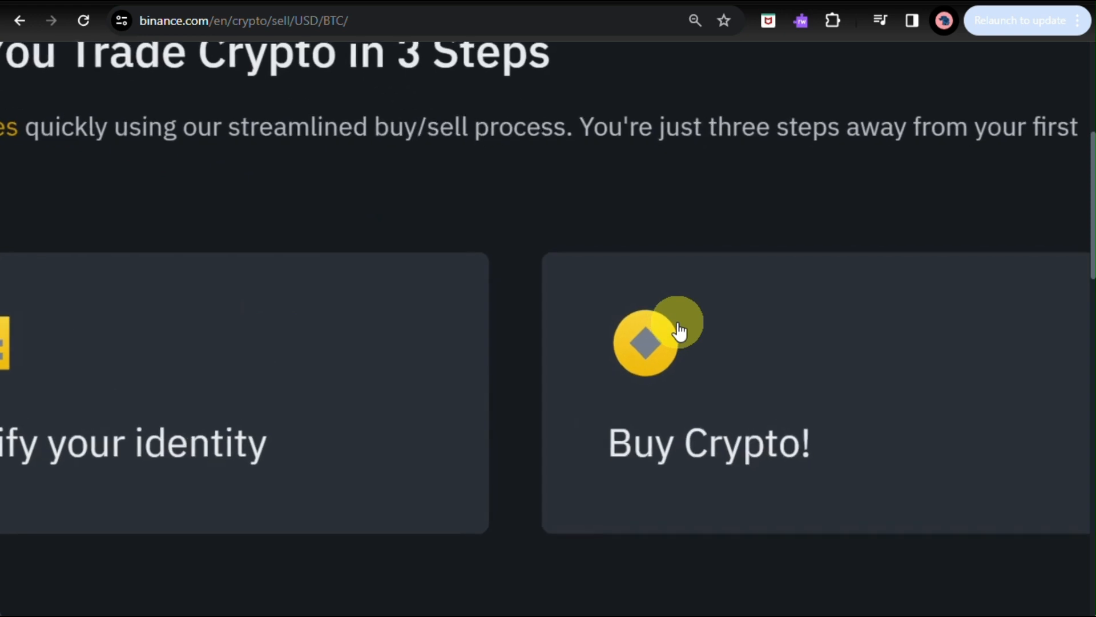
scroll(down, 3)
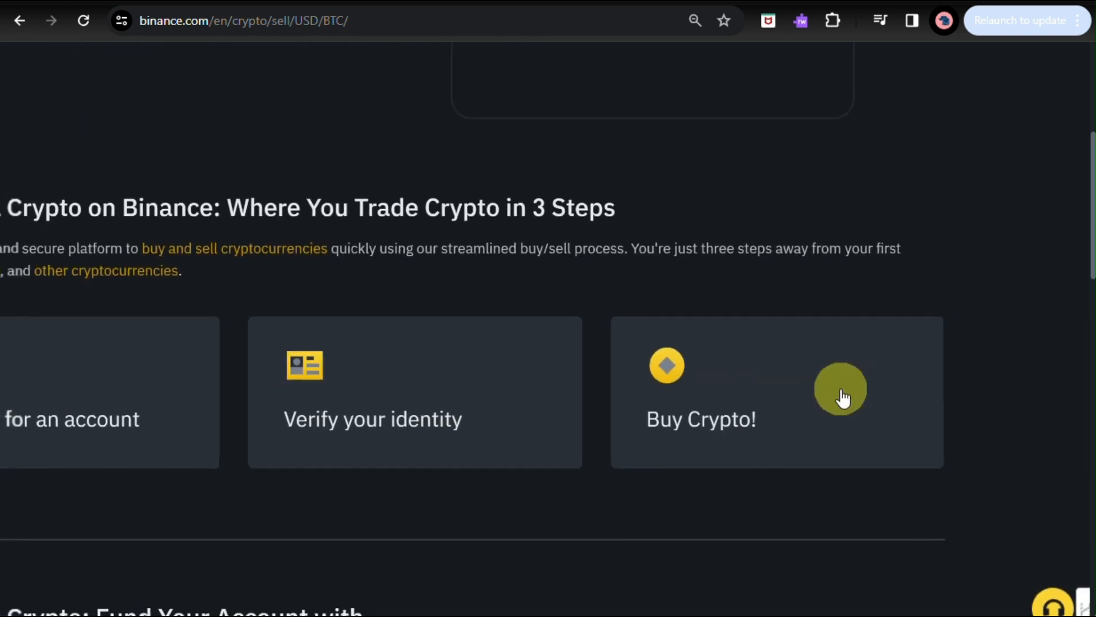
scroll(down, 3)
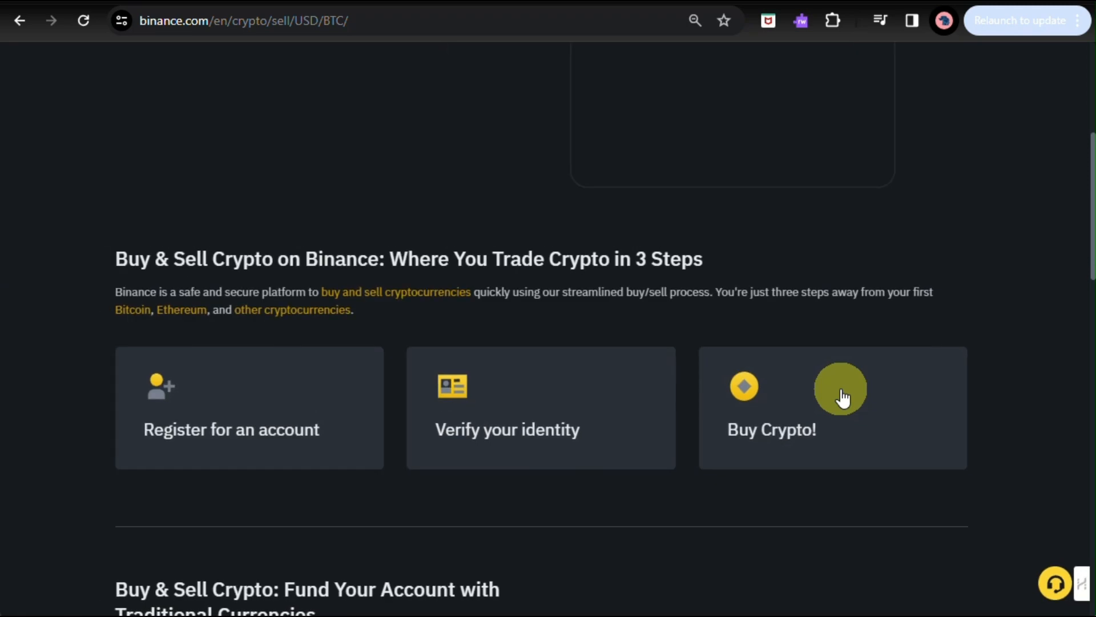
scroll(up, 3)
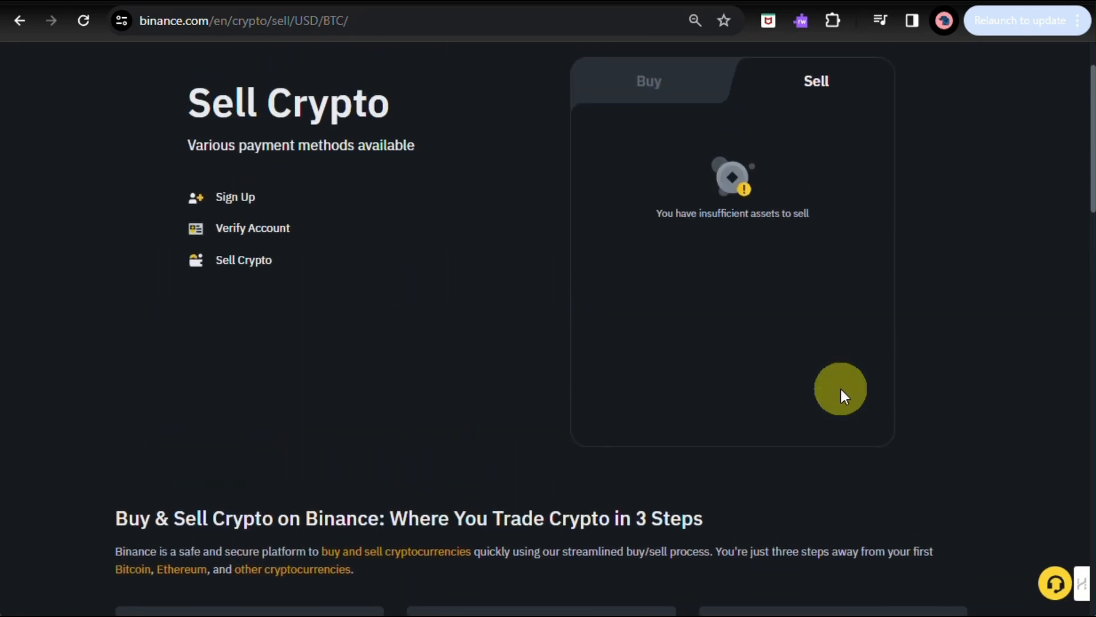
scroll(down, 3)
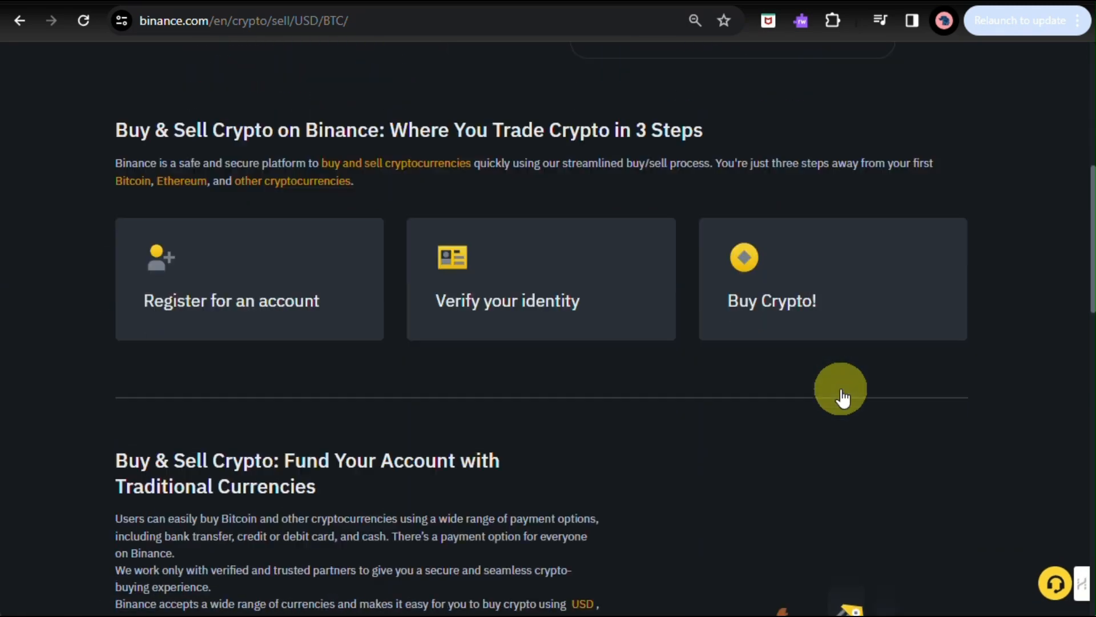
scroll(down, 3)
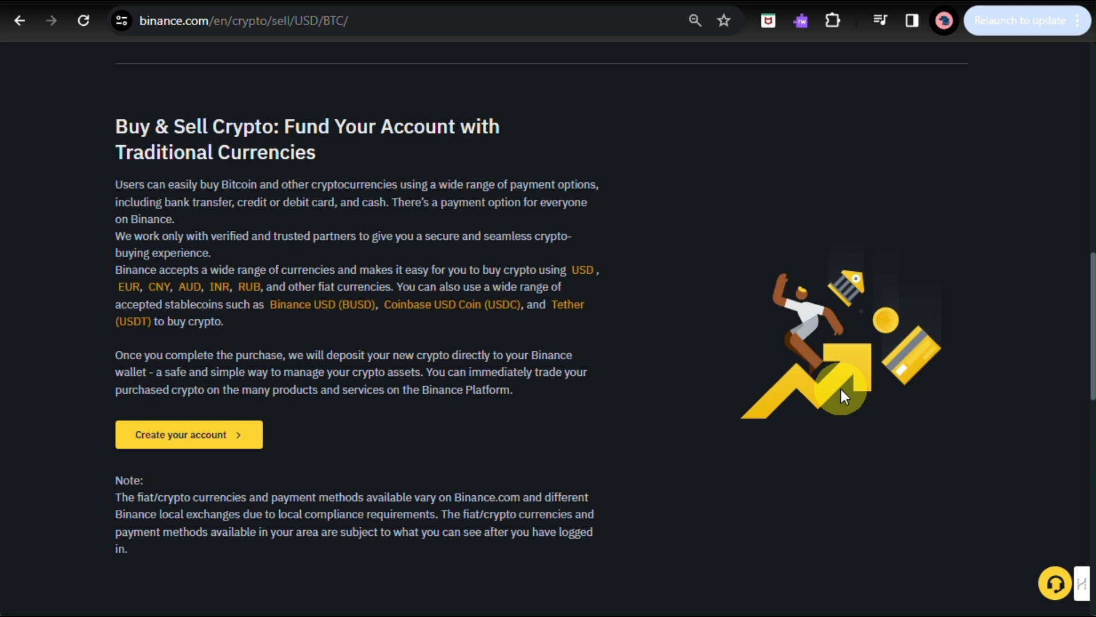
mouse_move(605, 527)
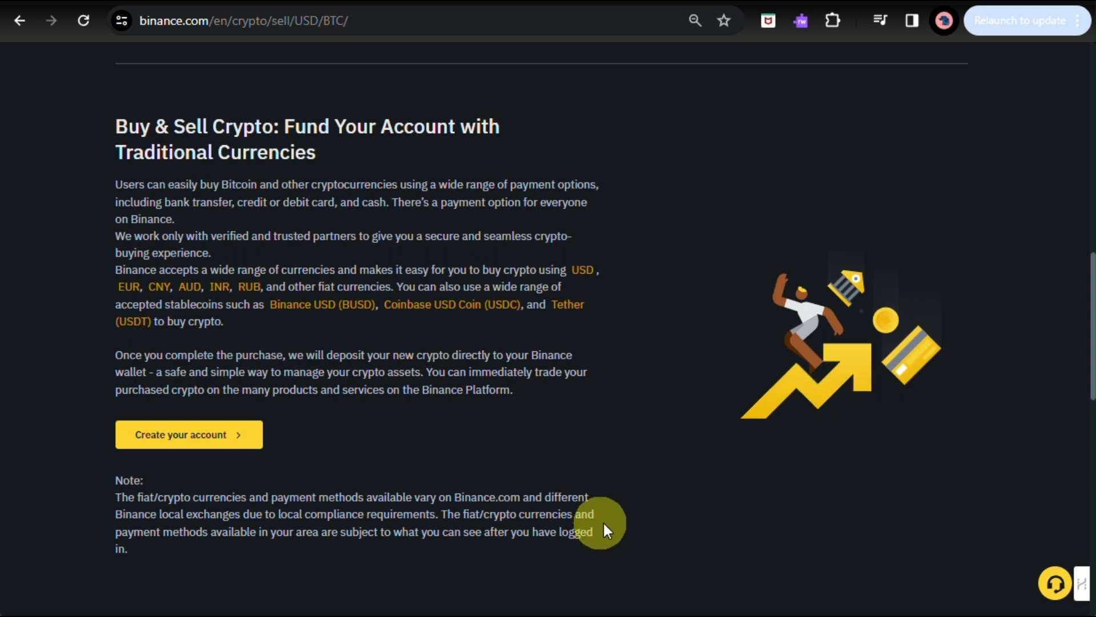
mouse_move(669, 384)
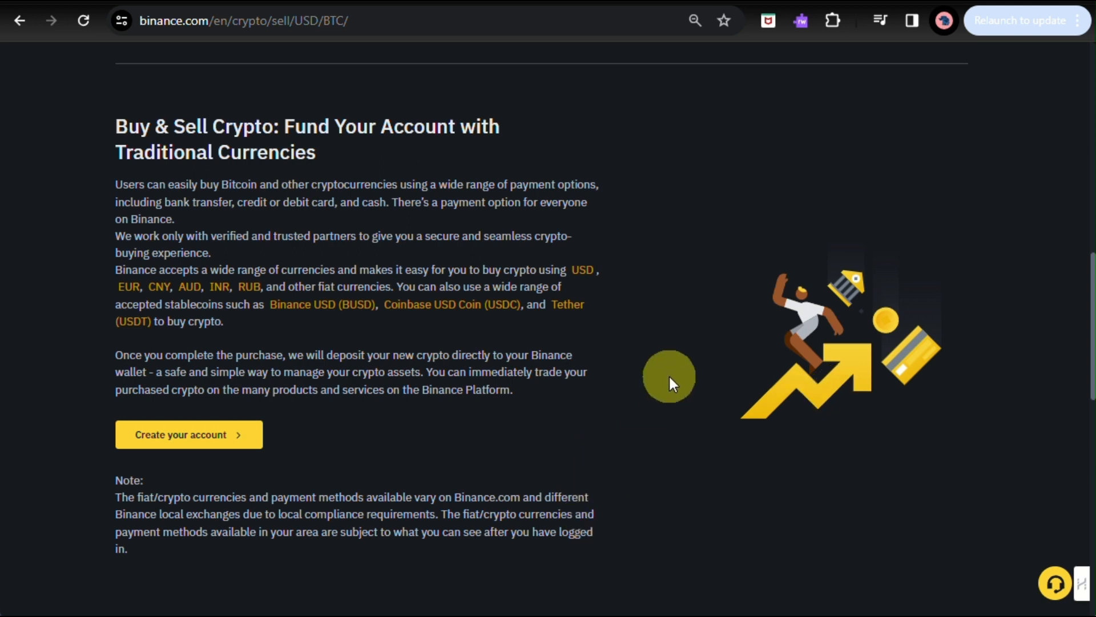
scroll(down, 3)
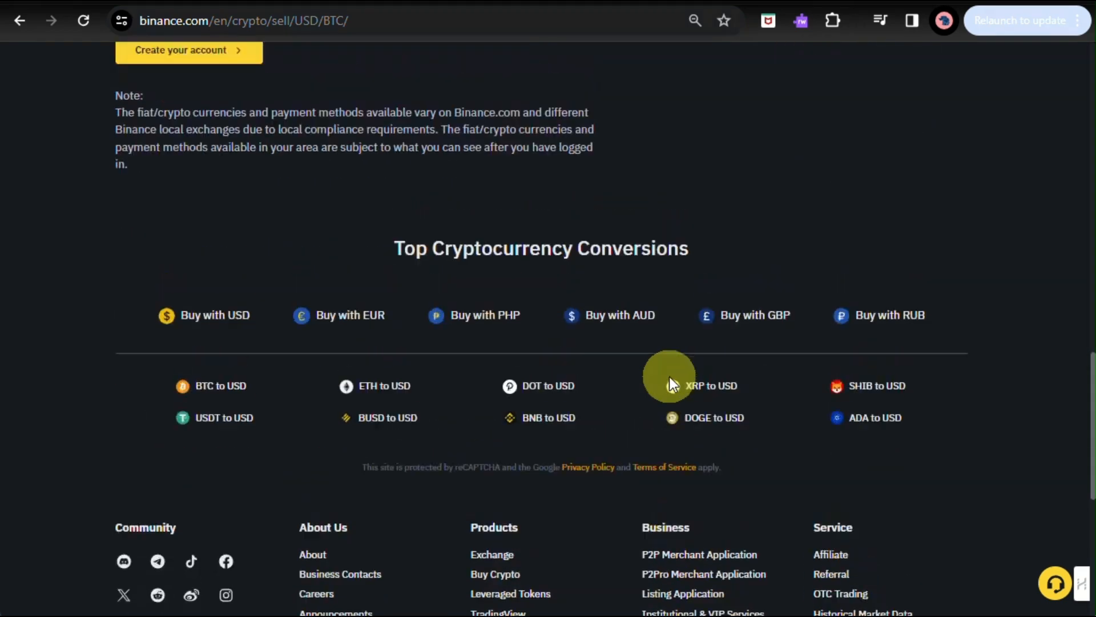
scroll(up, 3)
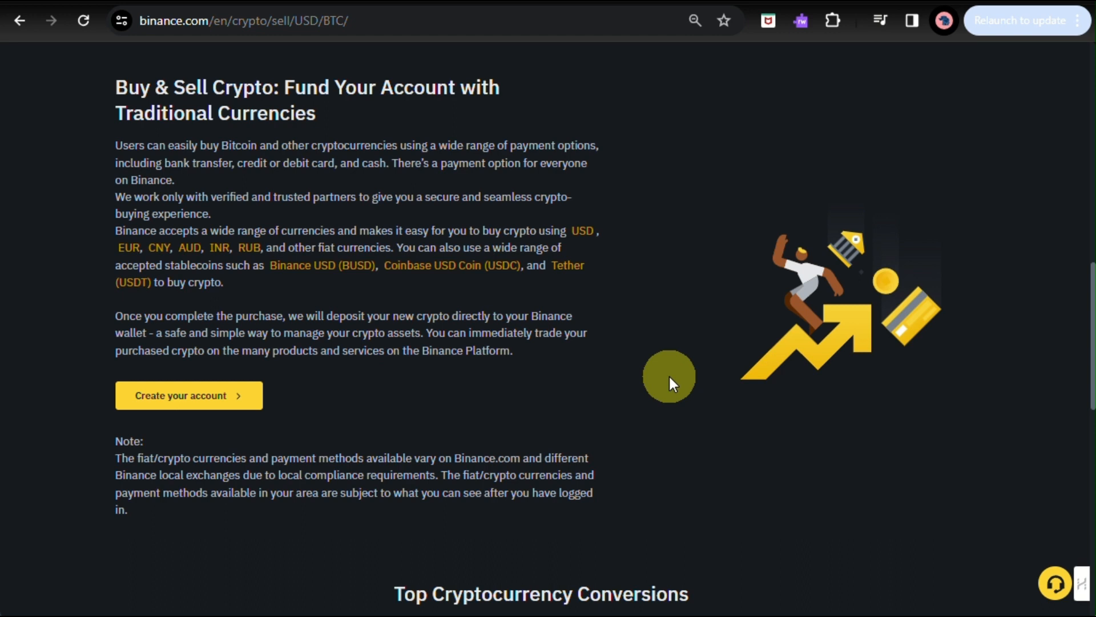
mouse_move(398, 43)
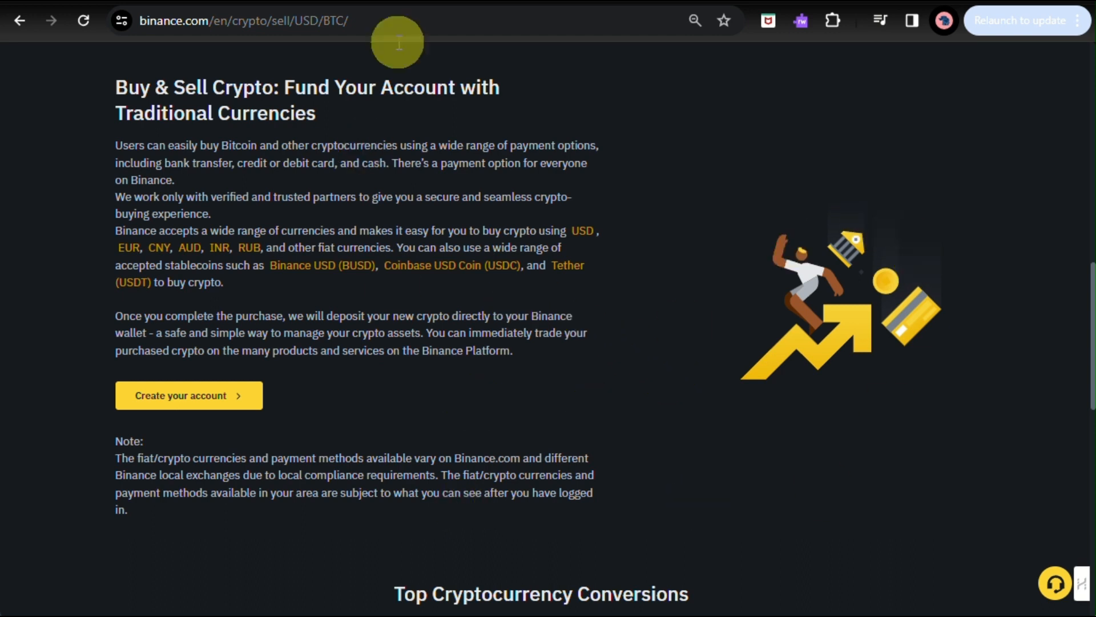
mouse_move(412, 264)
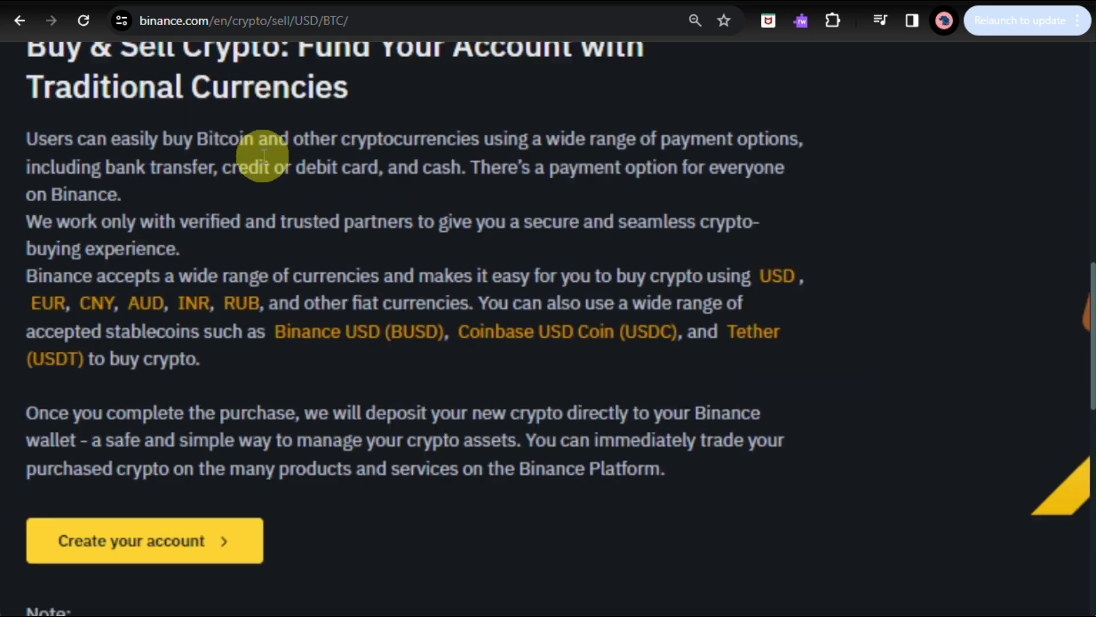
scroll(down, 3)
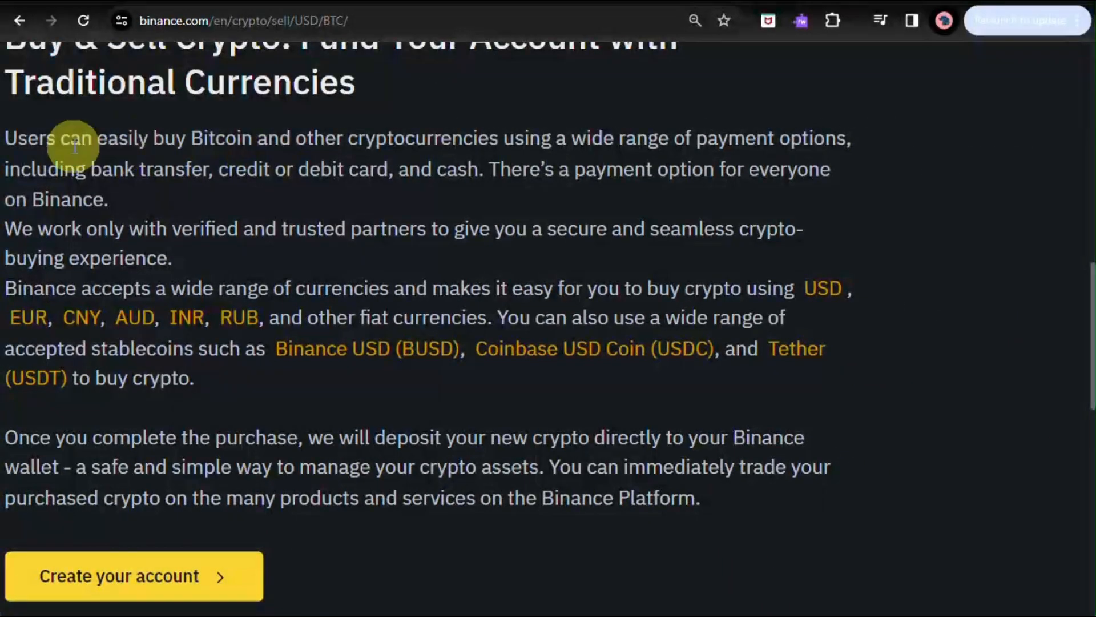
mouse_move(245, 169)
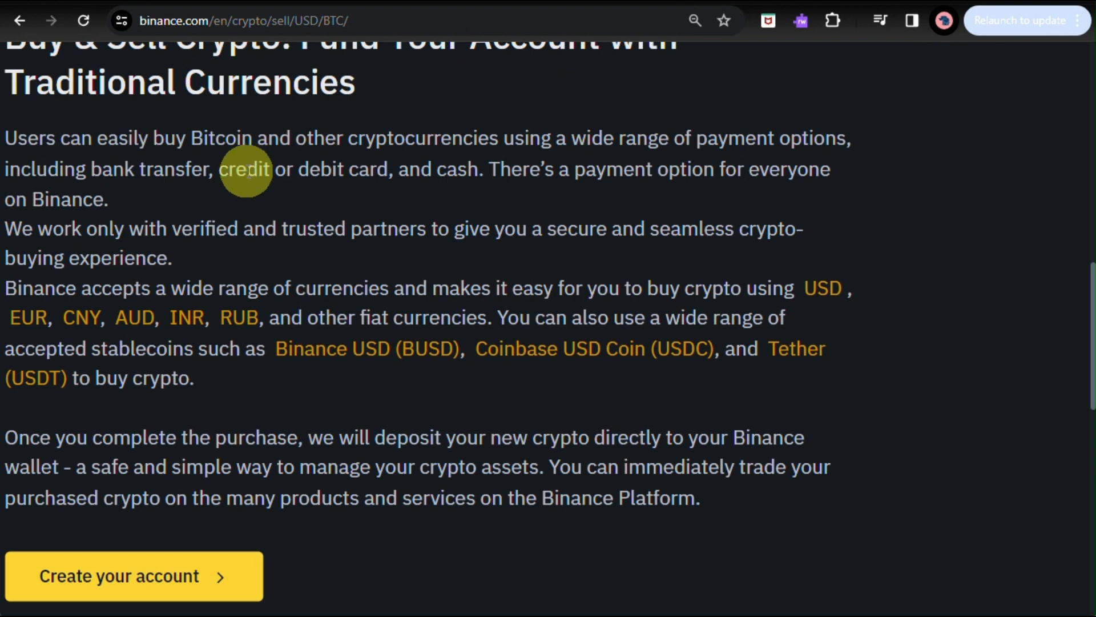
scroll(down, 3)
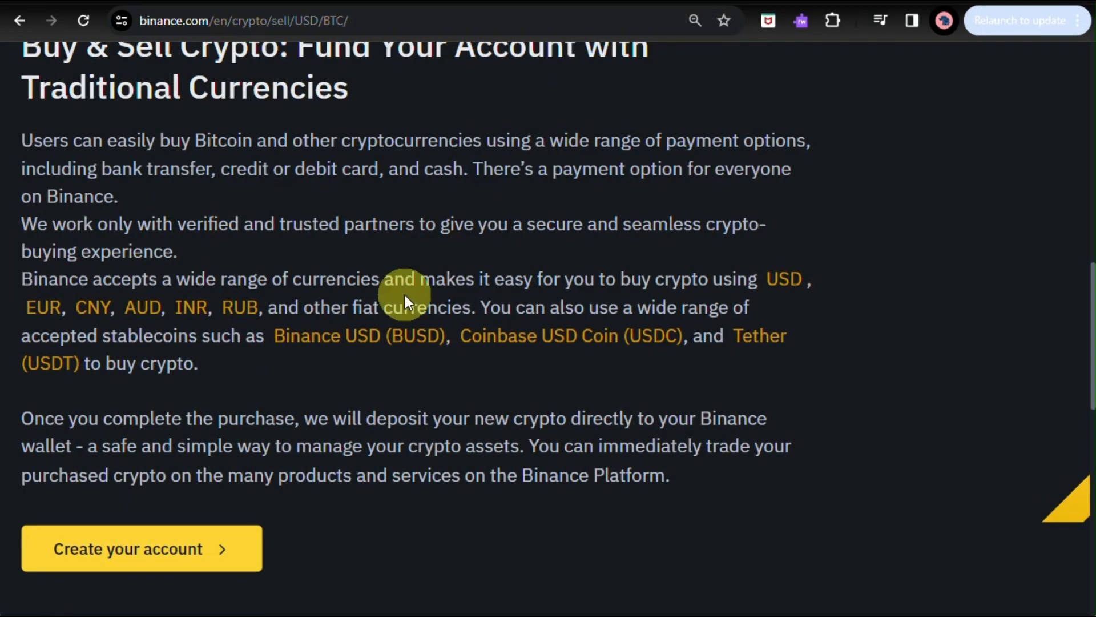
scroll(down, 3)
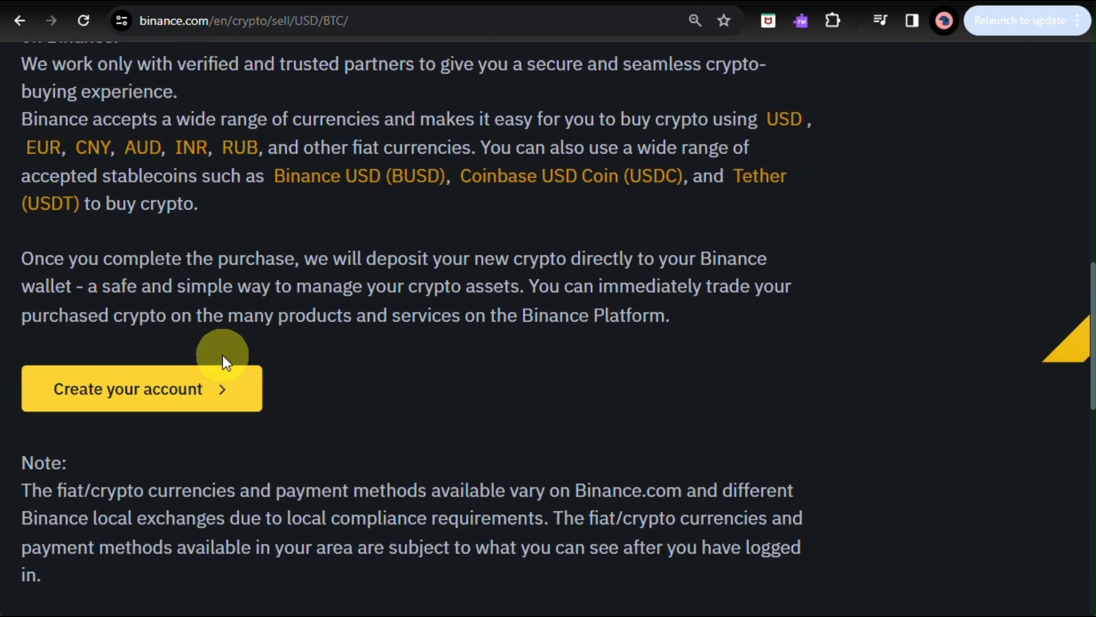
scroll(down, 3)
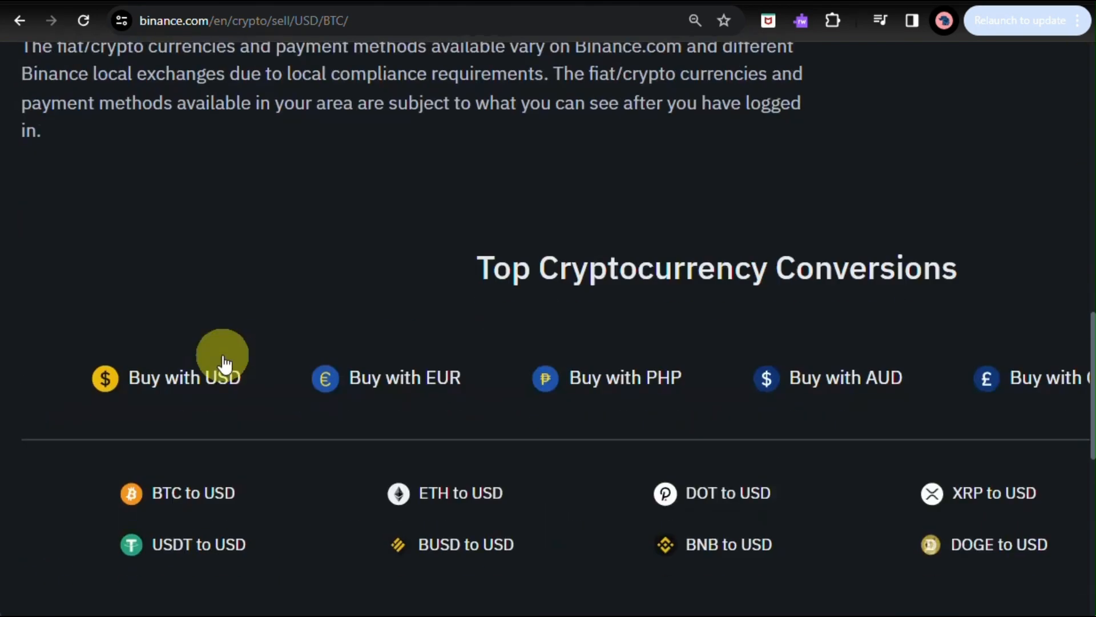
scroll(up, 3)
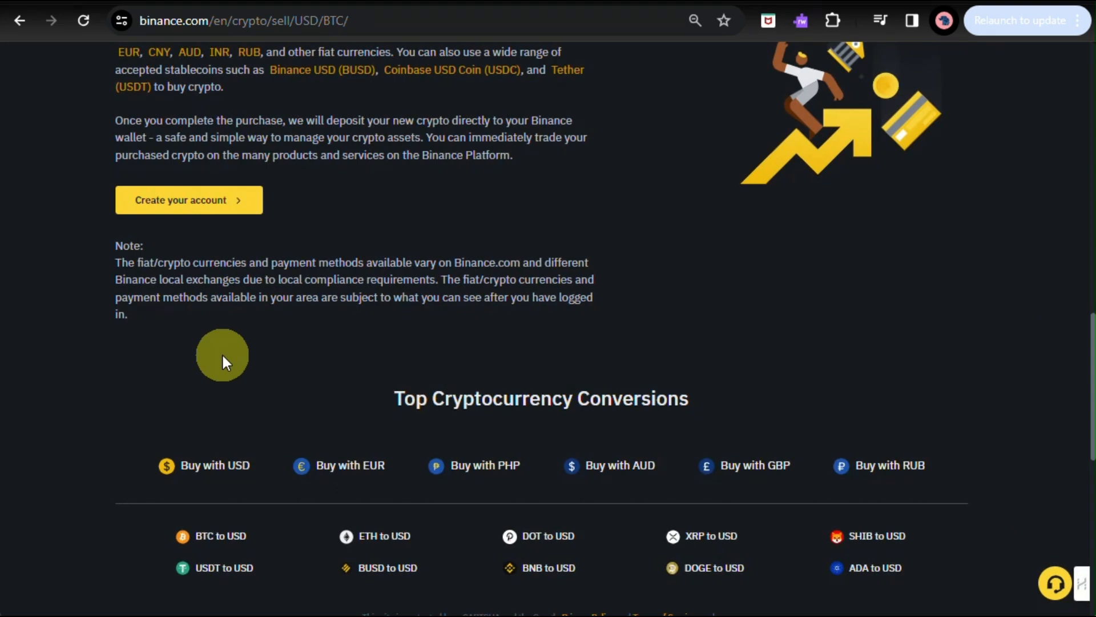
mouse_move(806, 458)
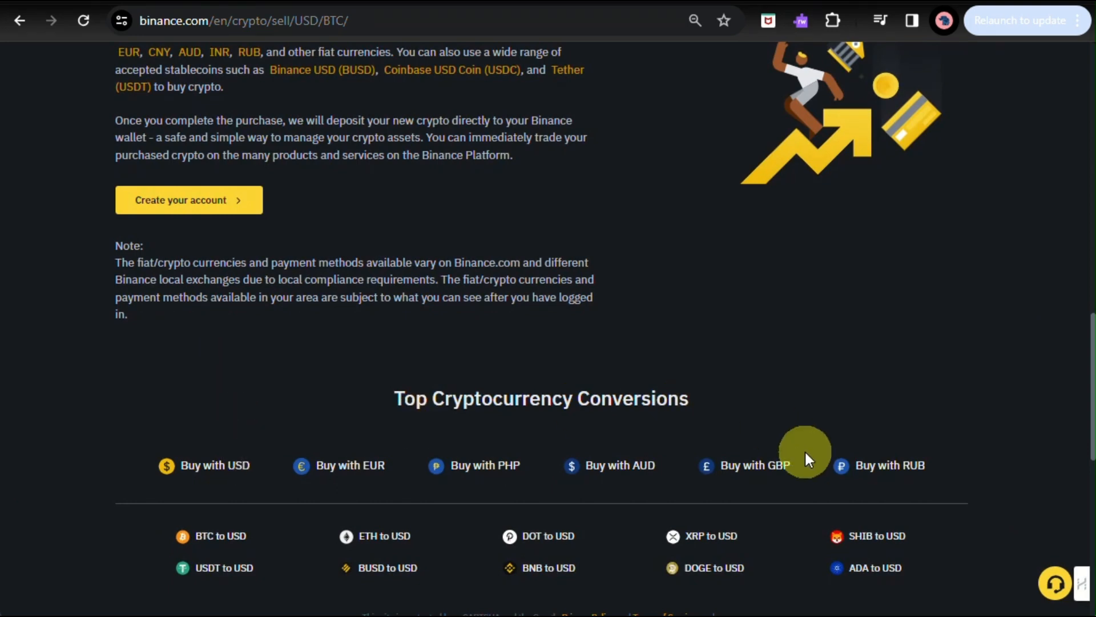
scroll(down, 3)
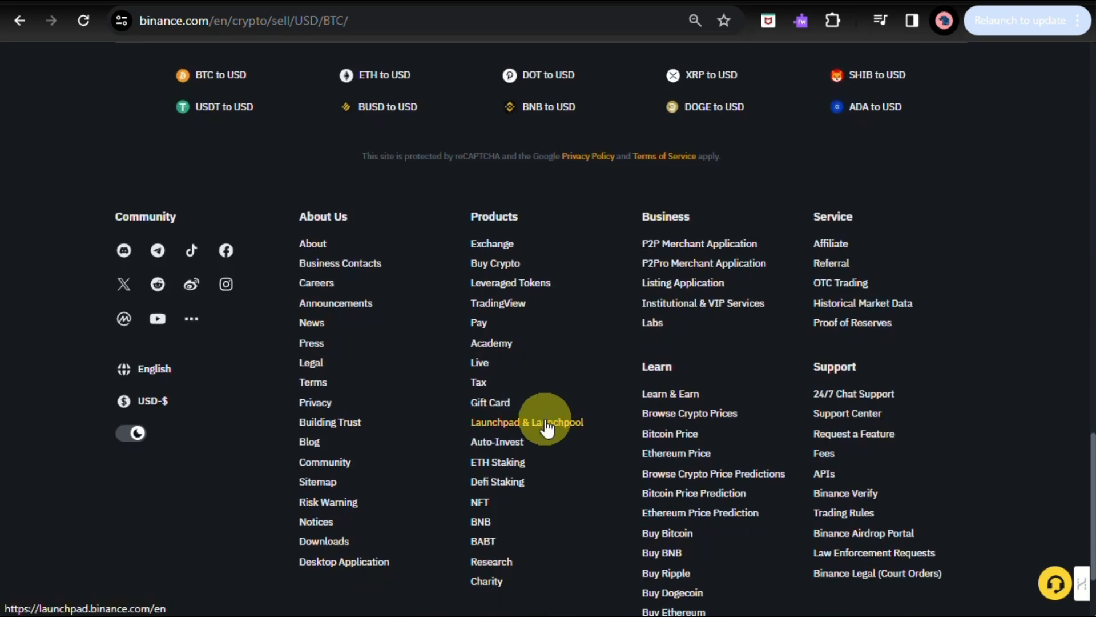
scroll(up, 3)
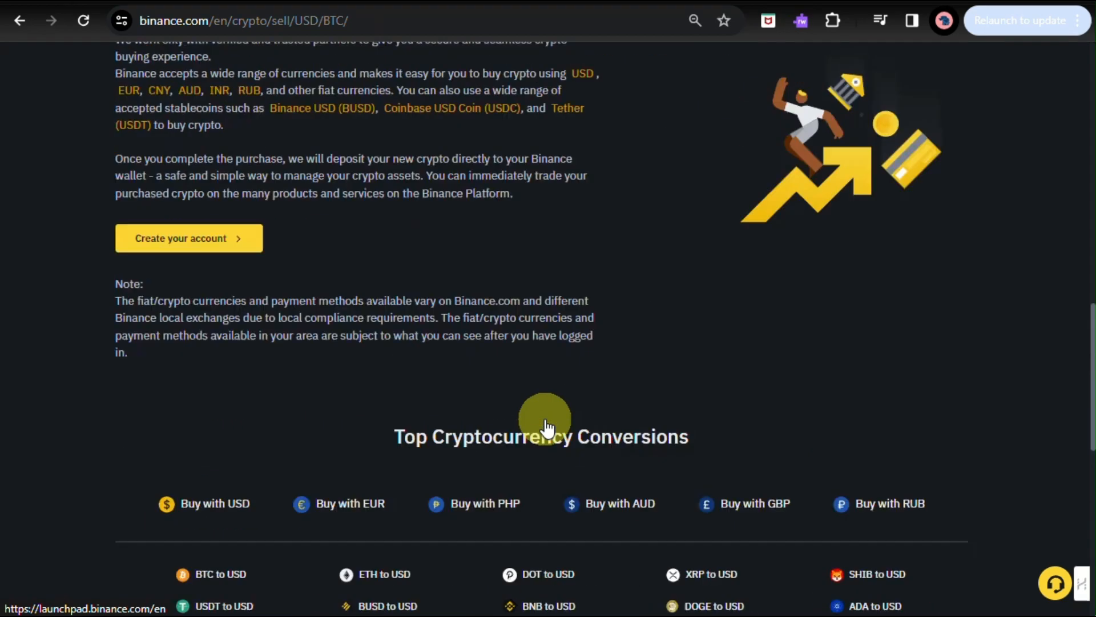
scroll(up, 3)
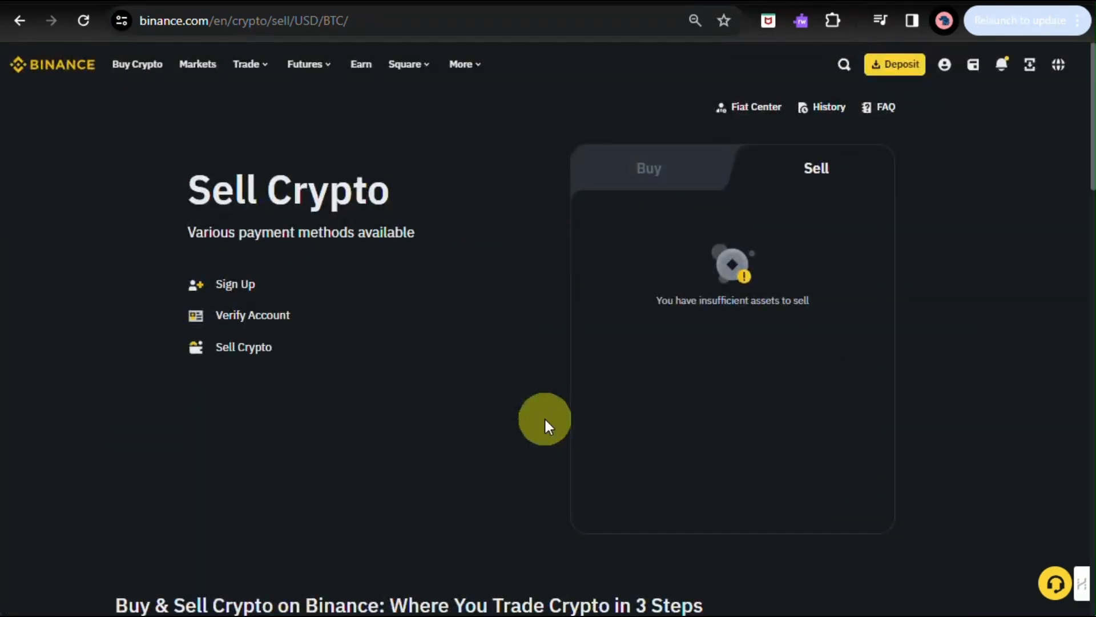
mouse_move(198, 64)
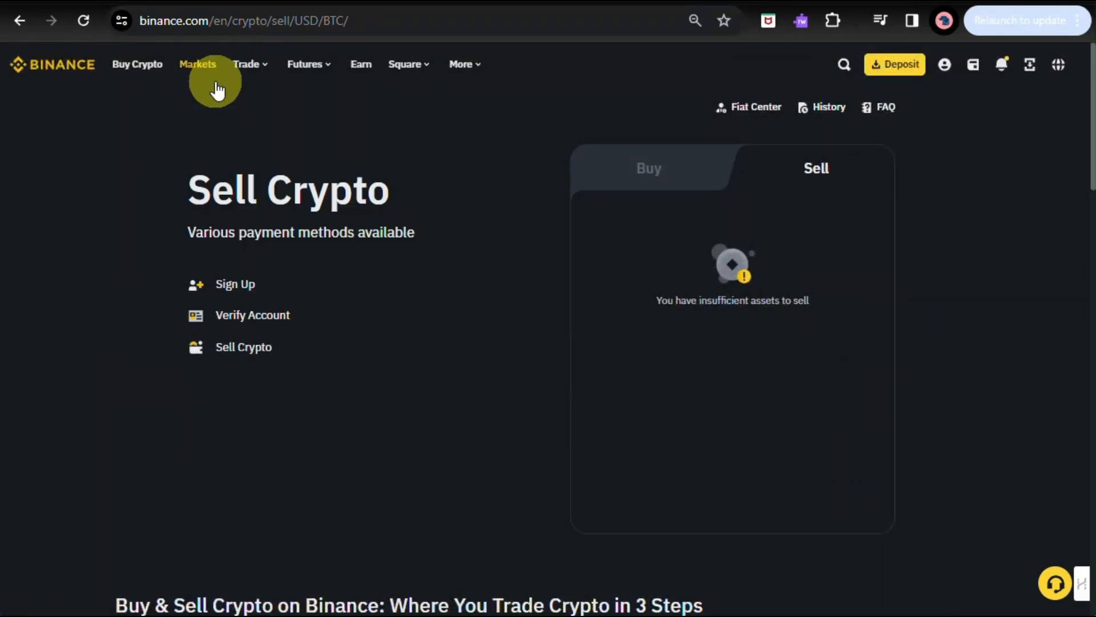
mouse_move(137, 64)
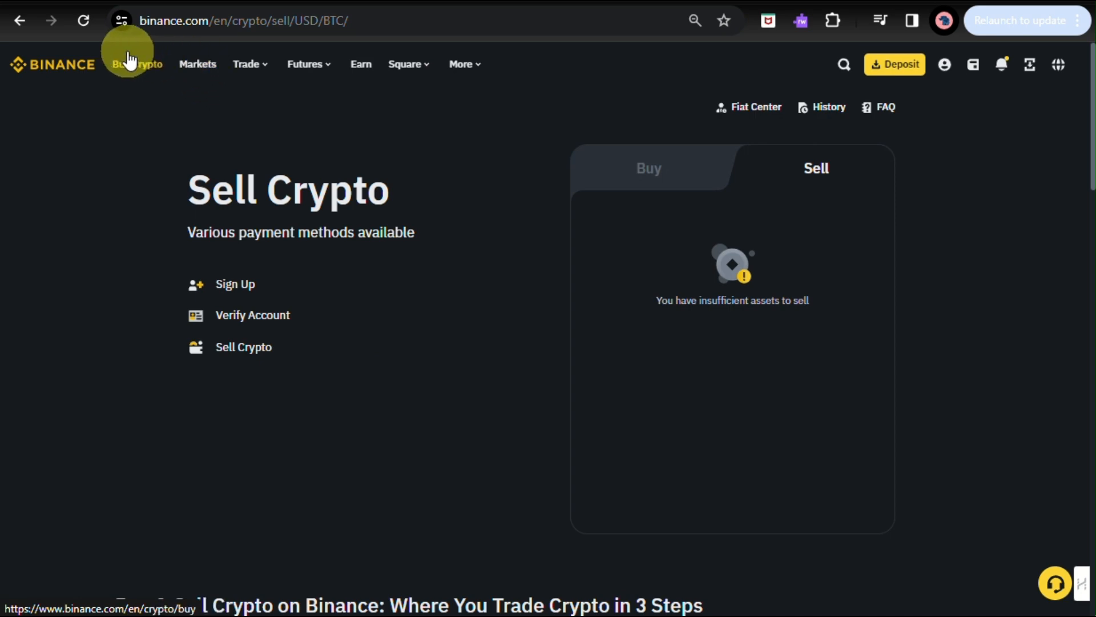
click(245, 64)
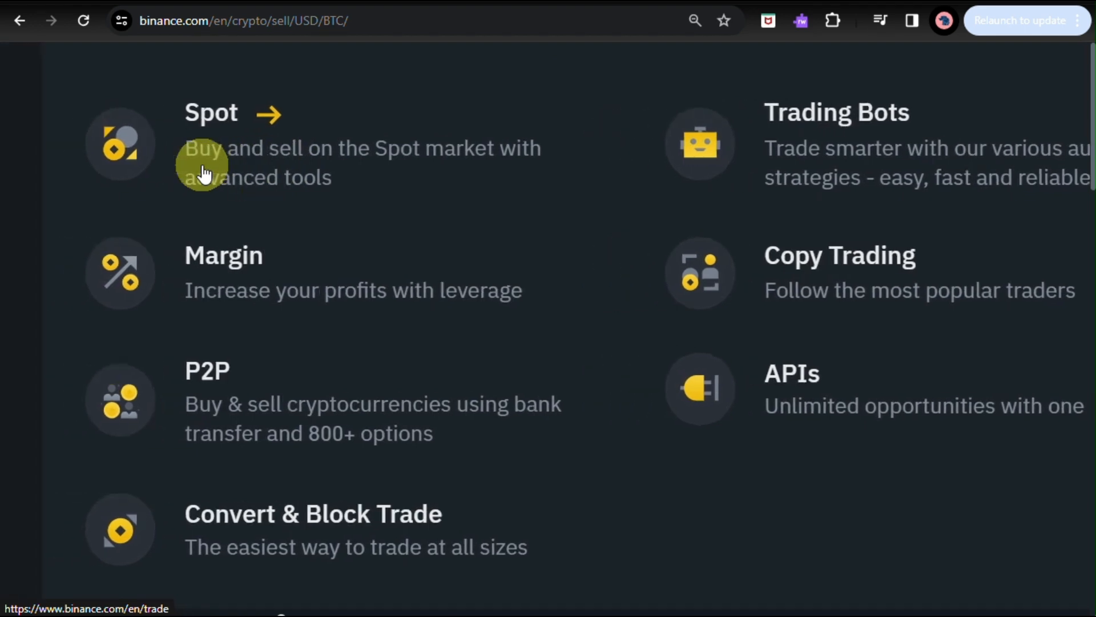
mouse_move(315, 139)
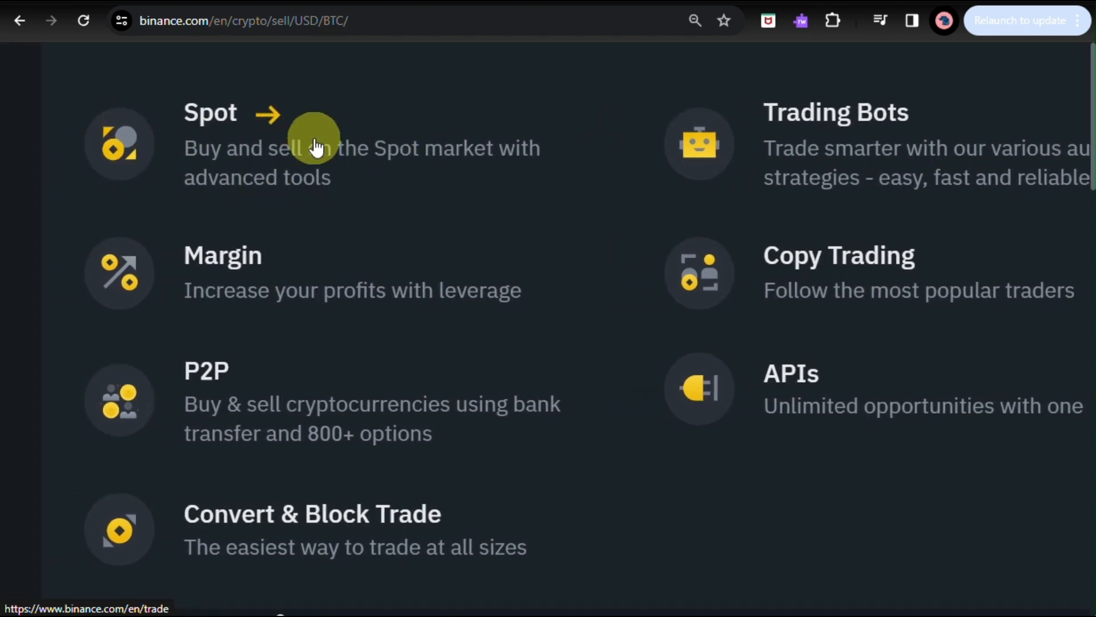
mouse_move(442, 132)
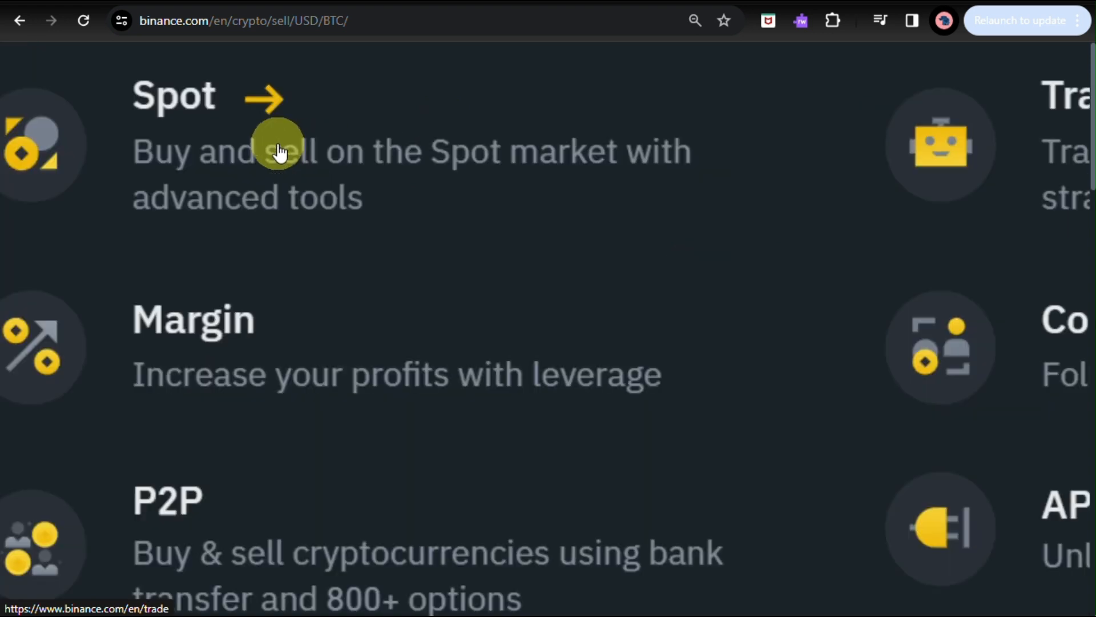
scroll(down, 3)
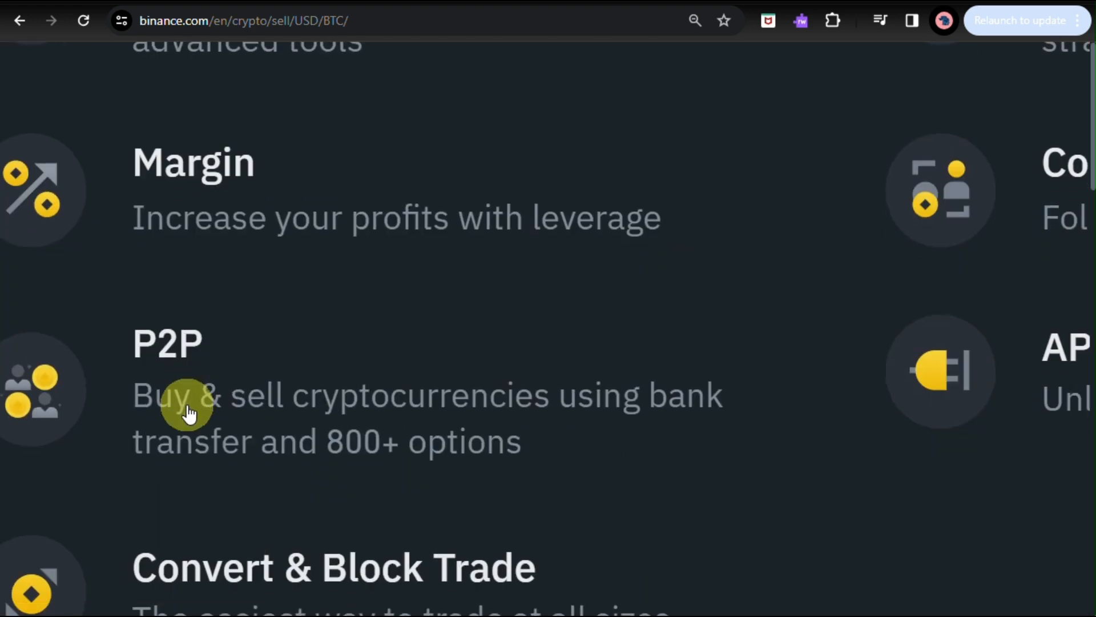
mouse_move(189, 405)
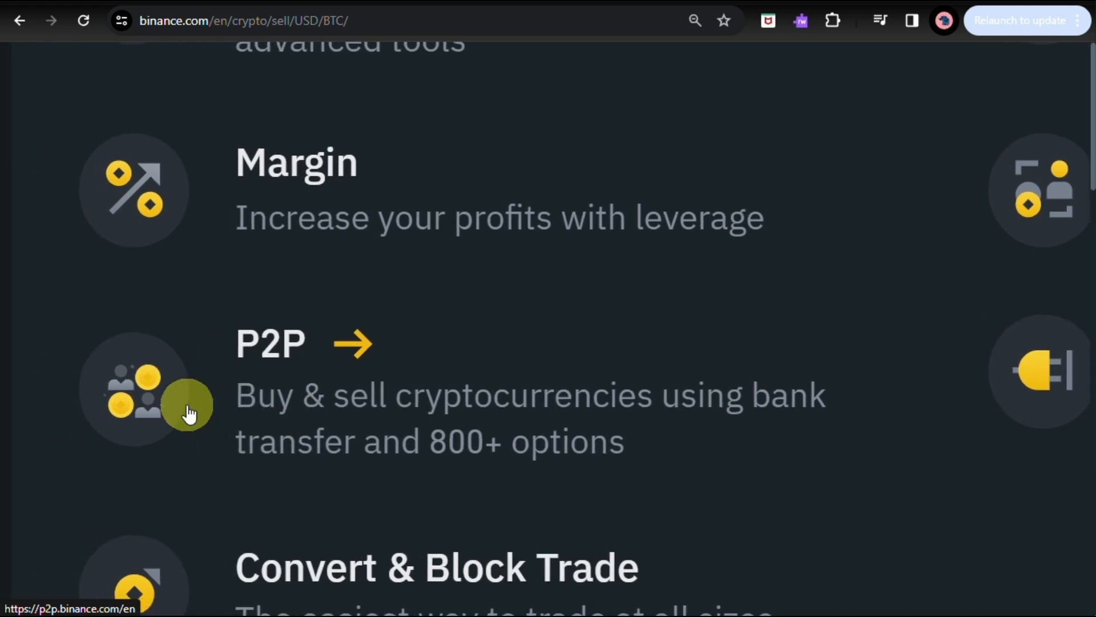
mouse_move(290, 375)
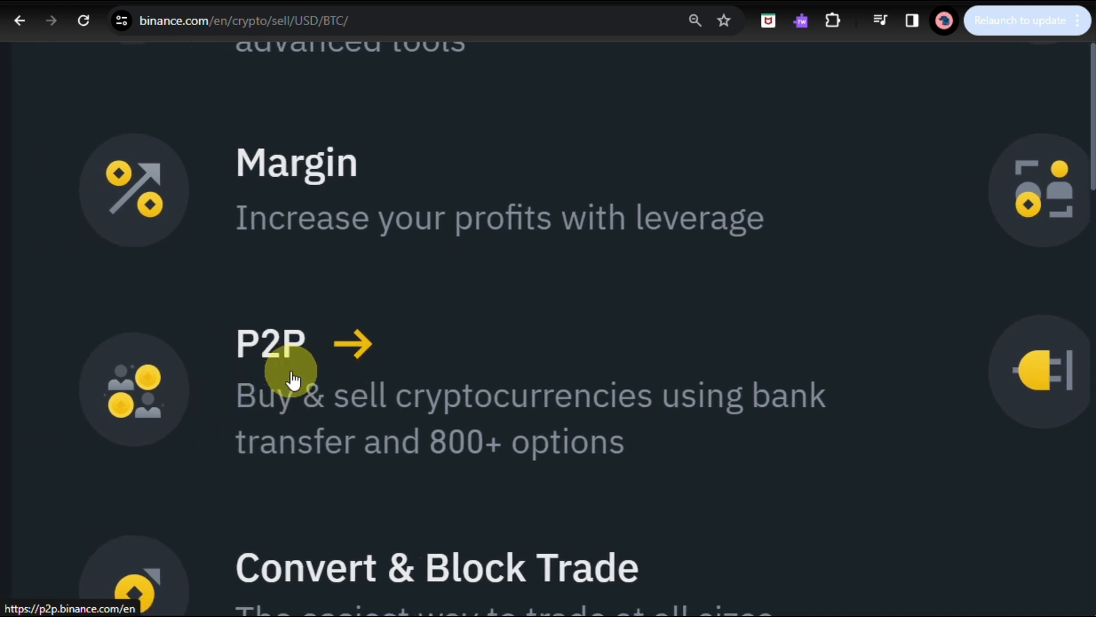
mouse_move(330, 419)
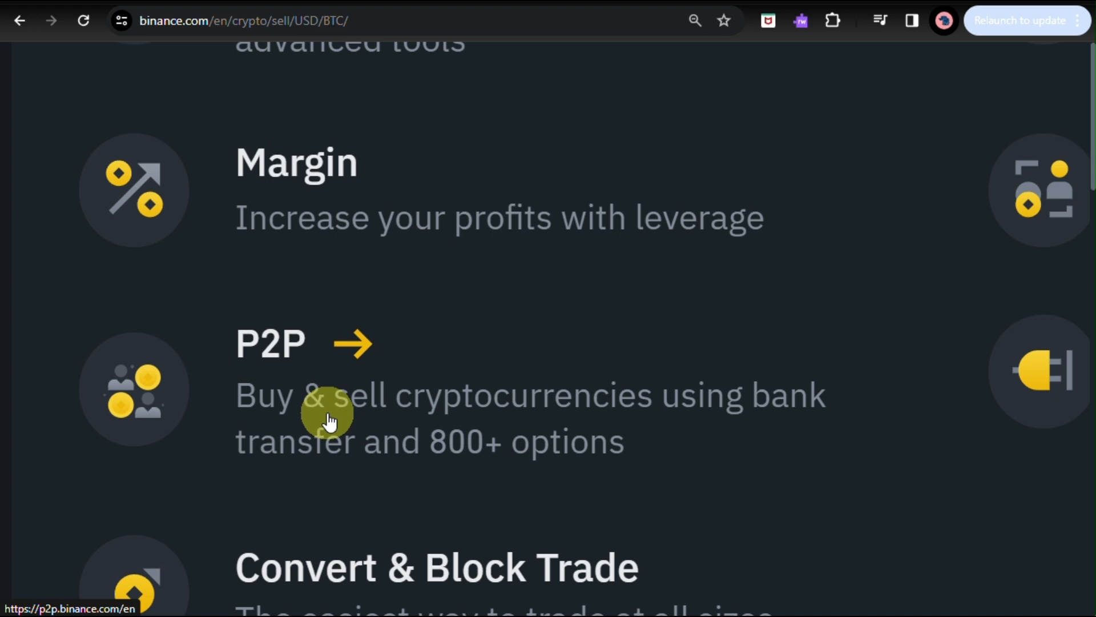
mouse_move(409, 420)
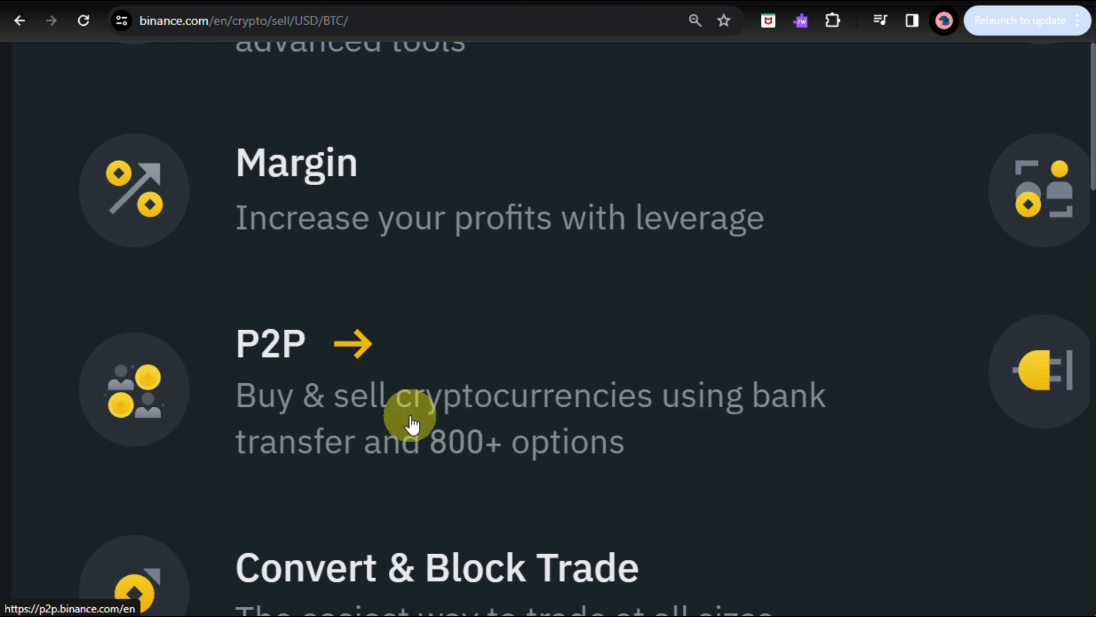
scroll(down, 3)
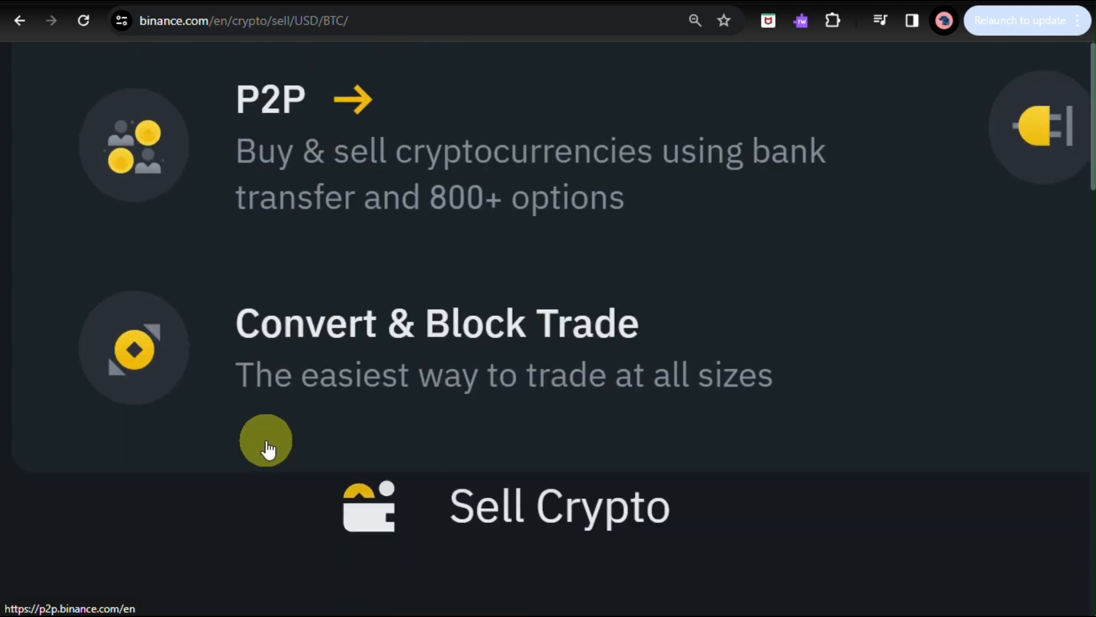
mouse_move(507, 408)
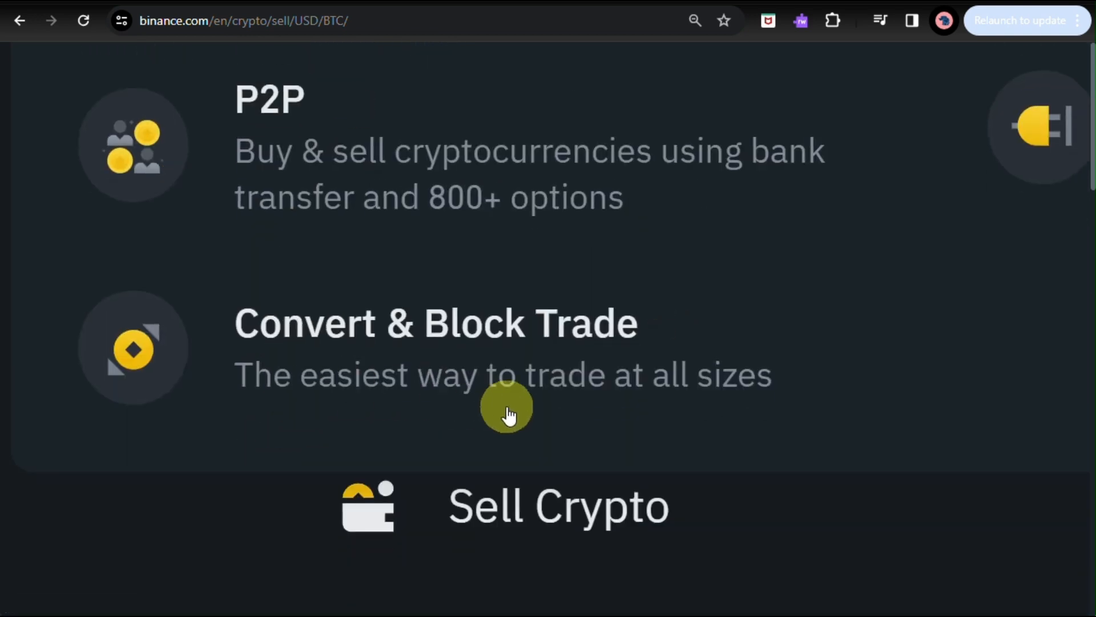
scroll(up, 3)
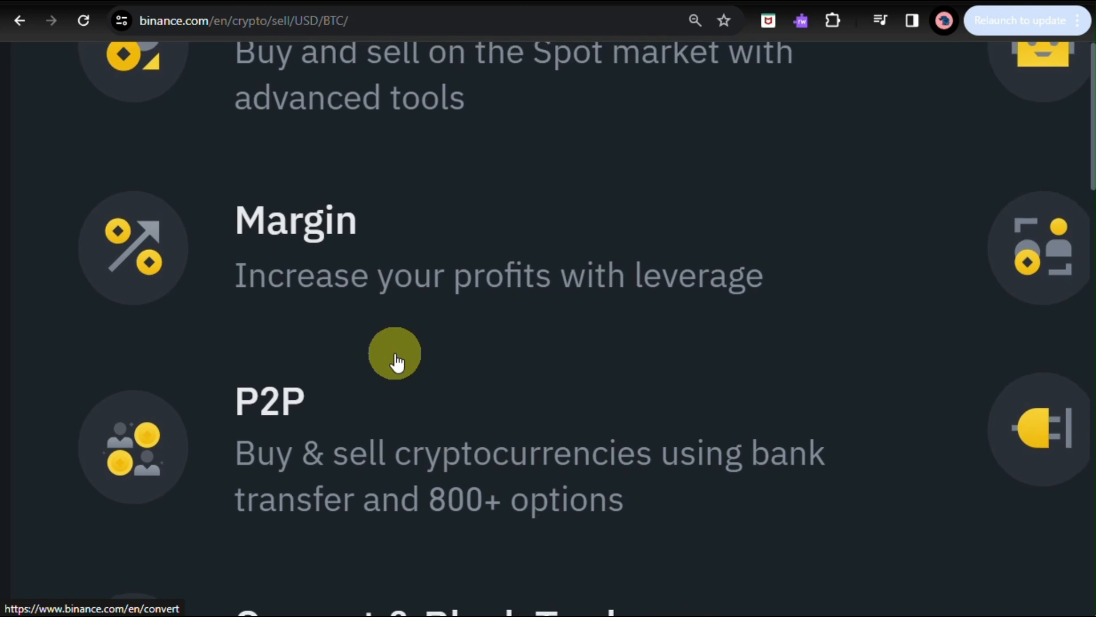
scroll(up, 3)
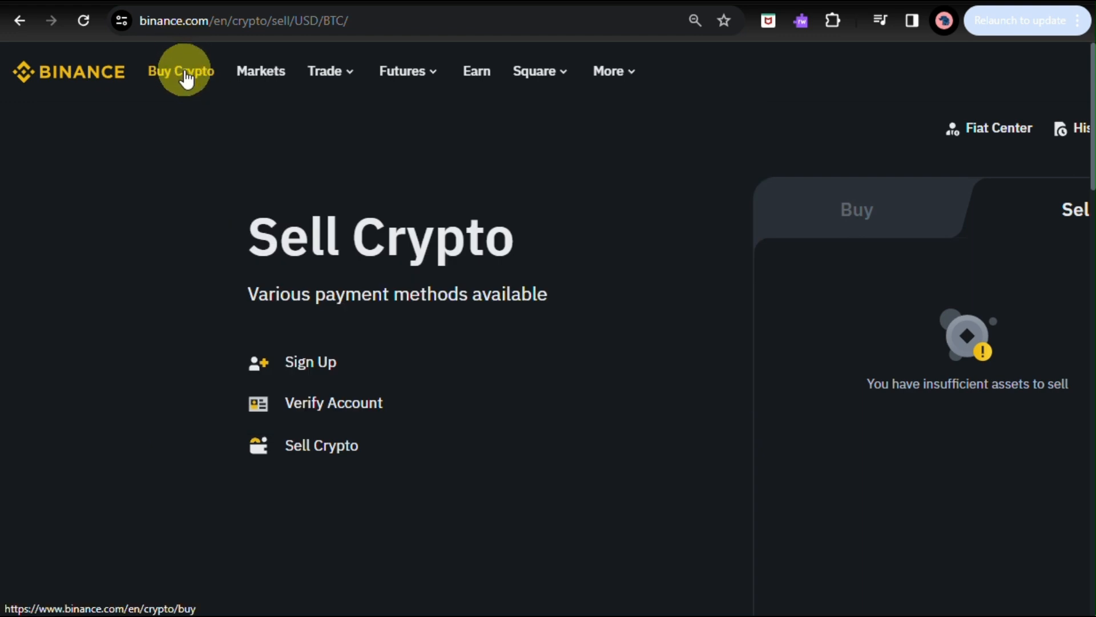
- Pass through Buy Crypto, then choose Spot trading from the Trade menu
click(182, 71)
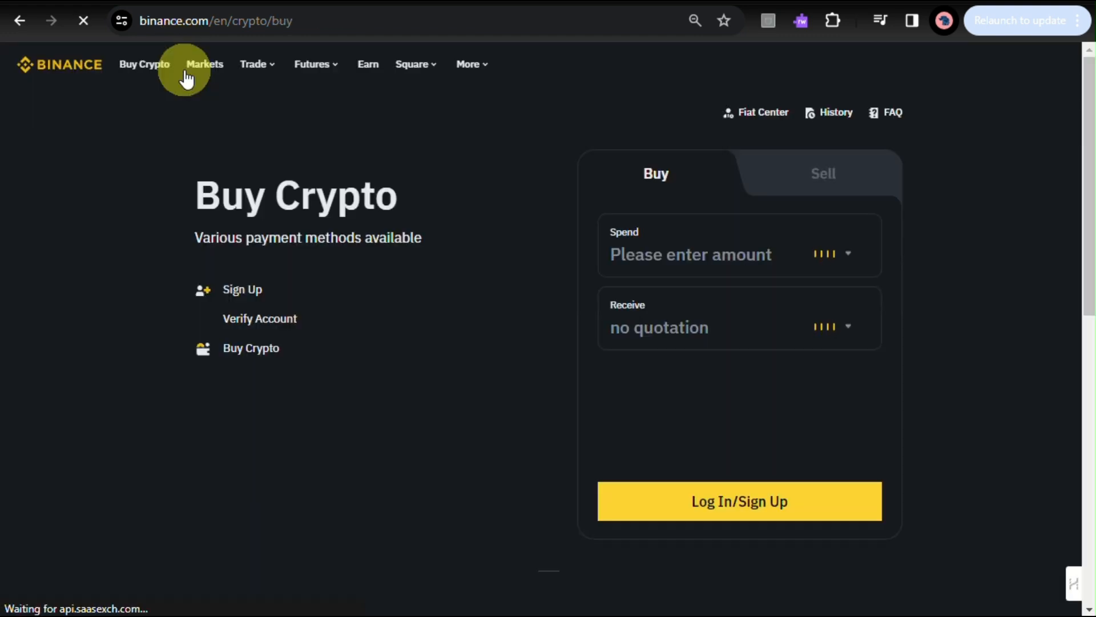
mouse_move(787, 178)
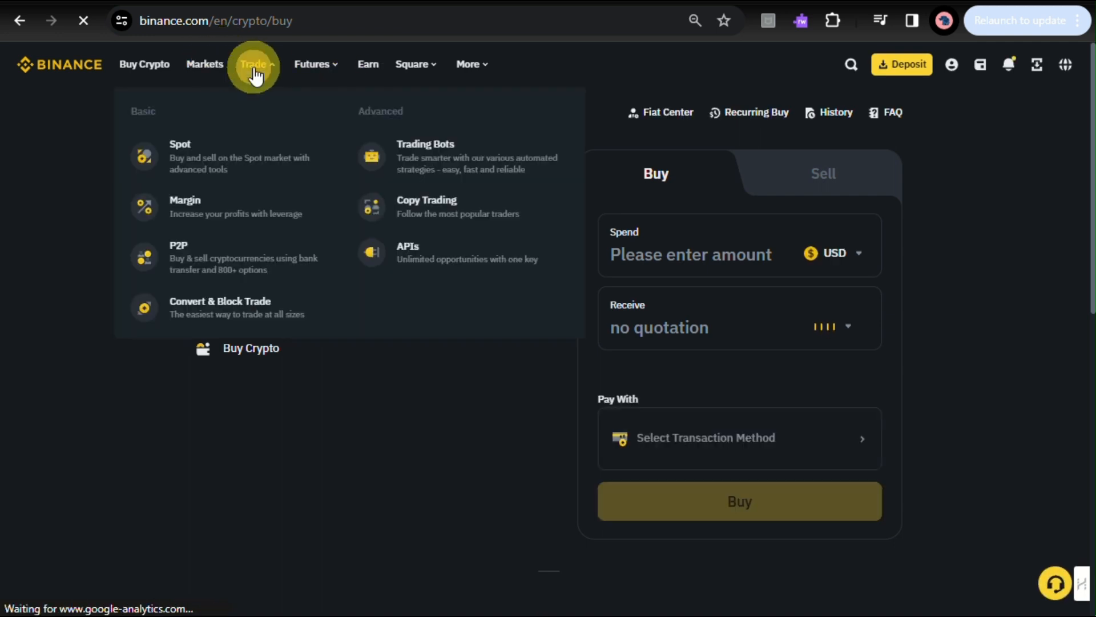
click(205, 64)
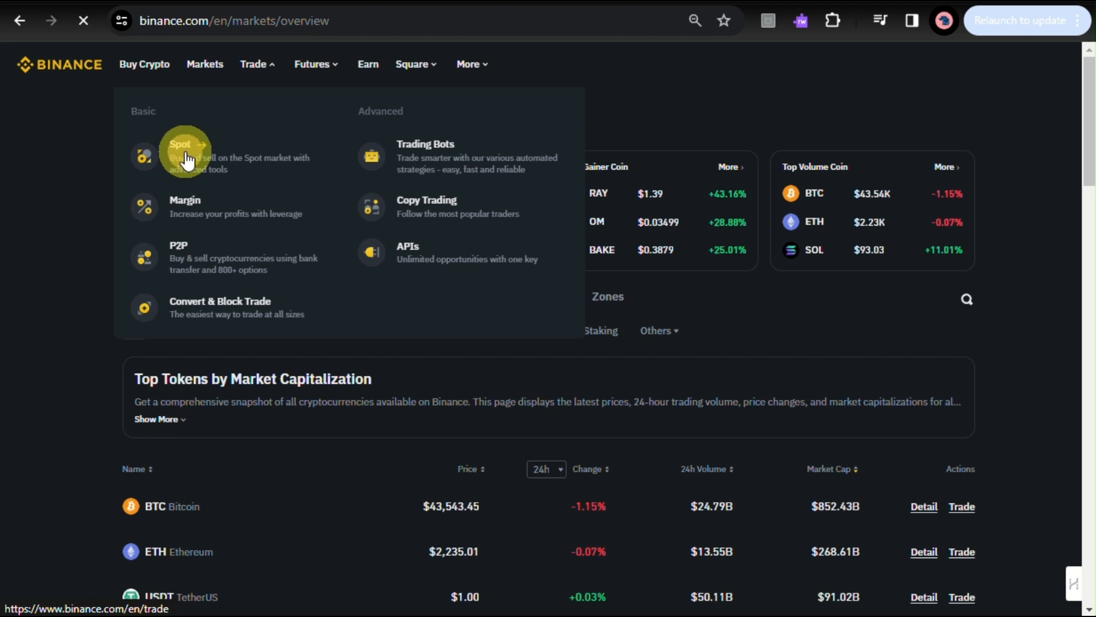
click(186, 155)
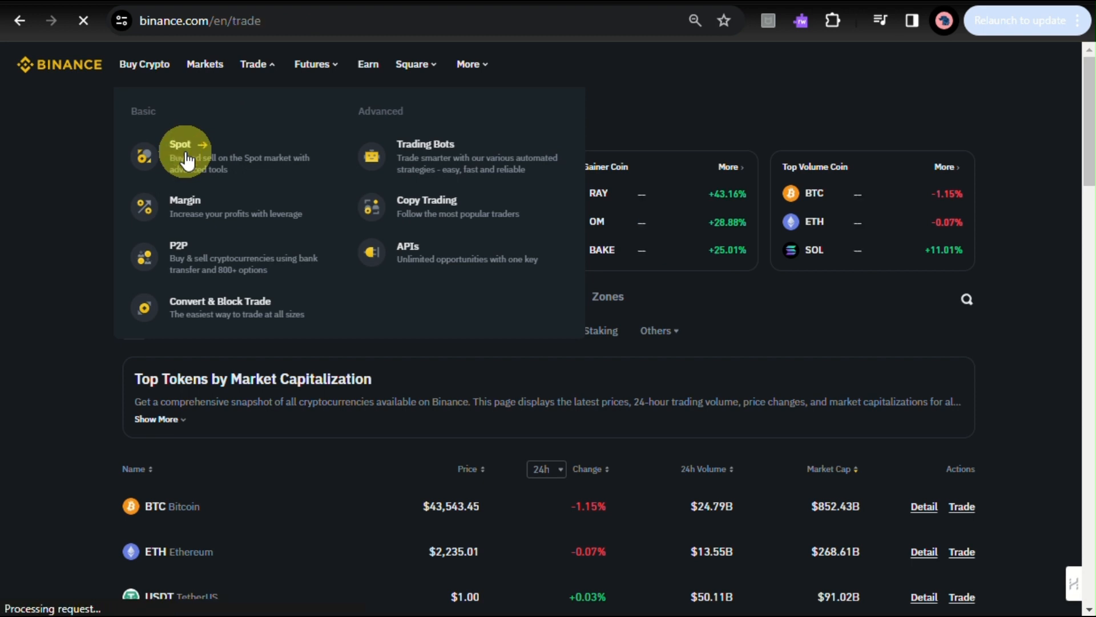
click(184, 144)
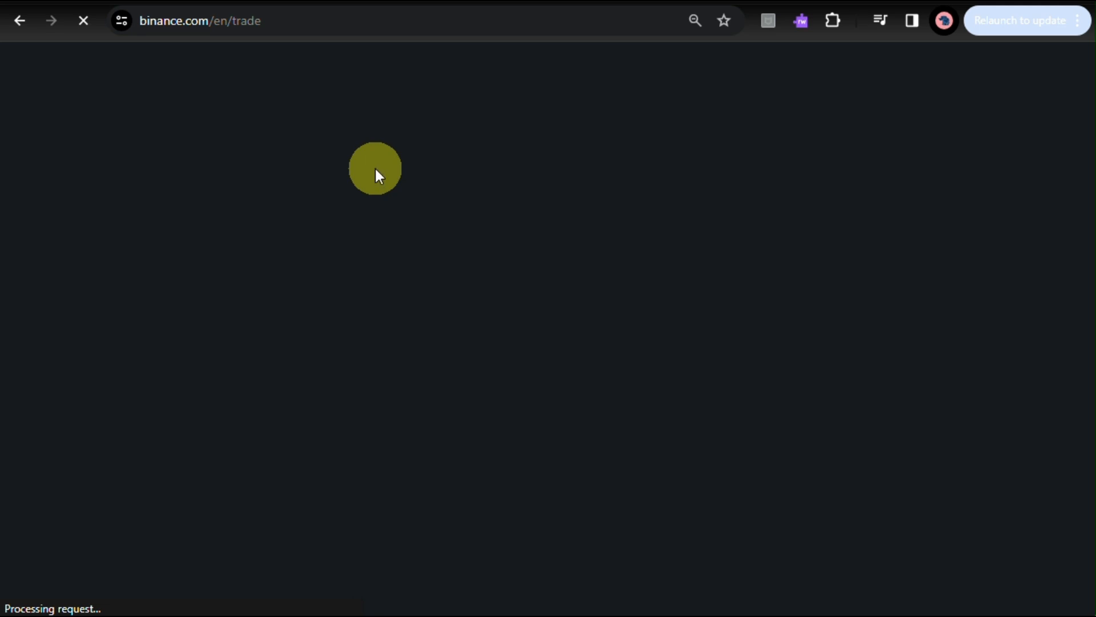
mouse_move(768, 166)
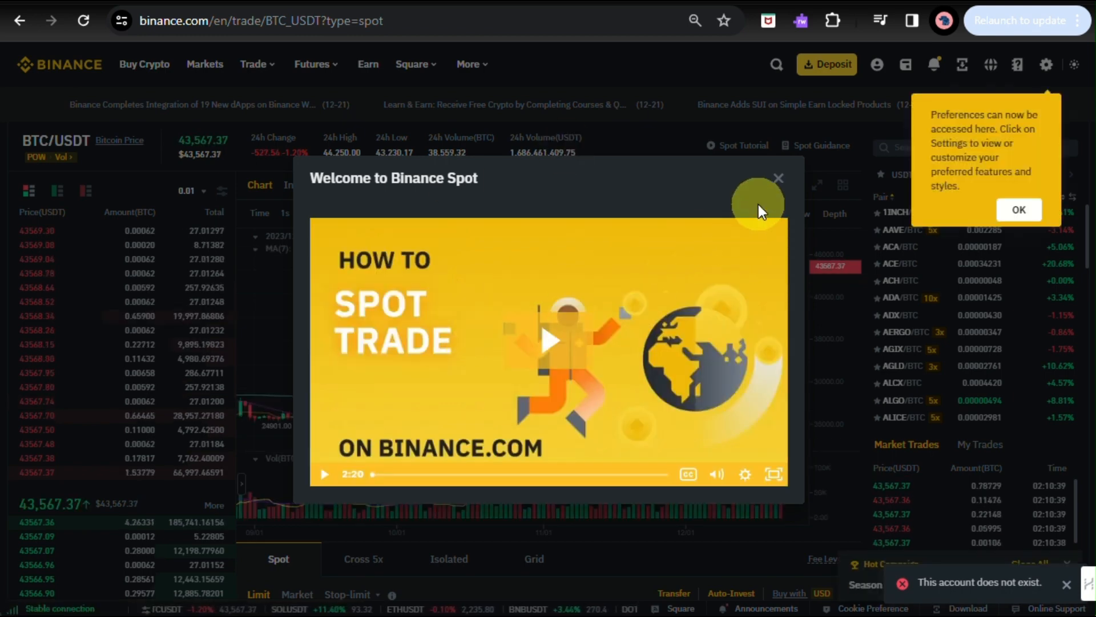
- Dismiss the welcome video and preferences tip, then scroll to the BTC/USDT order panel
click(777, 178)
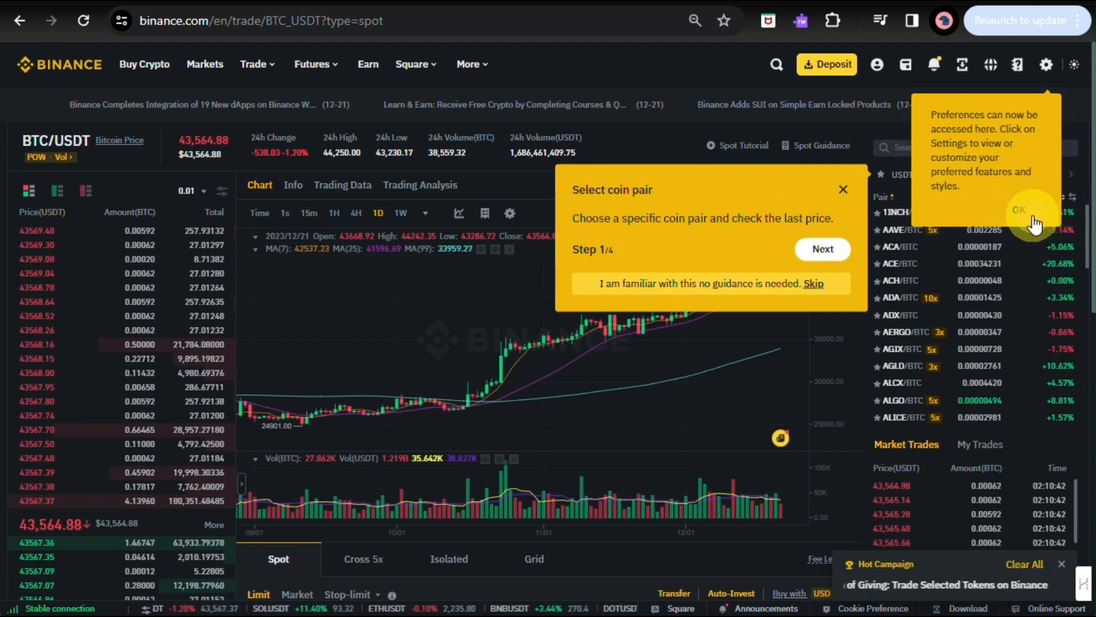
click(1019, 209)
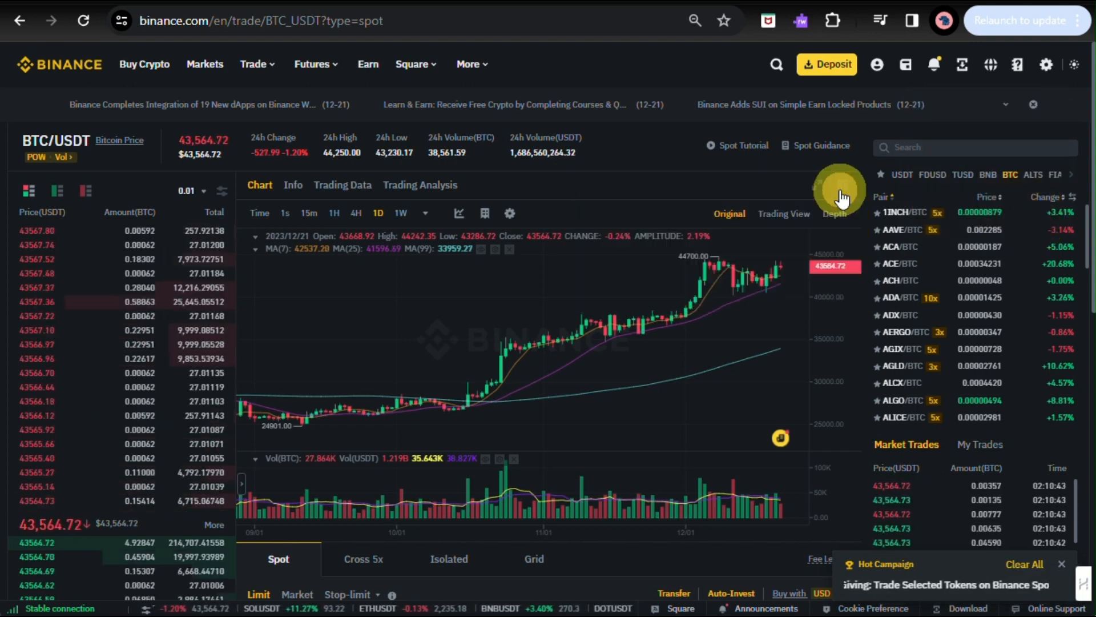
scroll(down, 3)
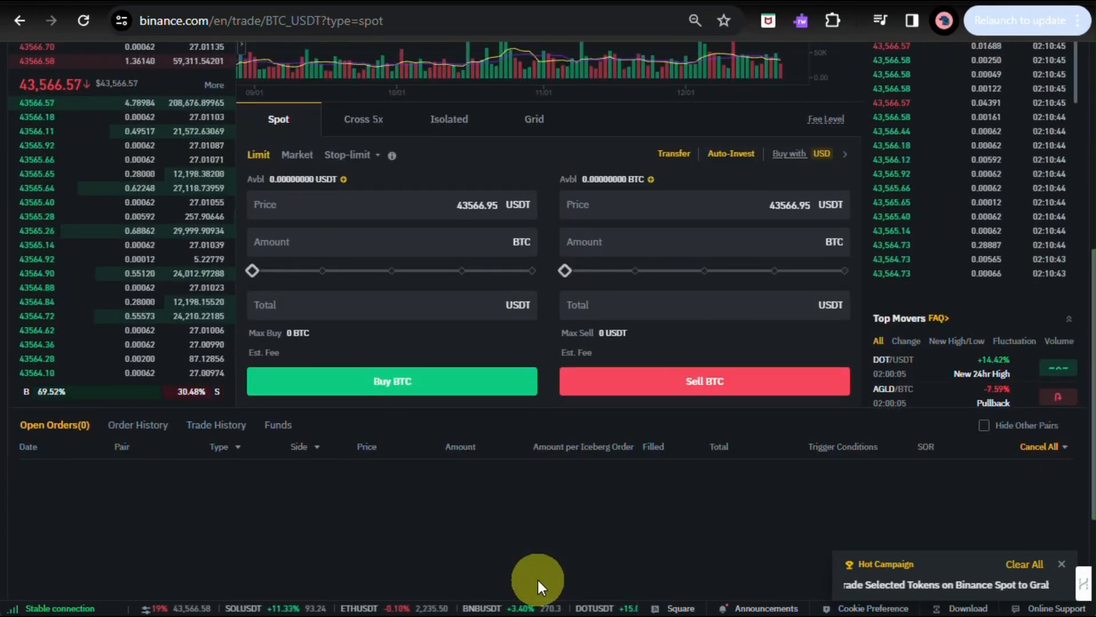
scroll(down, 3)
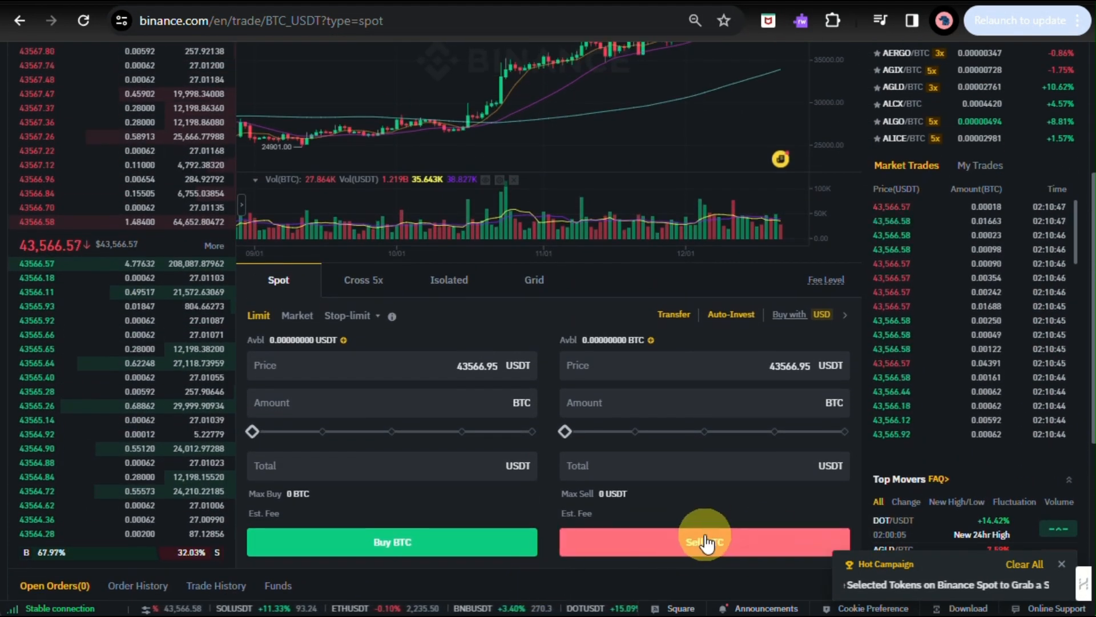